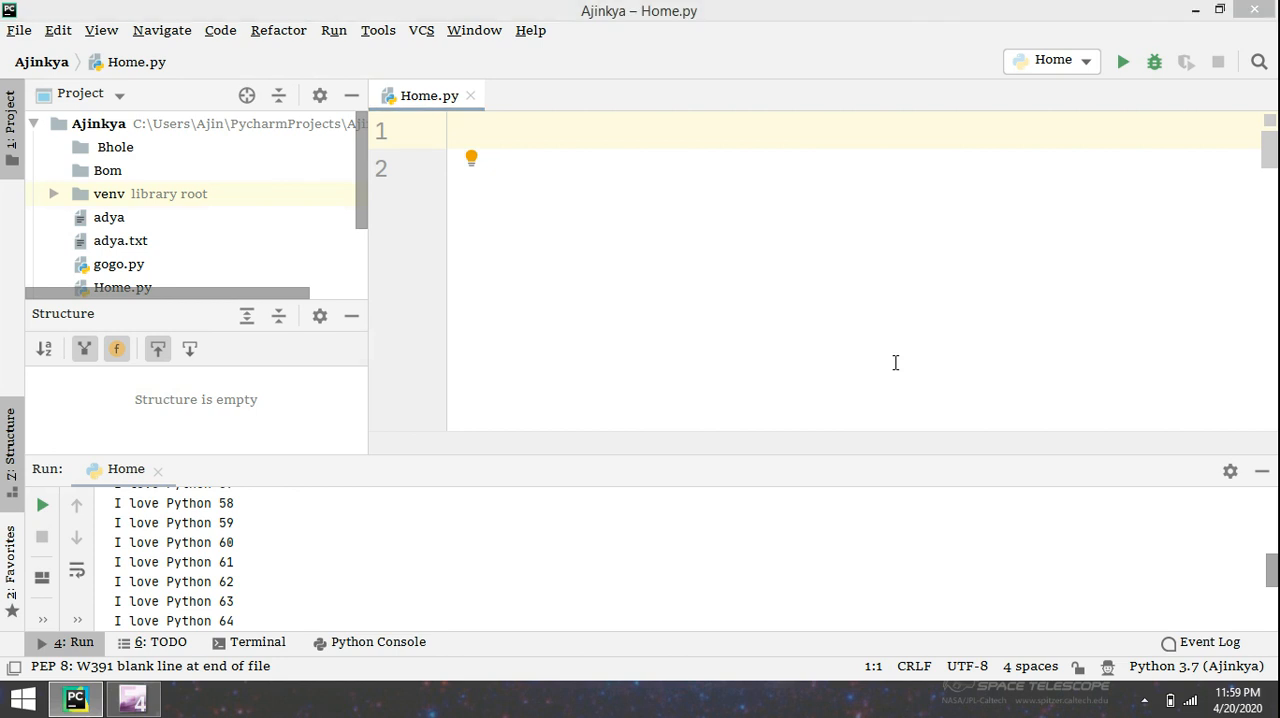
mouse_move(907, 364)
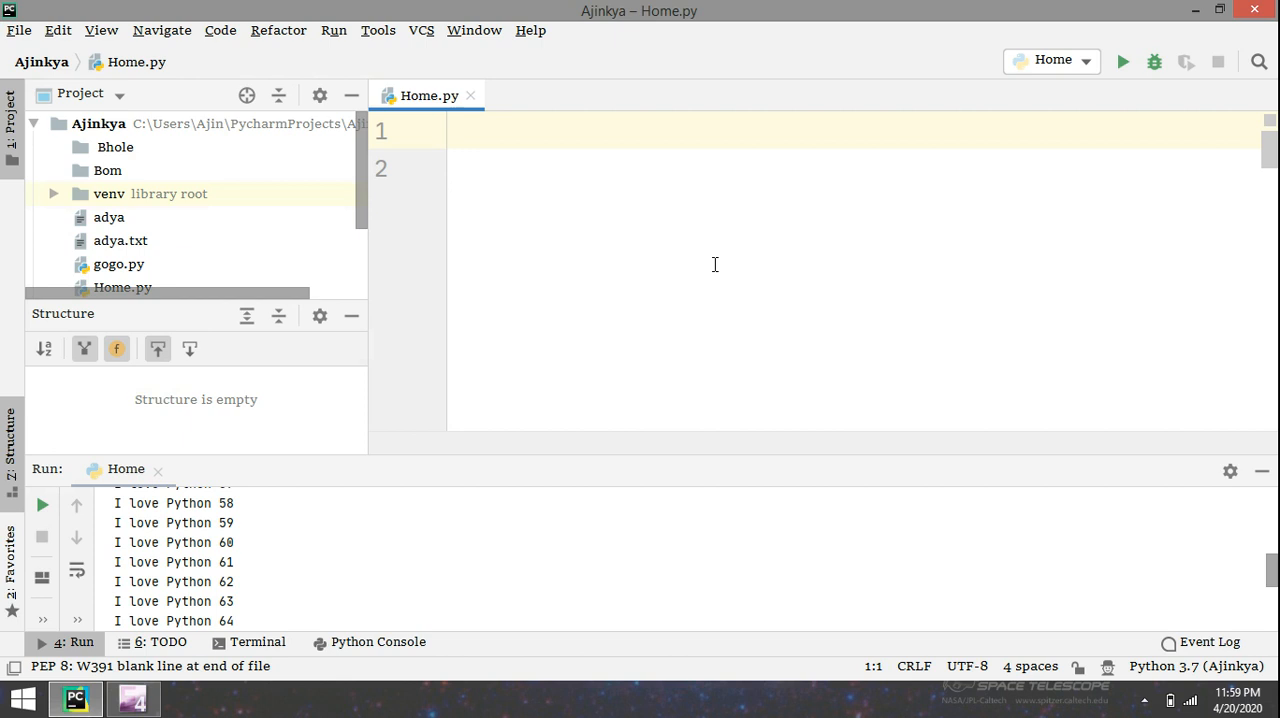
Step: Define fi() that prints " I am a func" and begin a new line with 'f'
type("def")
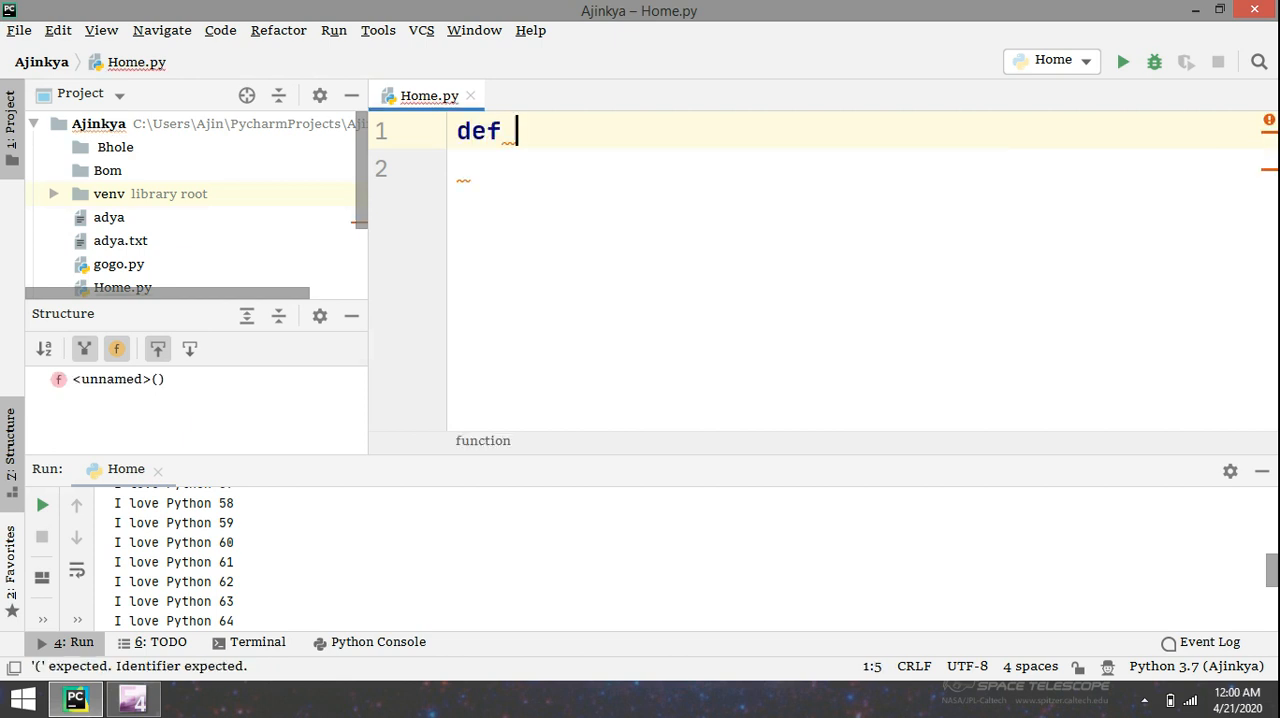
type("fi():")
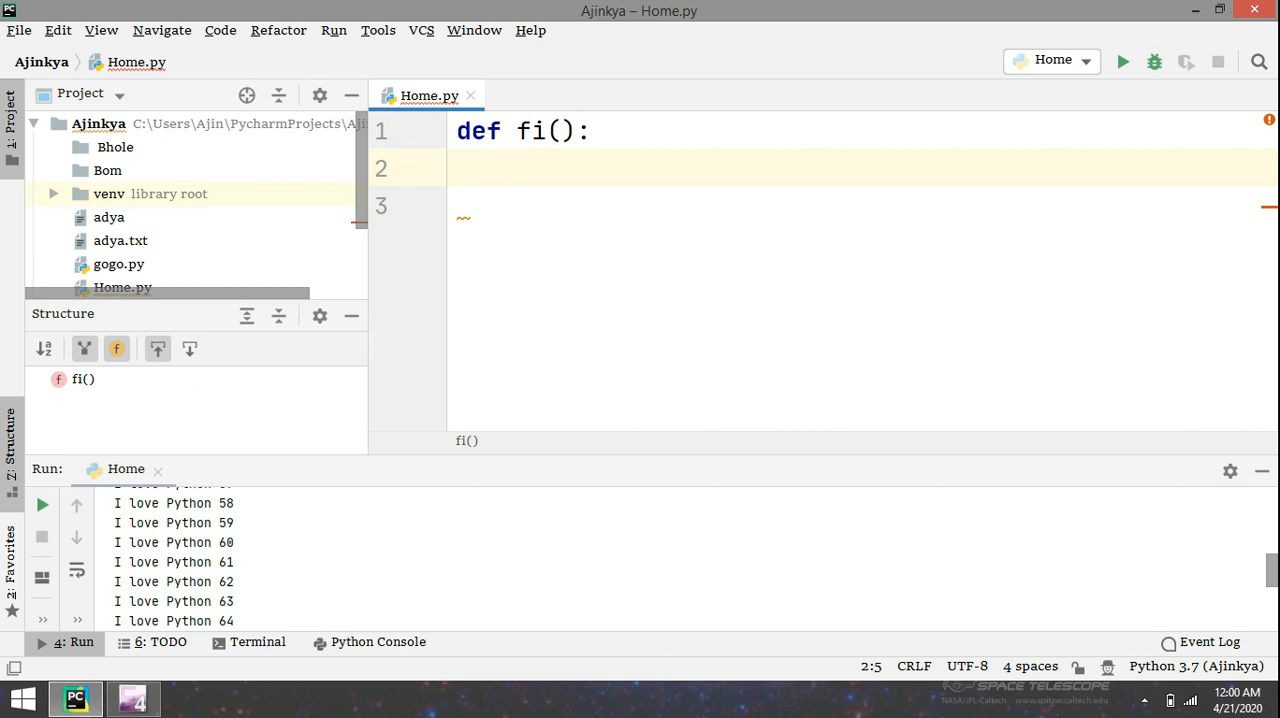
type("print(")
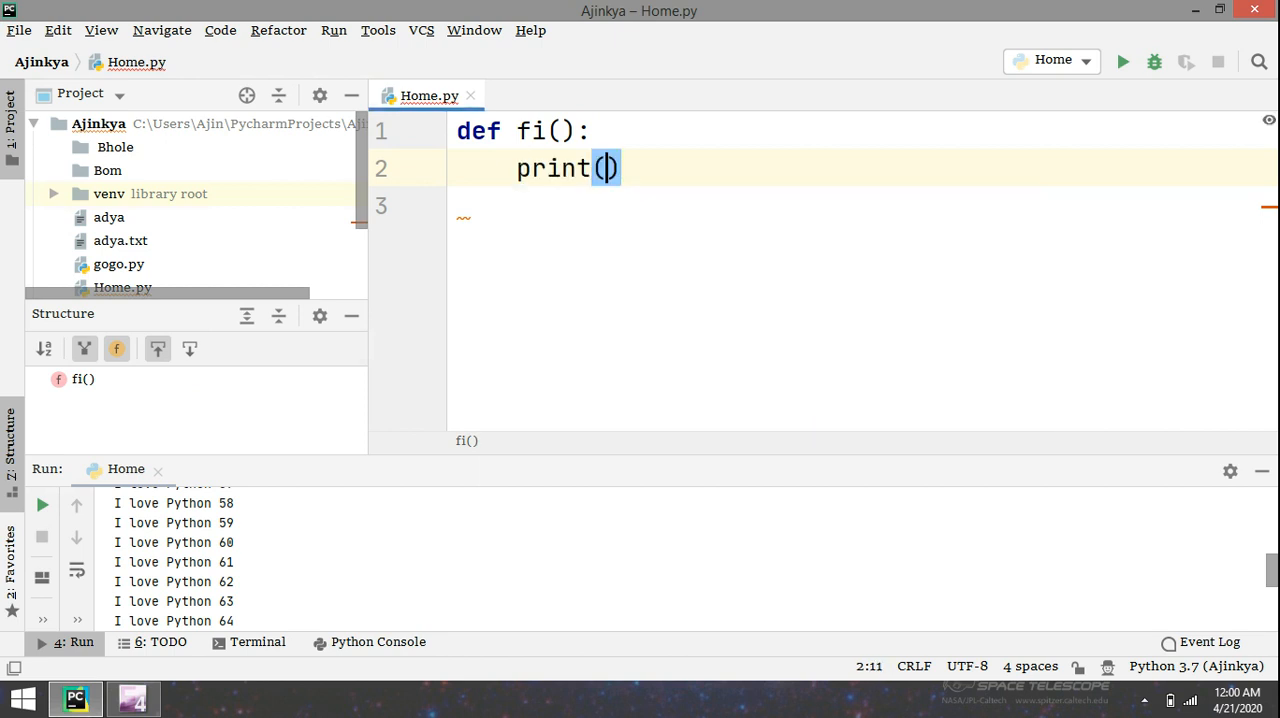
type("\" I am \"")
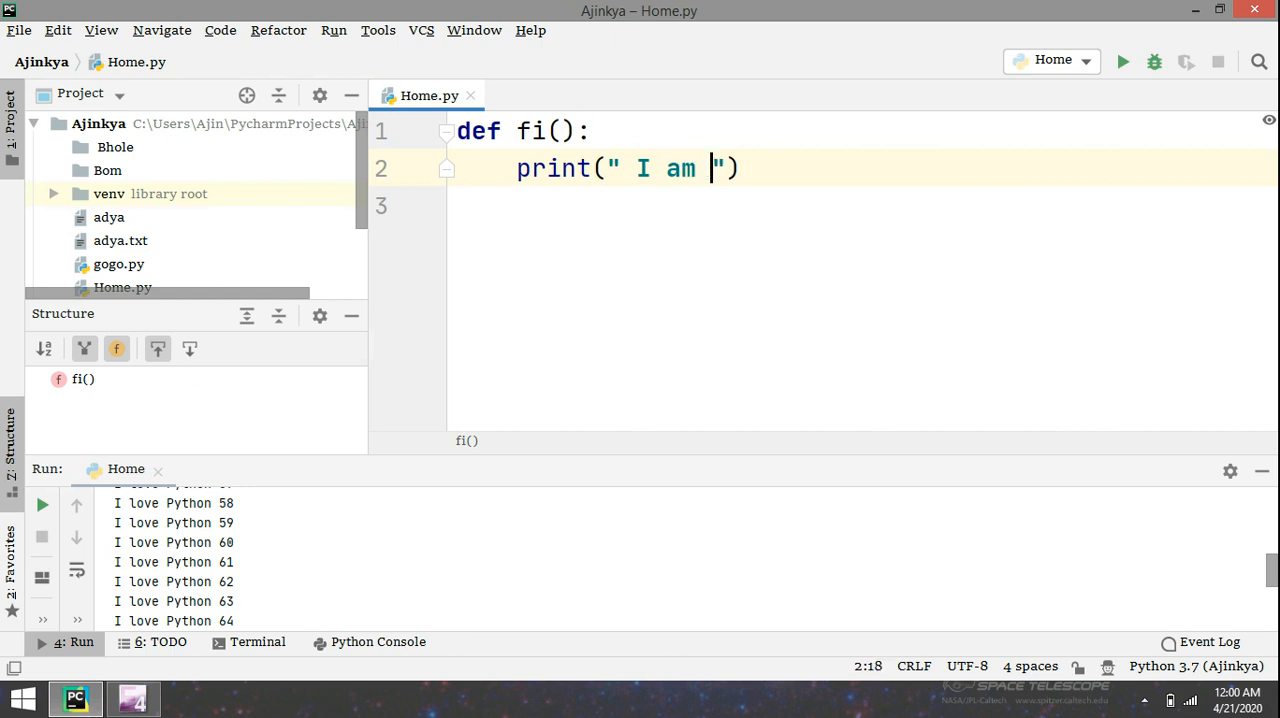
type("a")
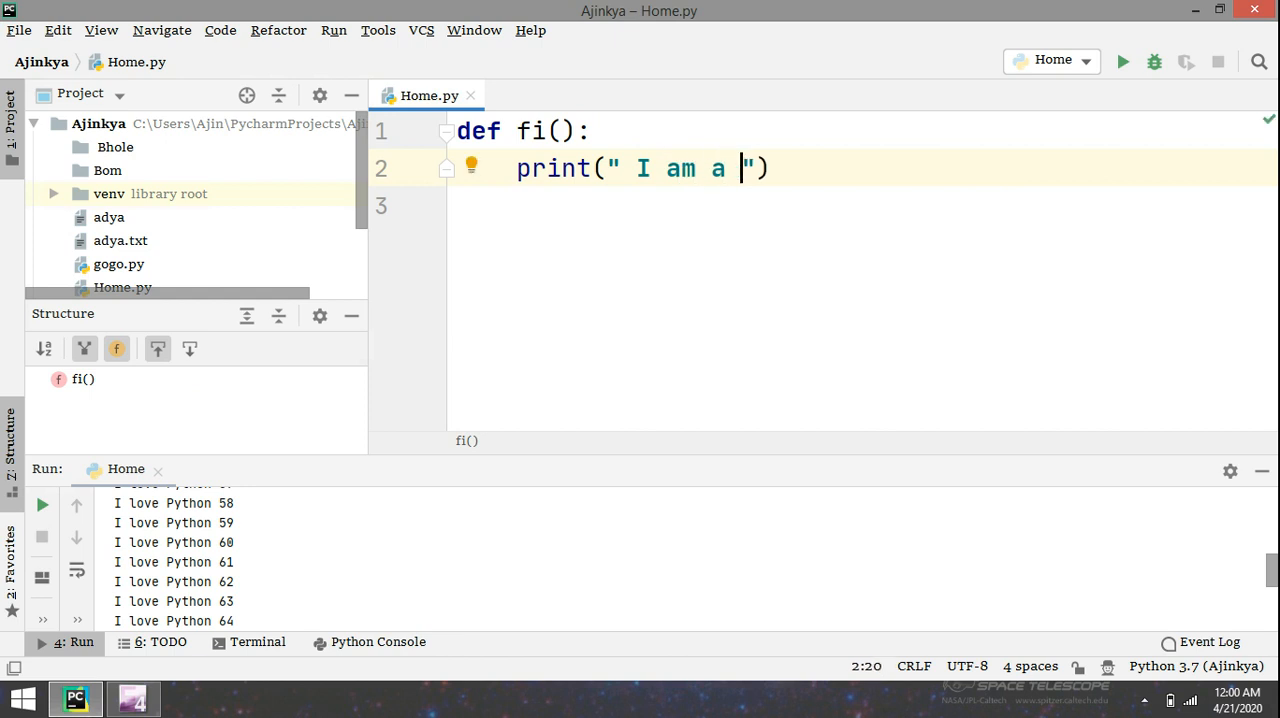
key("BackSpace")
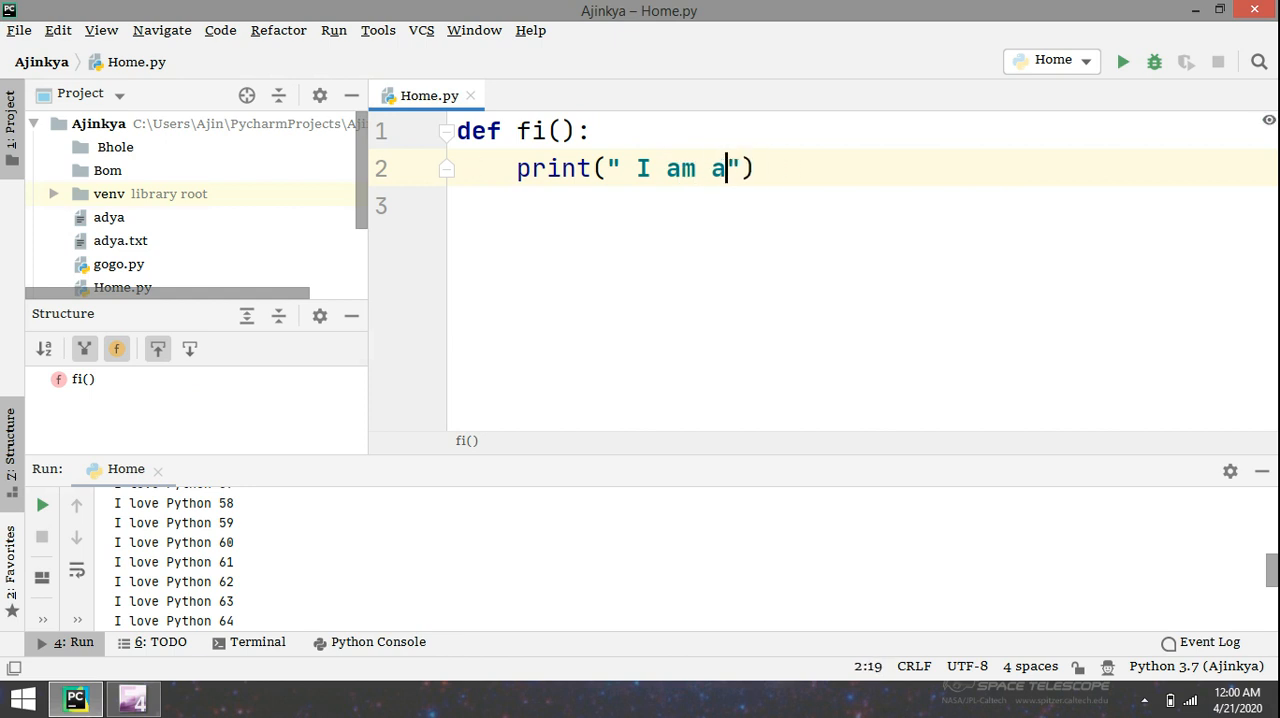
type("f")
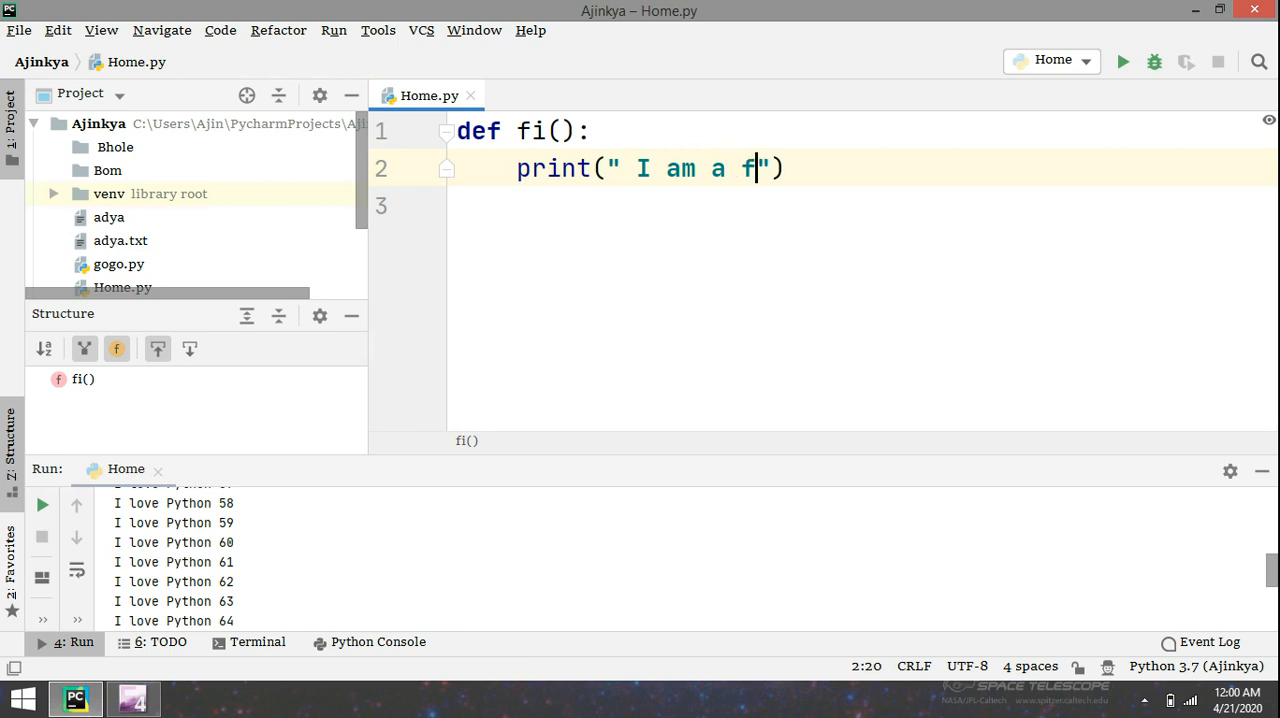
type("unc")
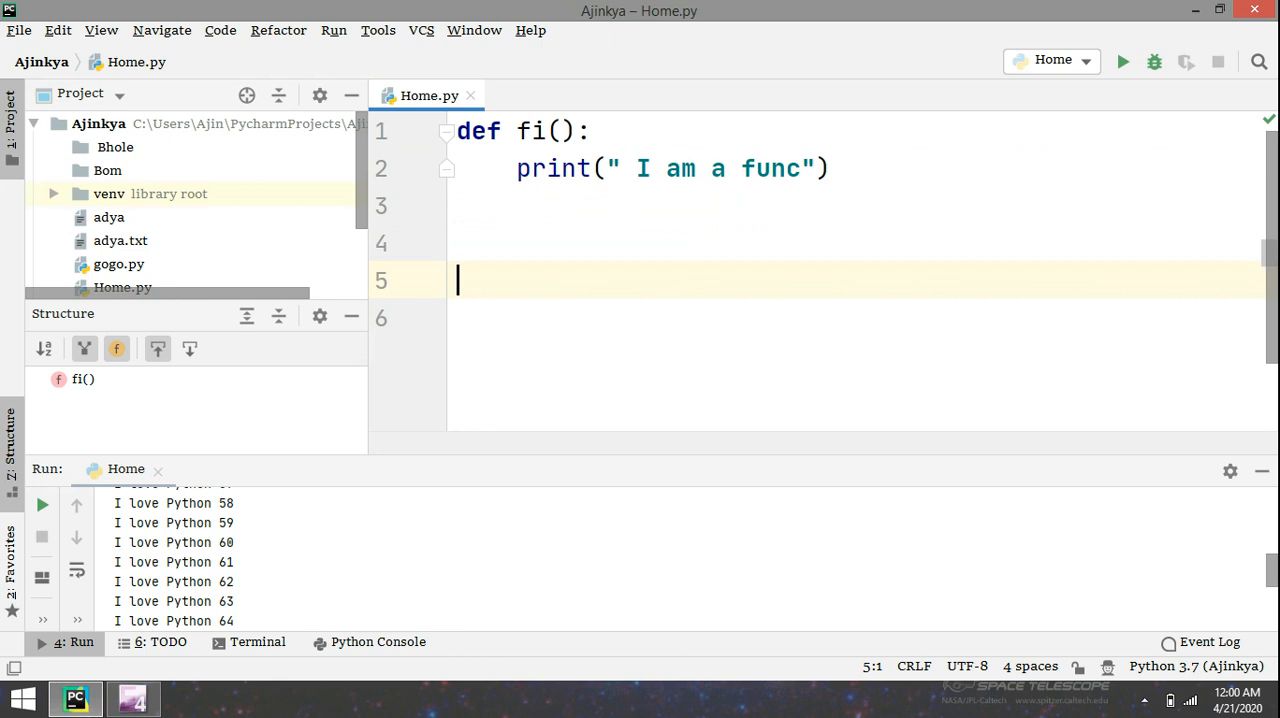
type("f")
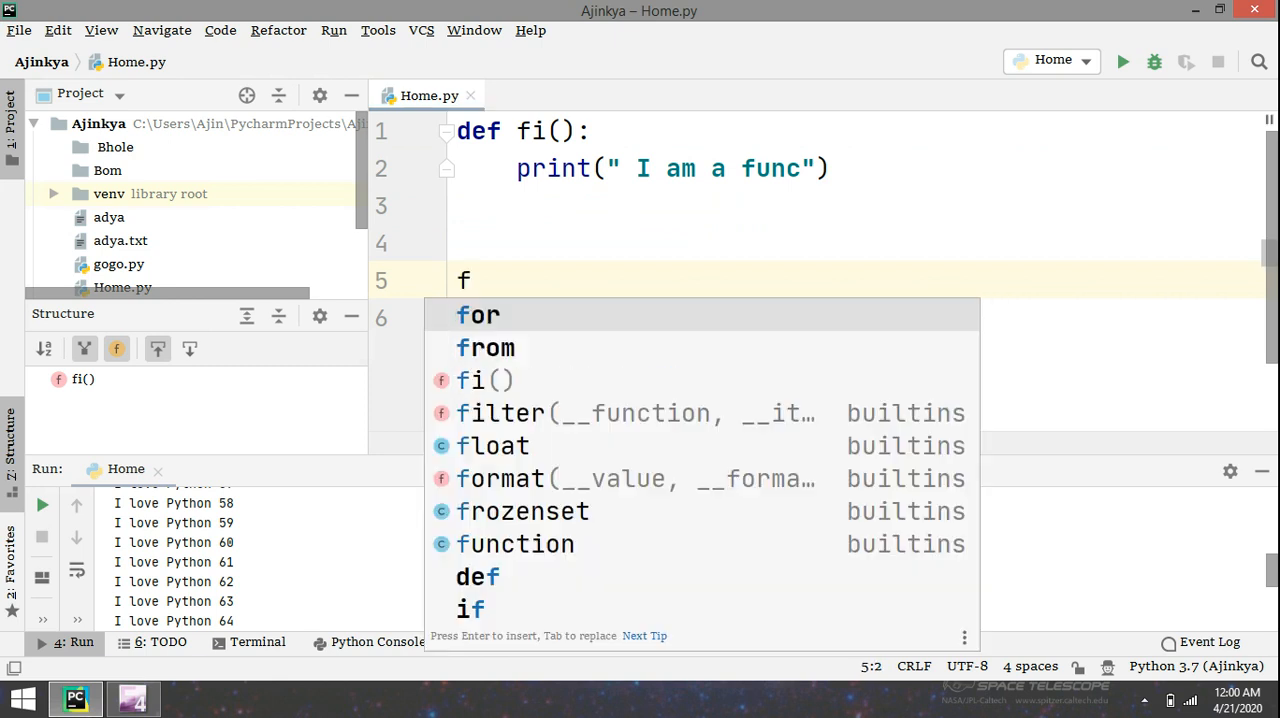
Step: Insert the fi() call on line 5 and run Home.py to print 'I am a func'
left_click(483, 380)
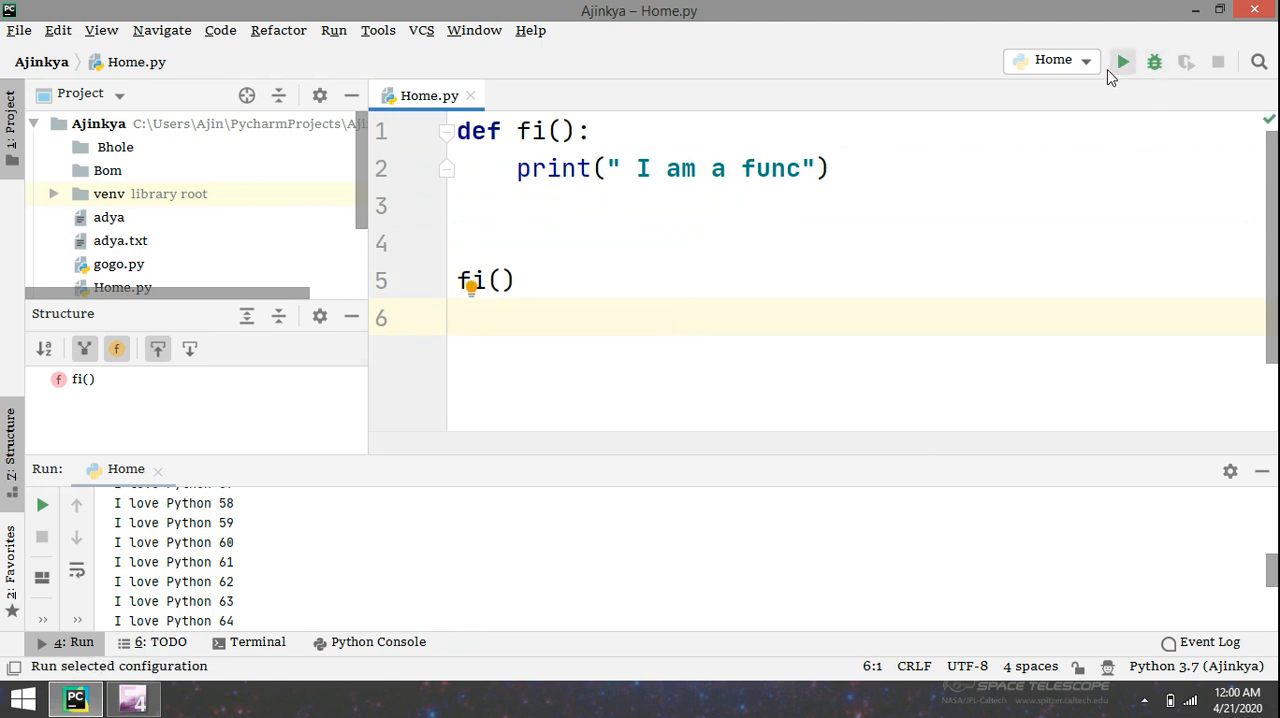
left_click(1122, 61)
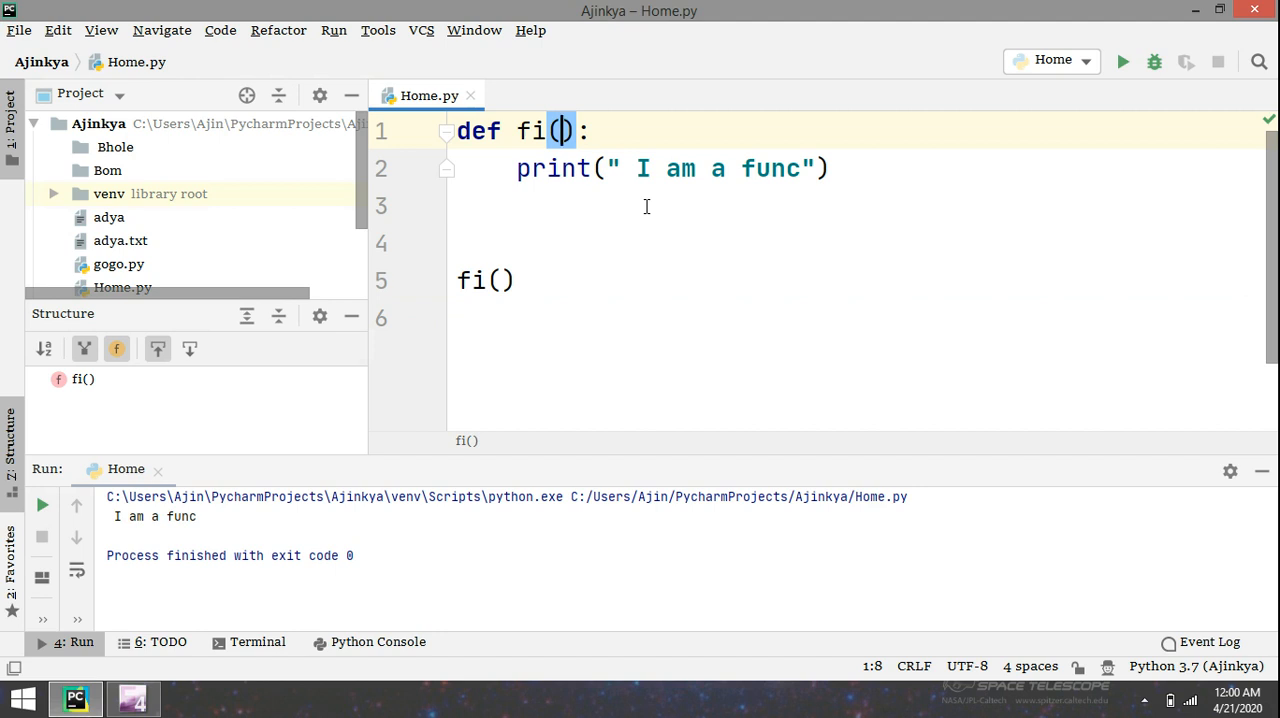
Step: Give fi parameters x,y returning x if x>y else y, and delete the print line
type("x,y")
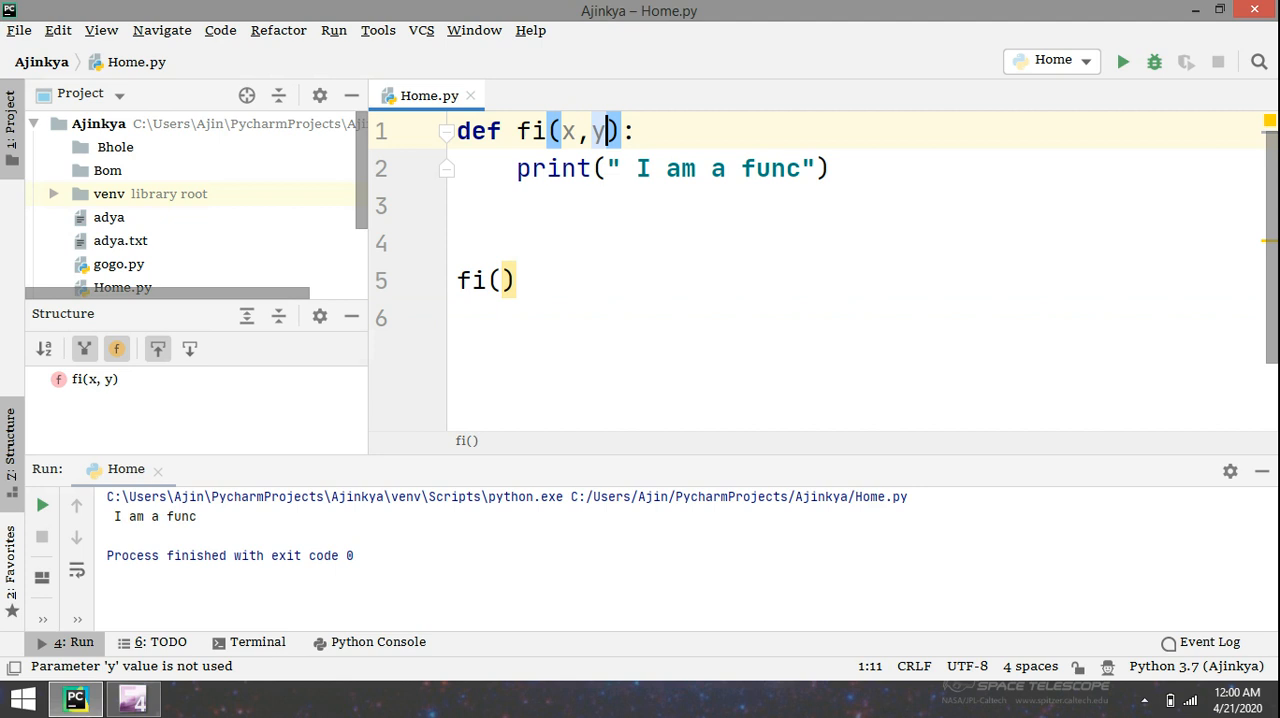
key("Enter")
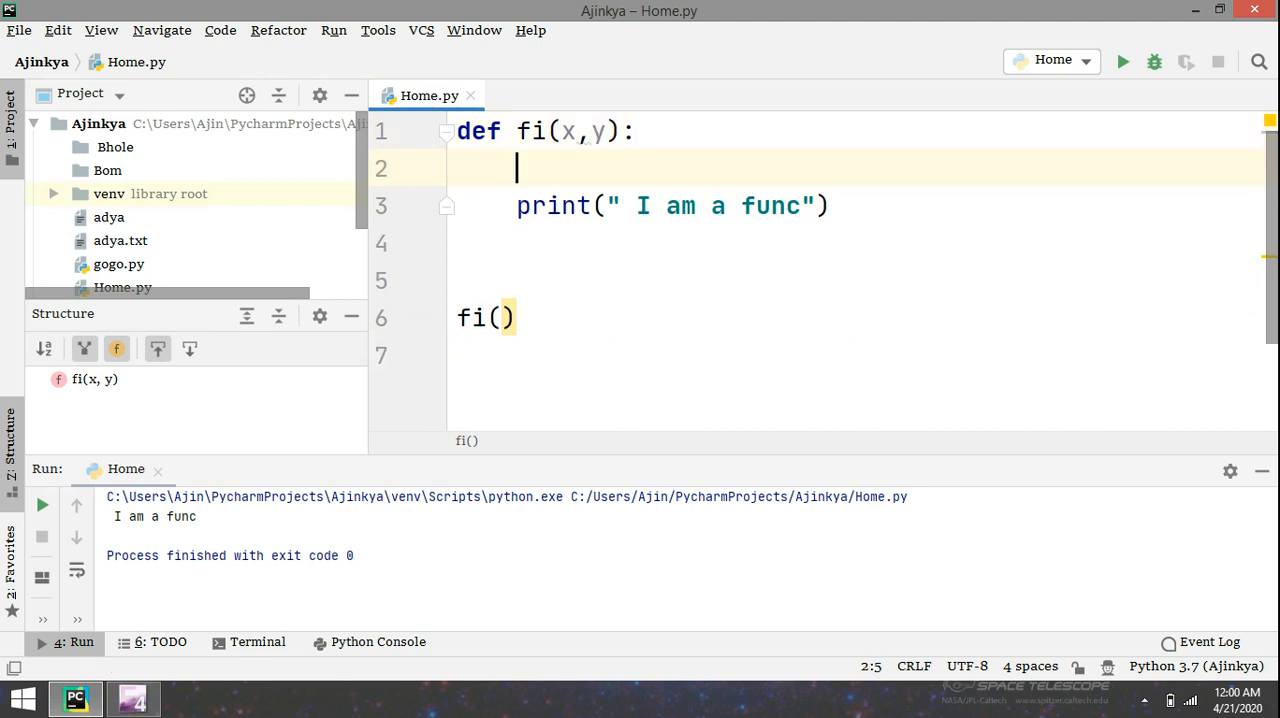
type("if x>y:")
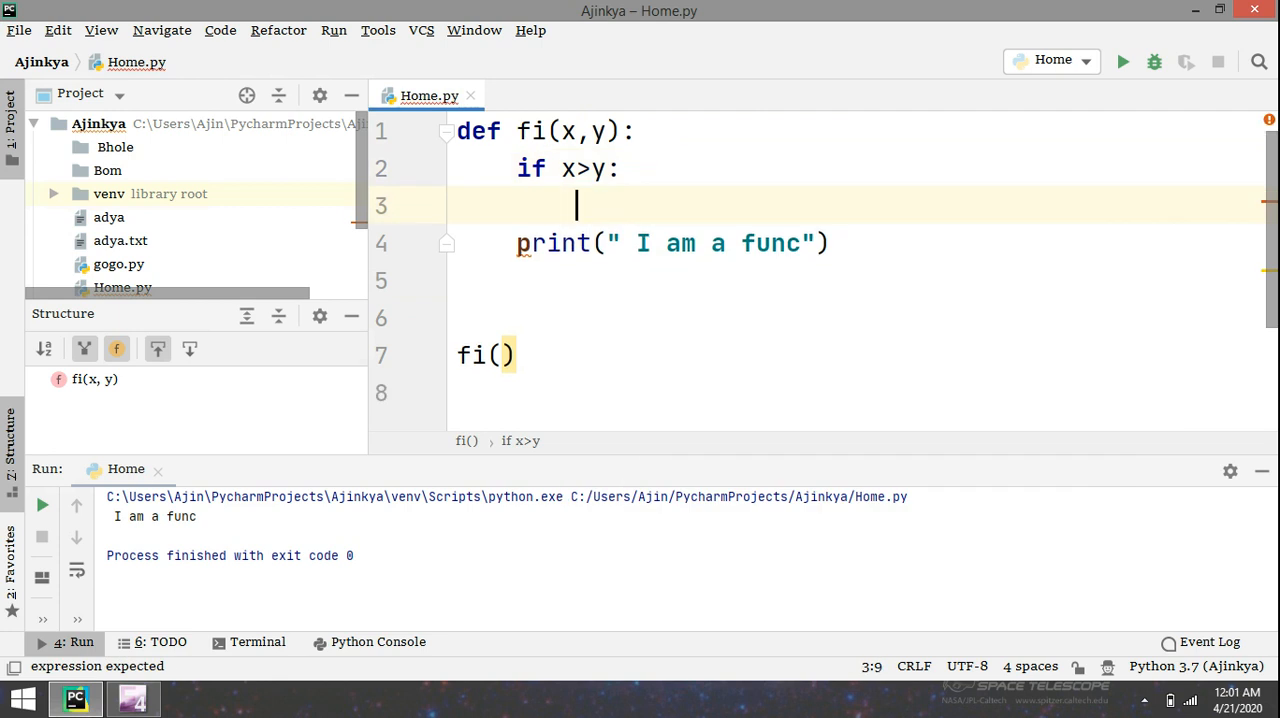
type("return x")
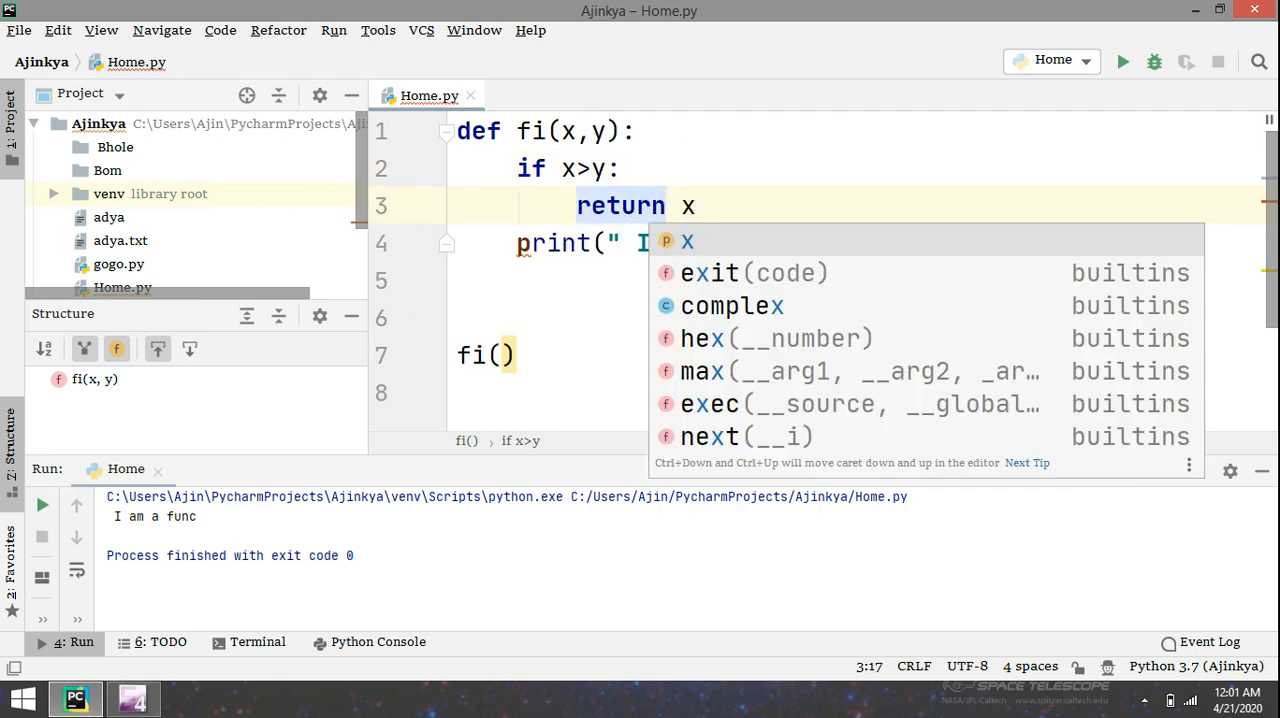
key("Escape")
type("else")
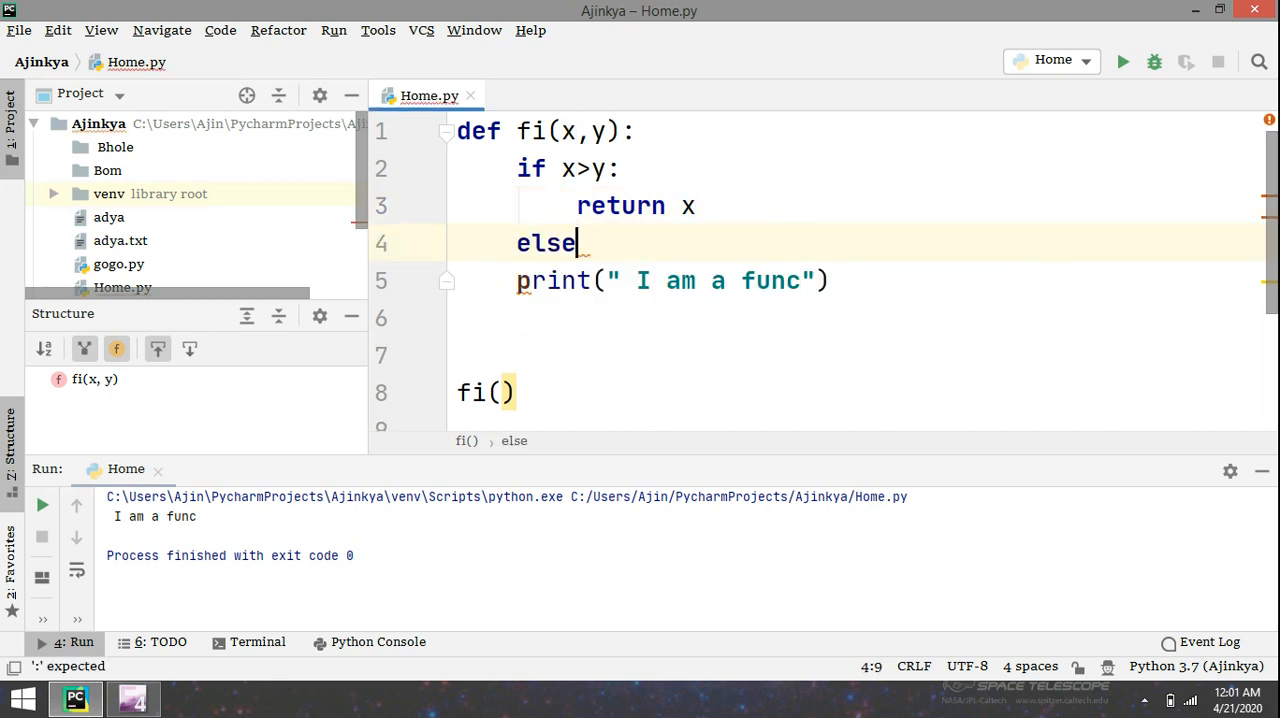
type("retu")
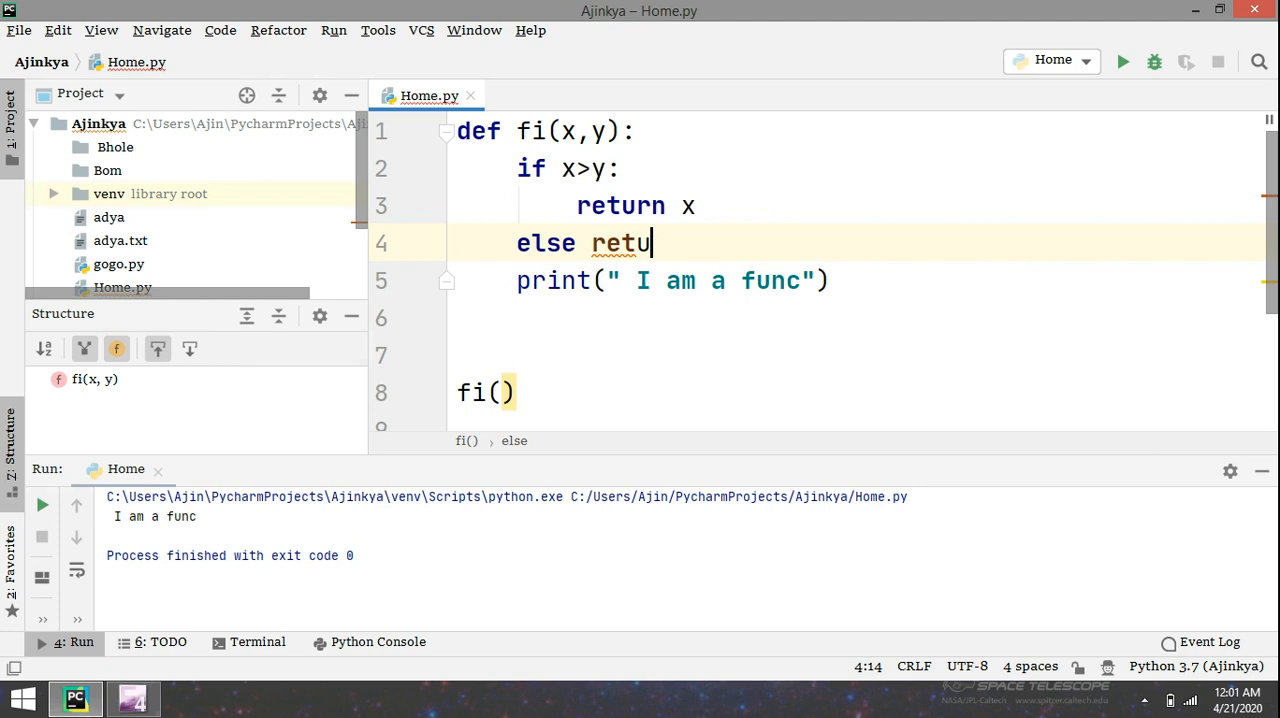
type("rn y")
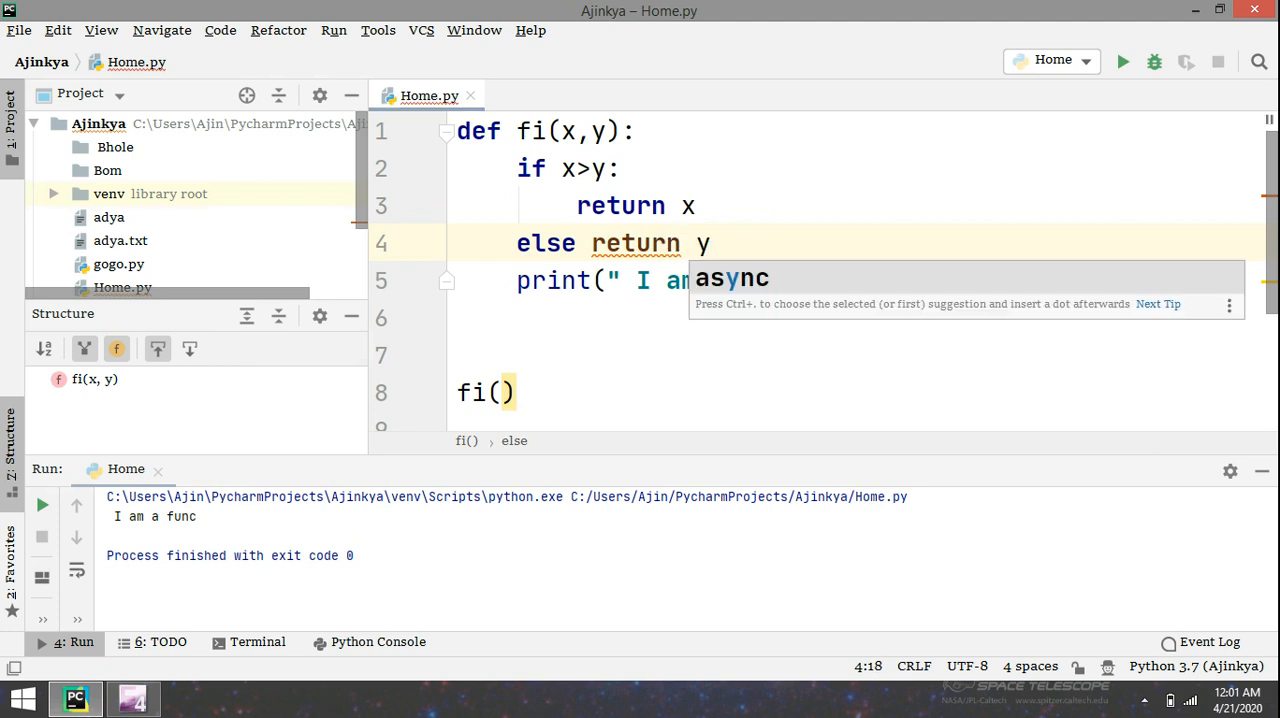
key("Escape")
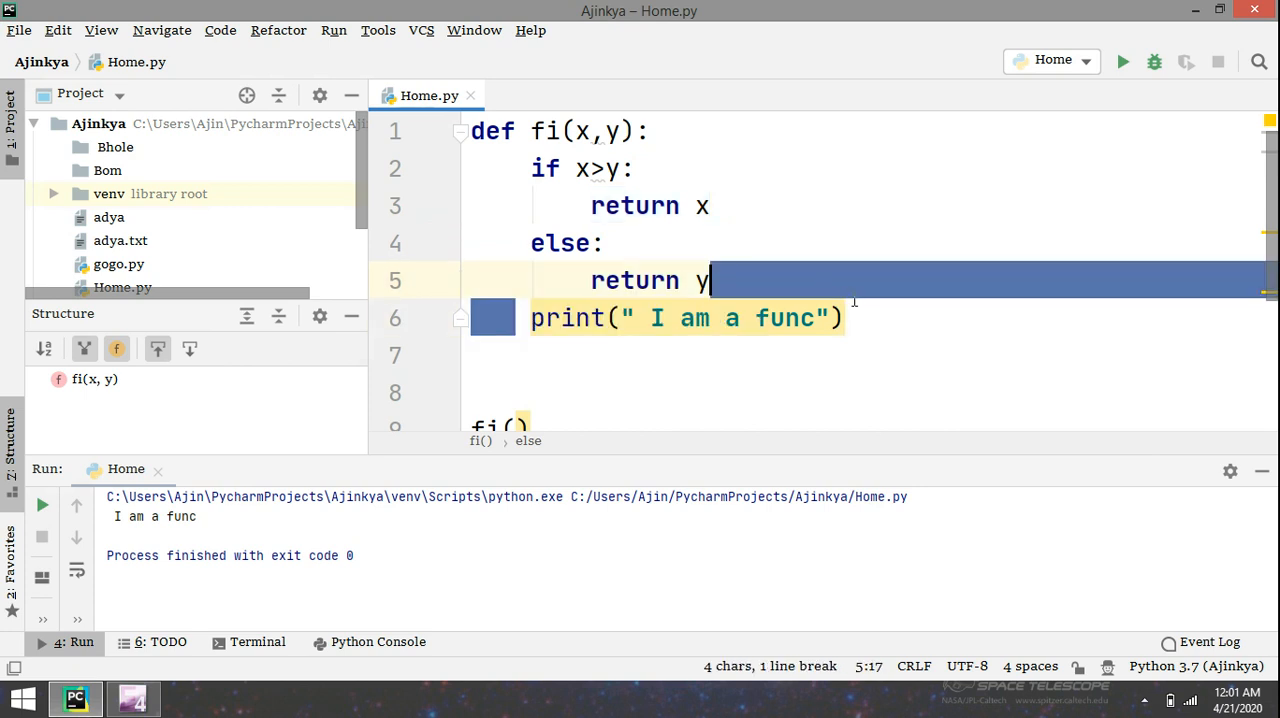
key("Delete")
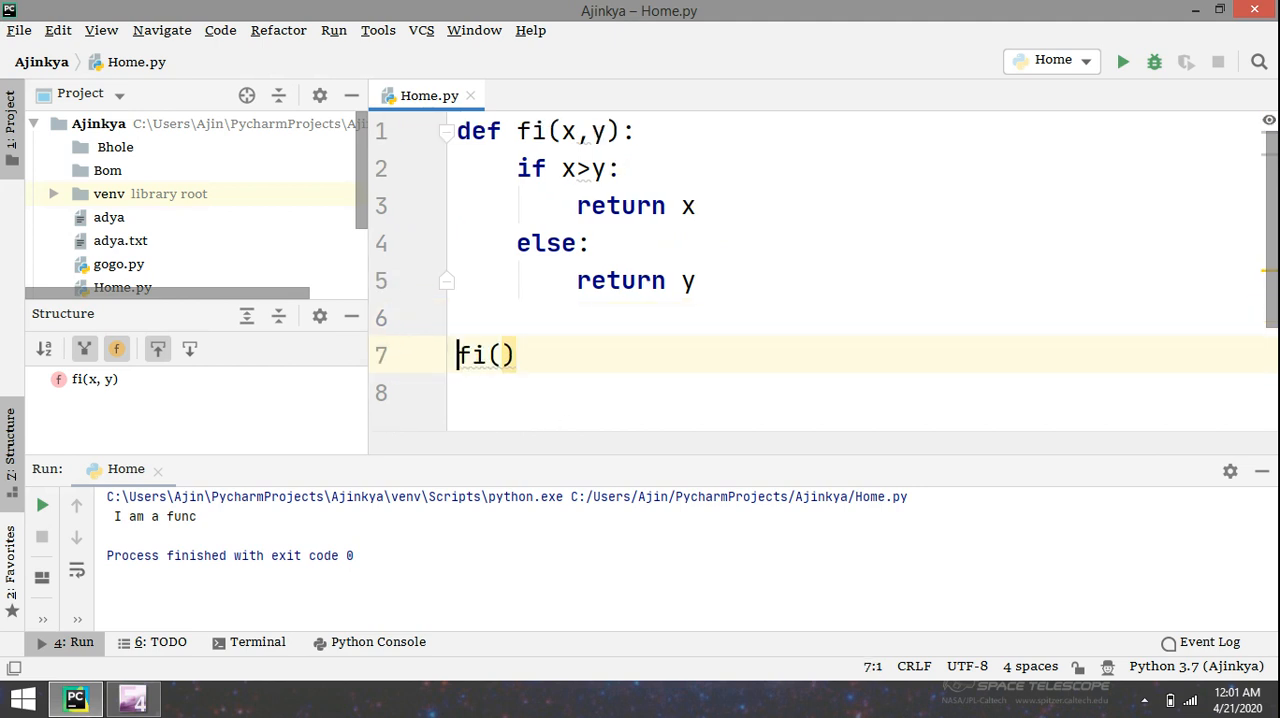
Step: Assign z = fi(12,18) below the function definition
type("z =")
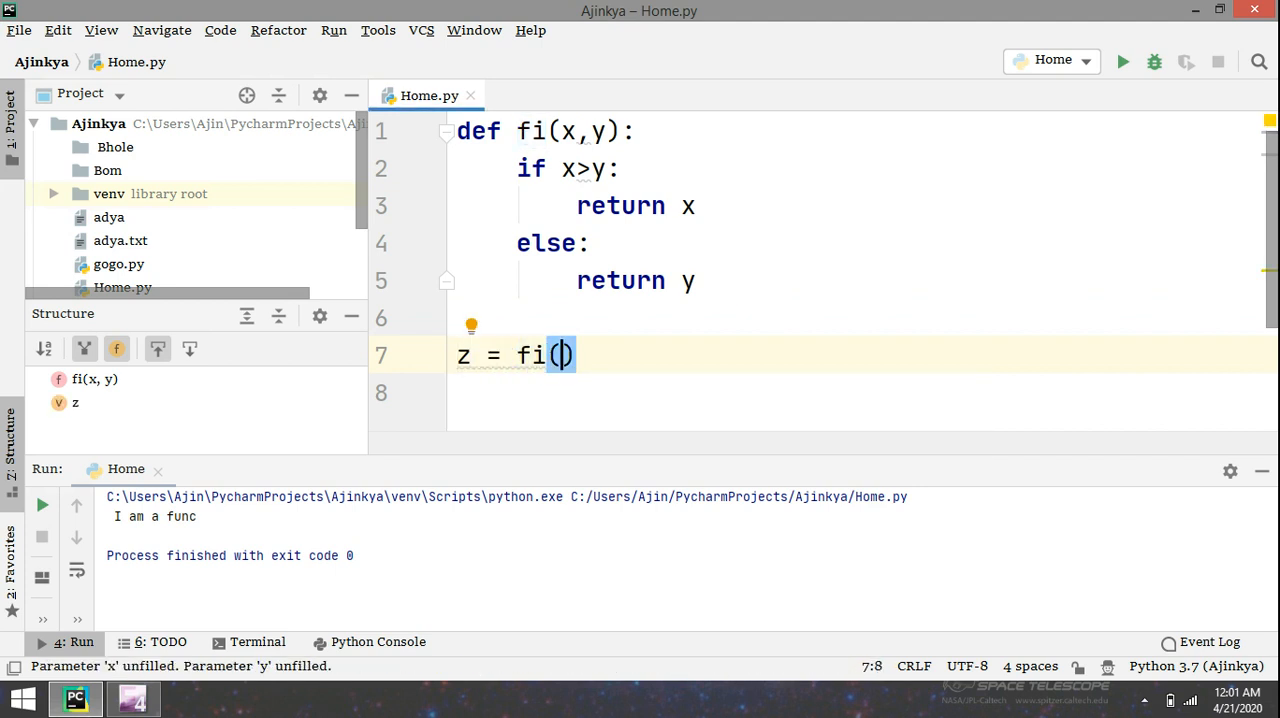
type("12,1")
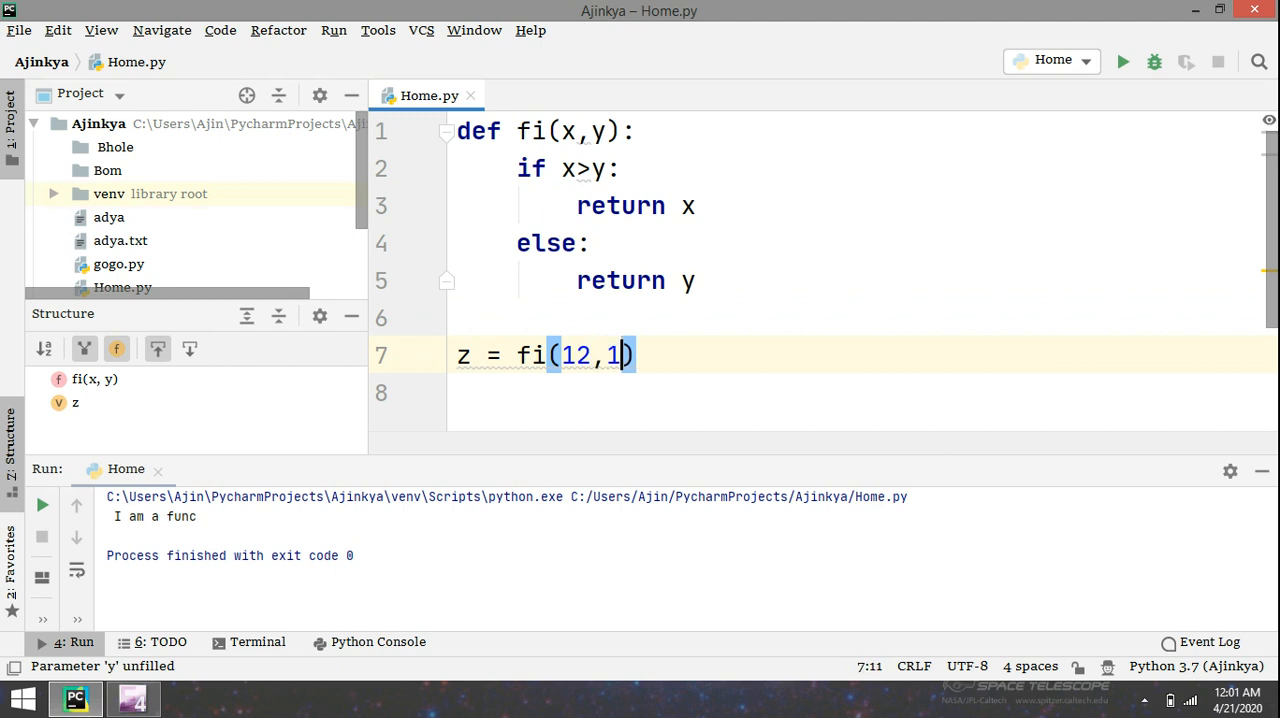
type("8")
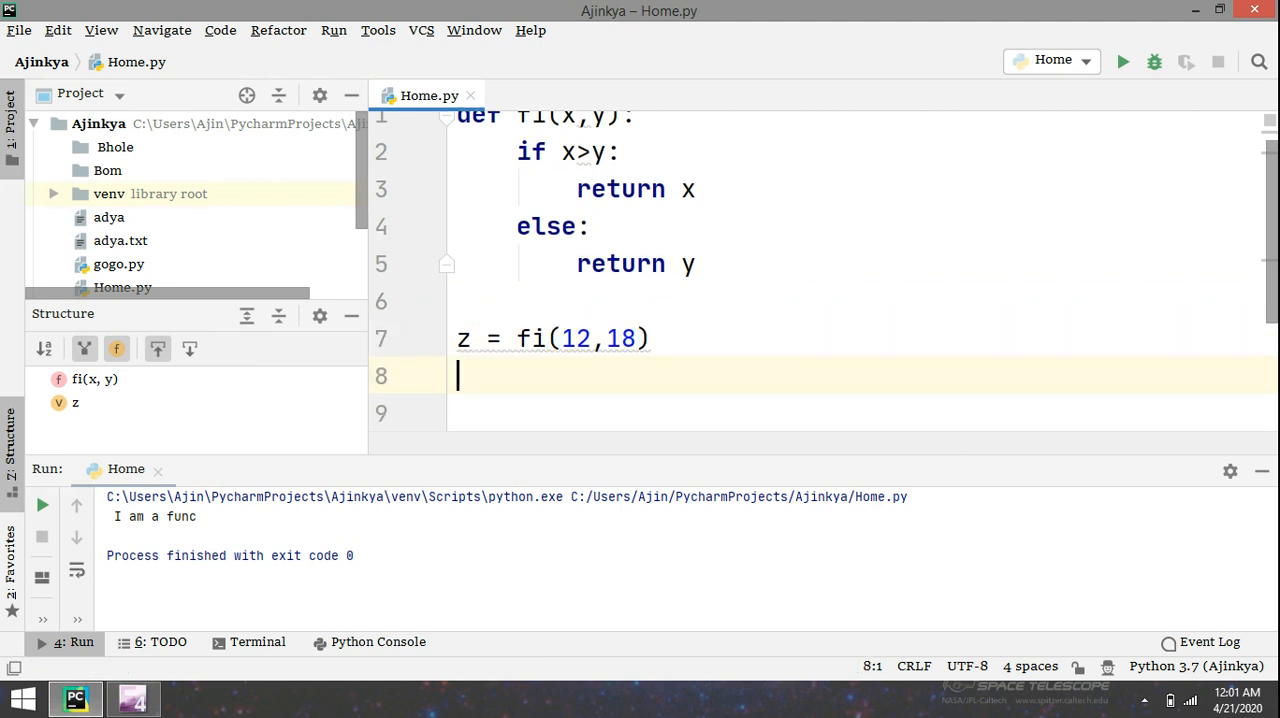
Step: Print " function returned = " + str(z)
type("p")
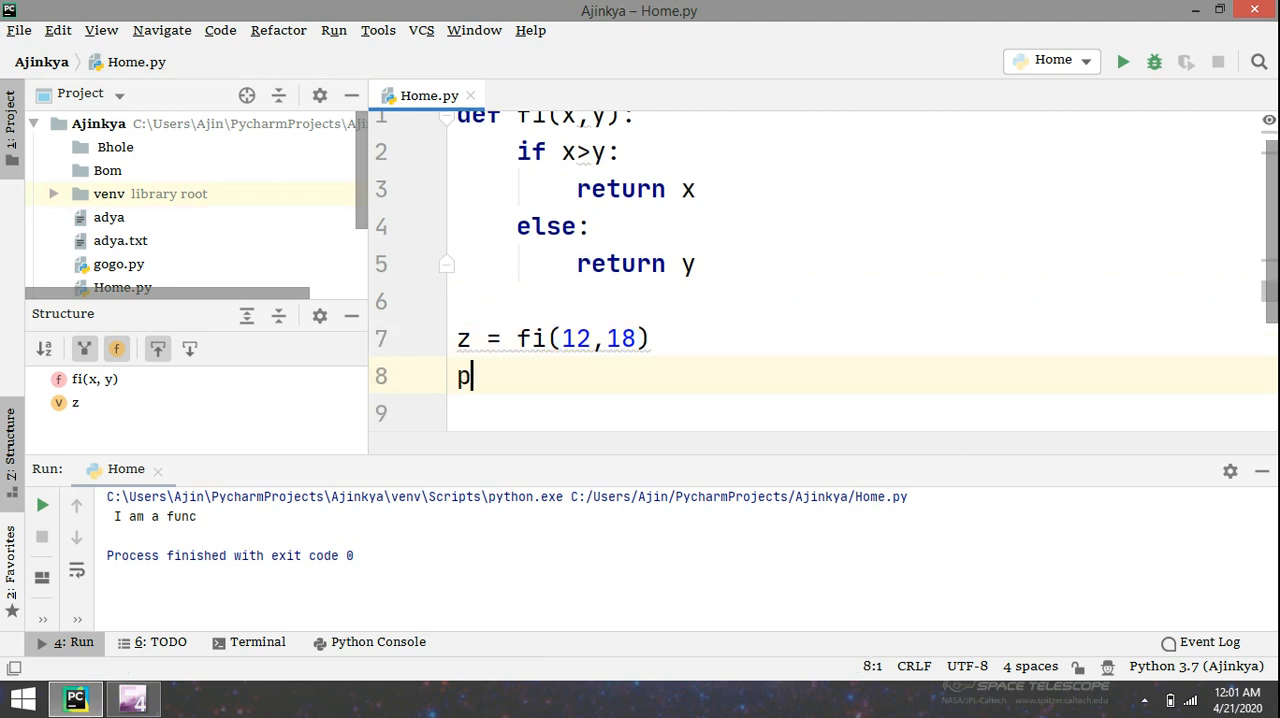
type("rint()")
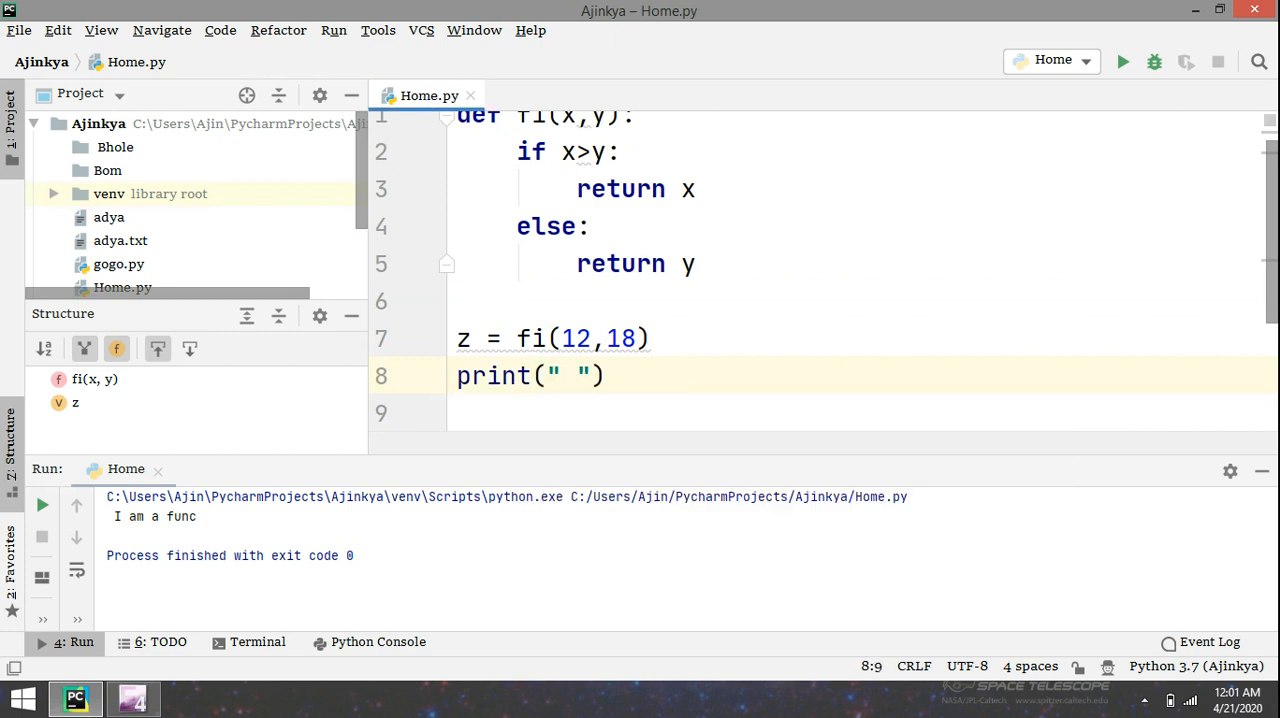
type("functio")
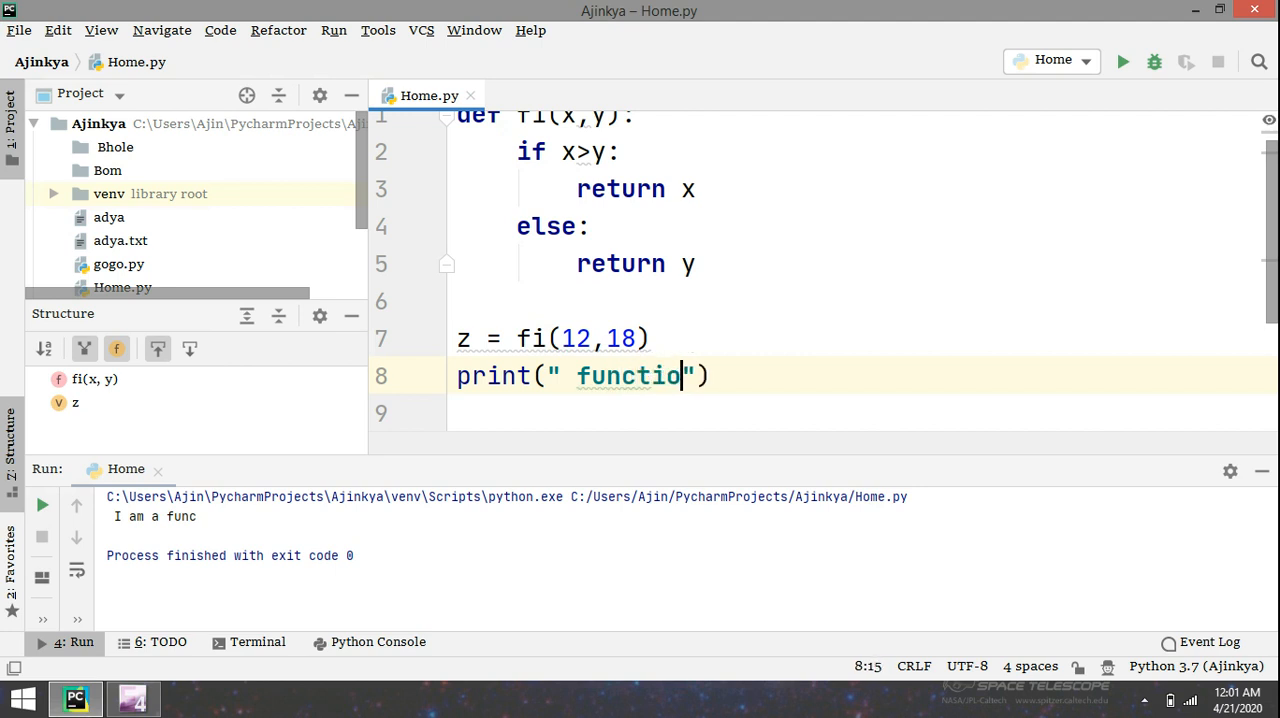
type("n retue")
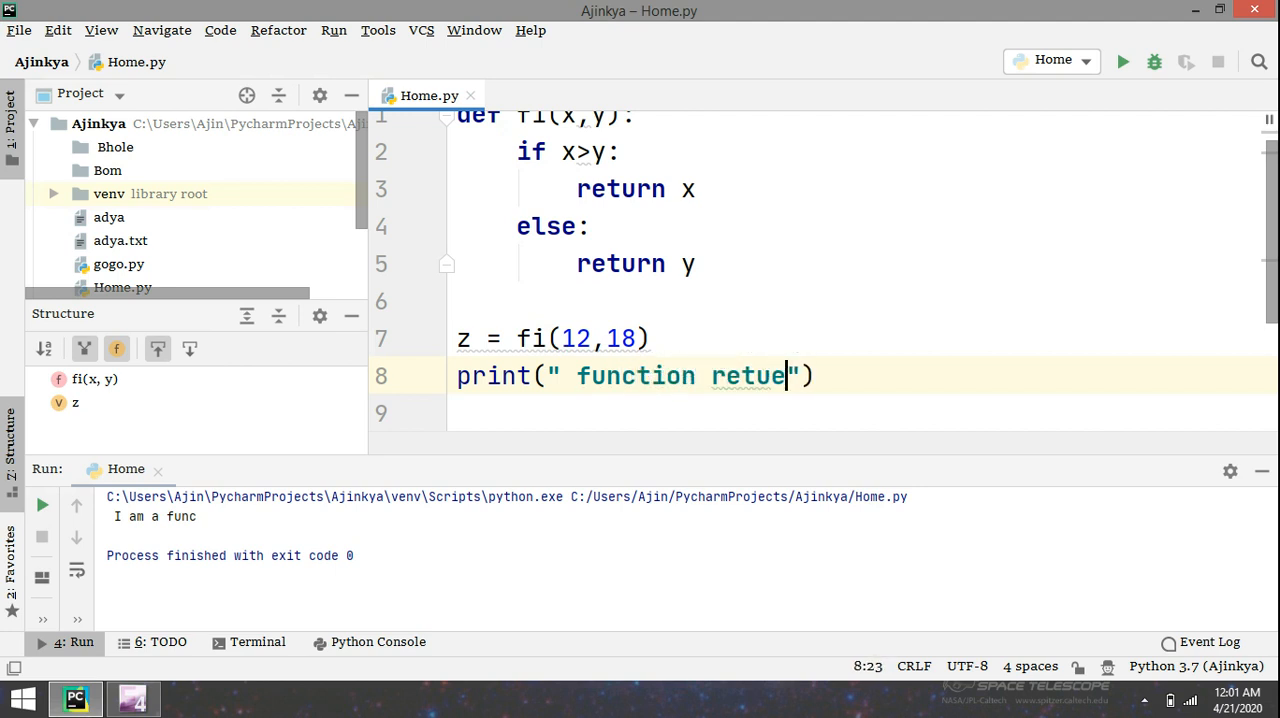
type("rned =")
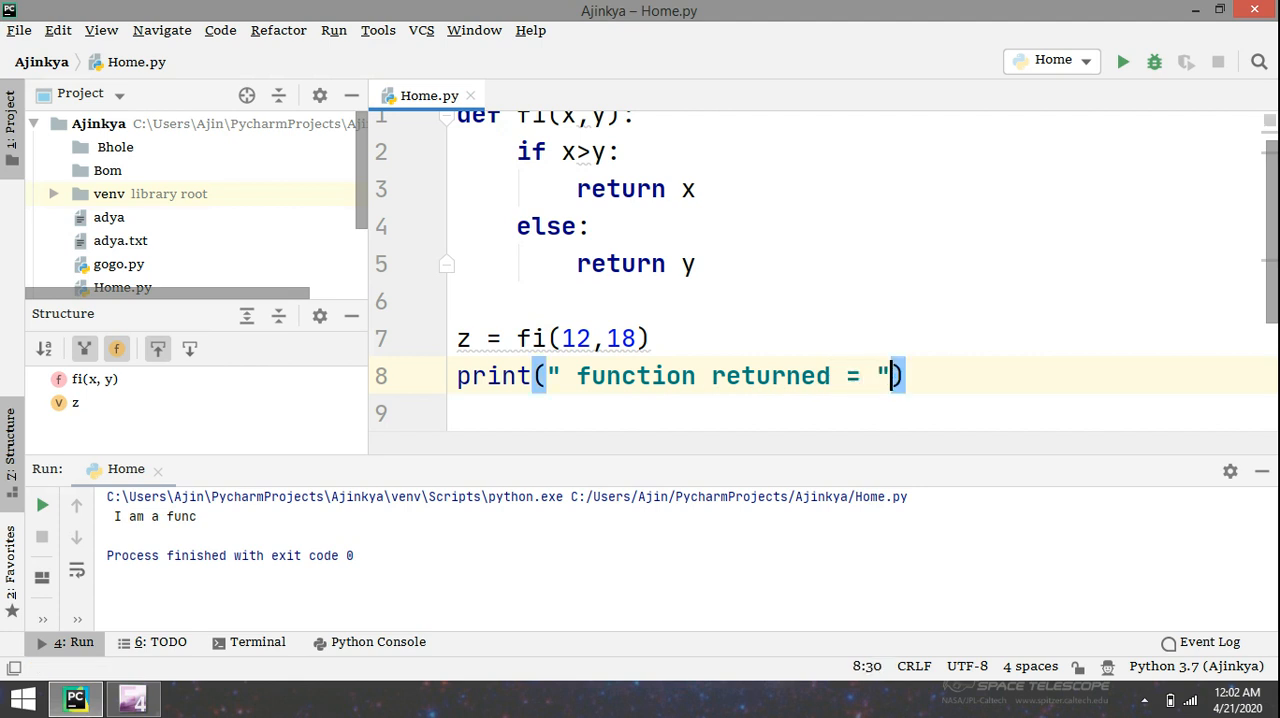
type("+ s")
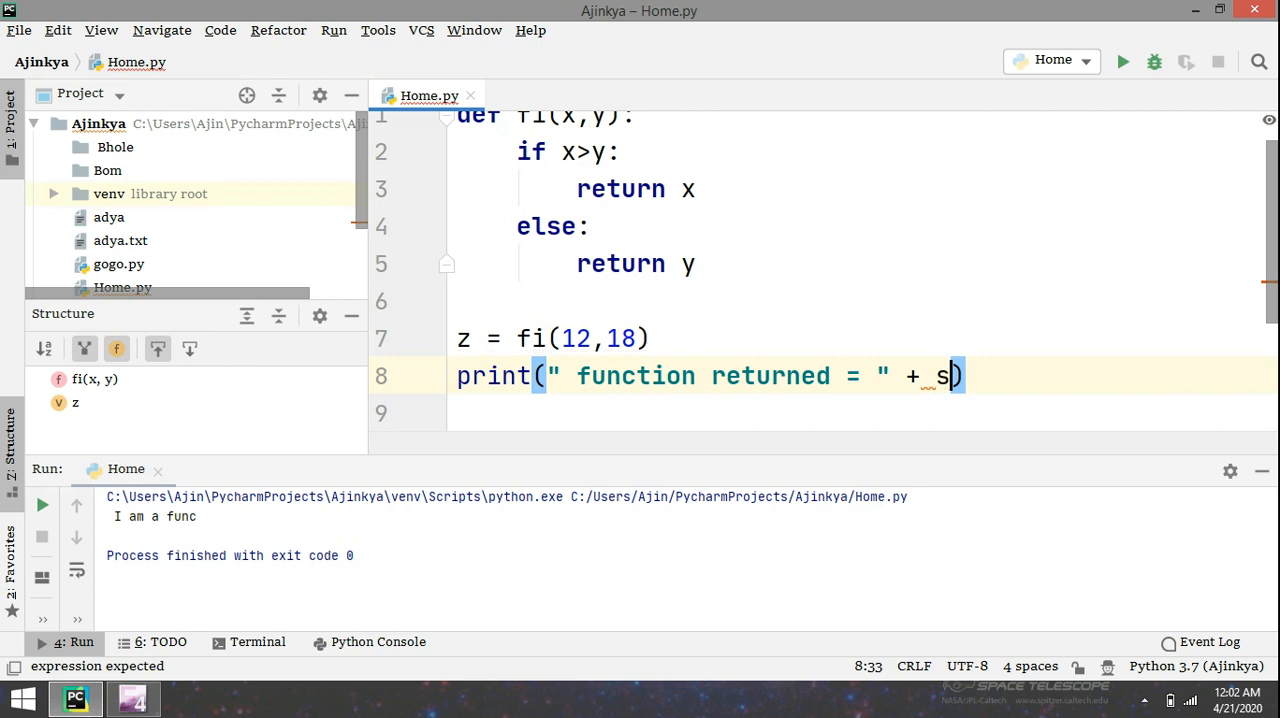
type("tr")
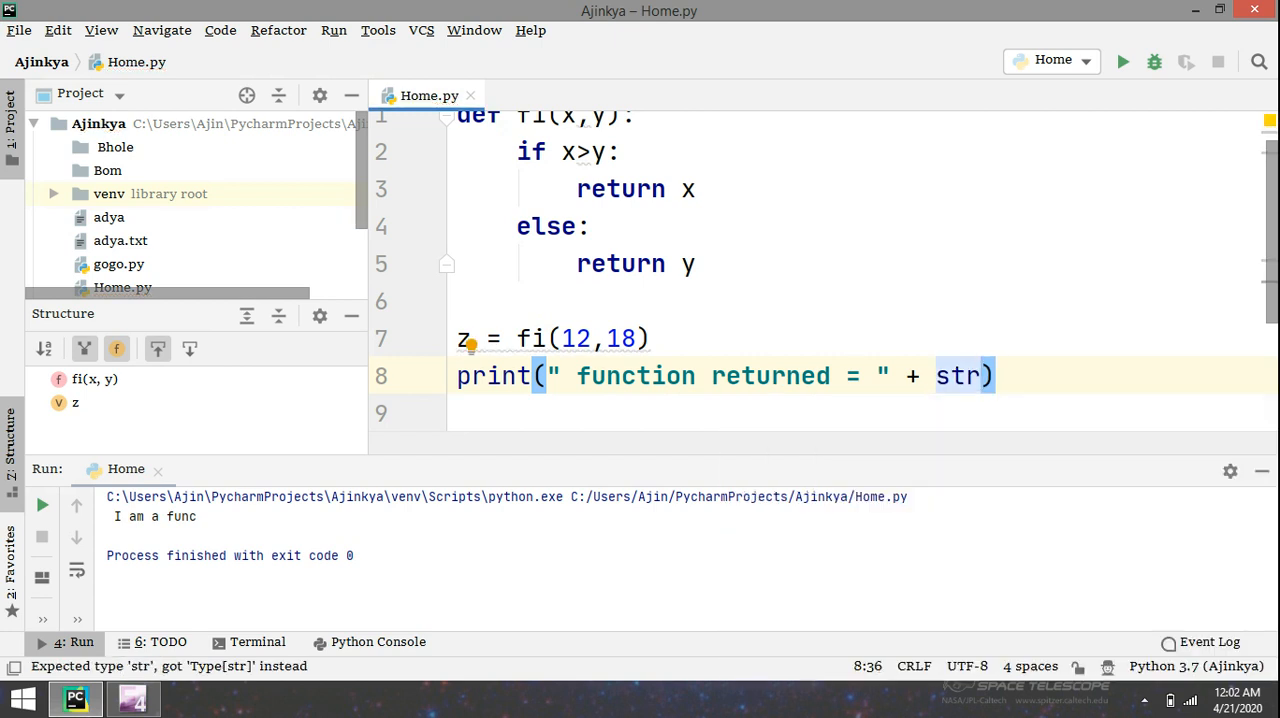
type("(z)")
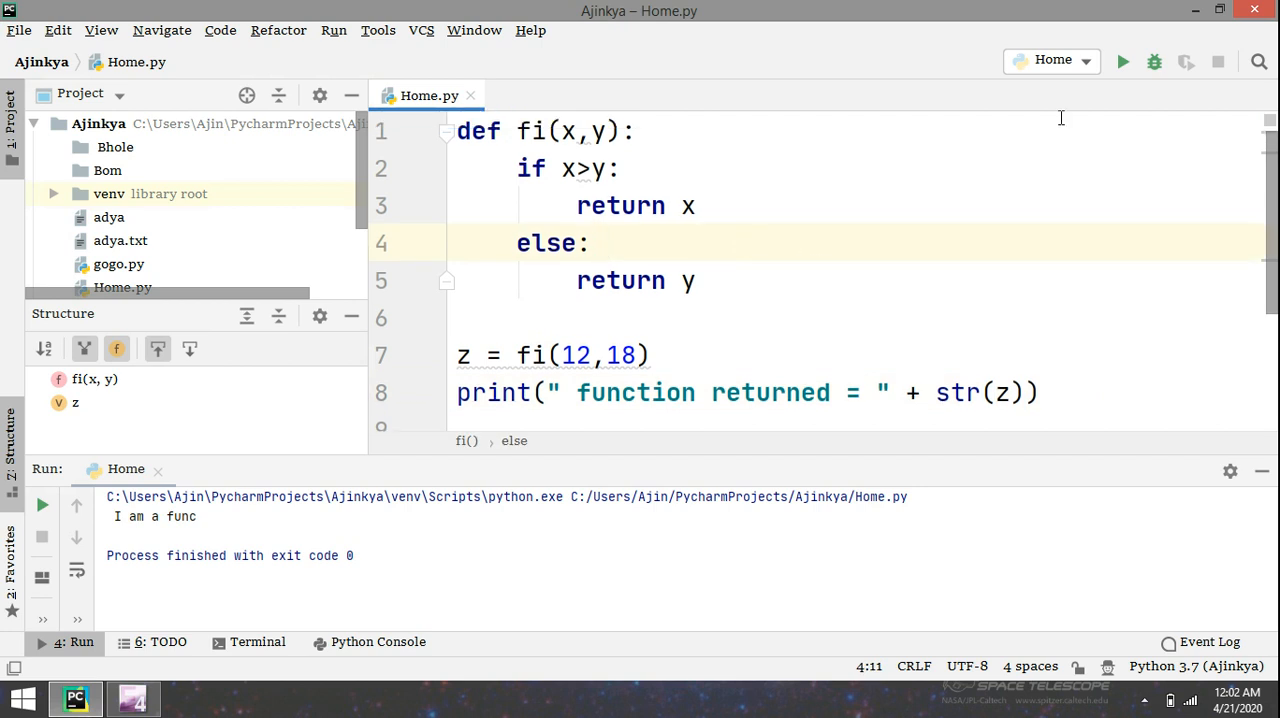
Step: Run the script to get 'function returned = 18', then select arguments in the call and definition
left_click(1123, 61)
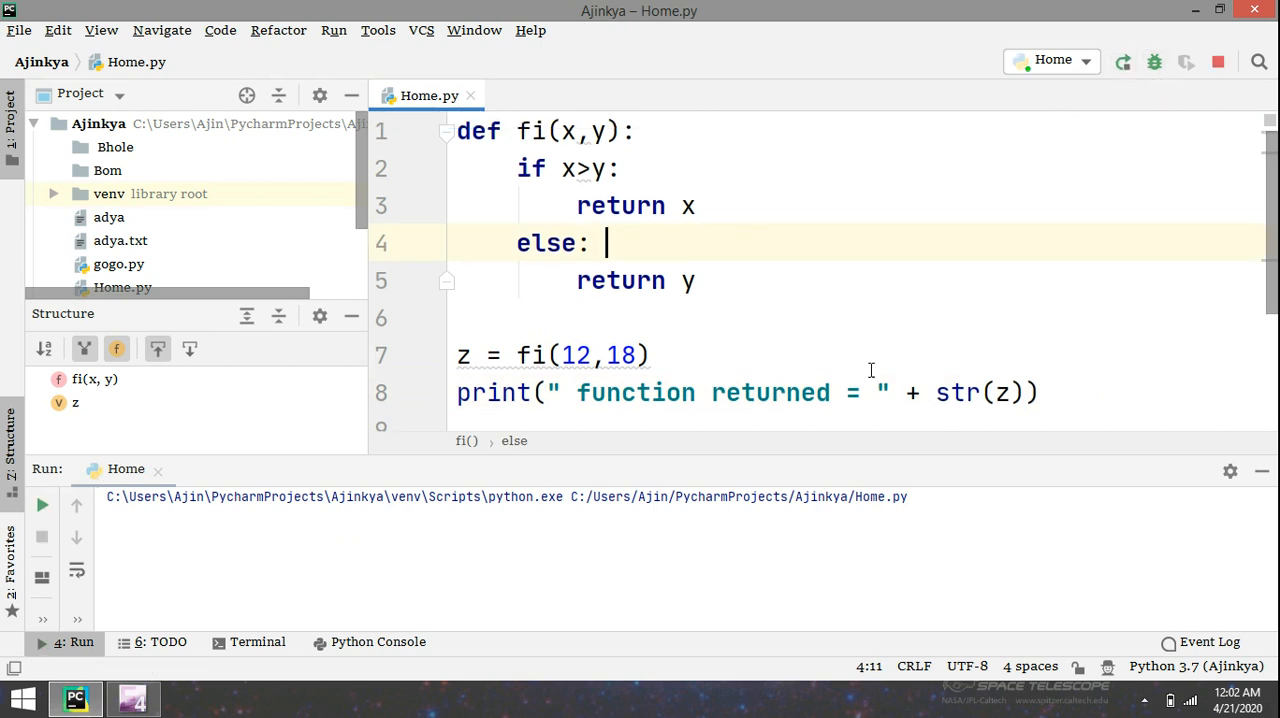
left_click(1123, 61)
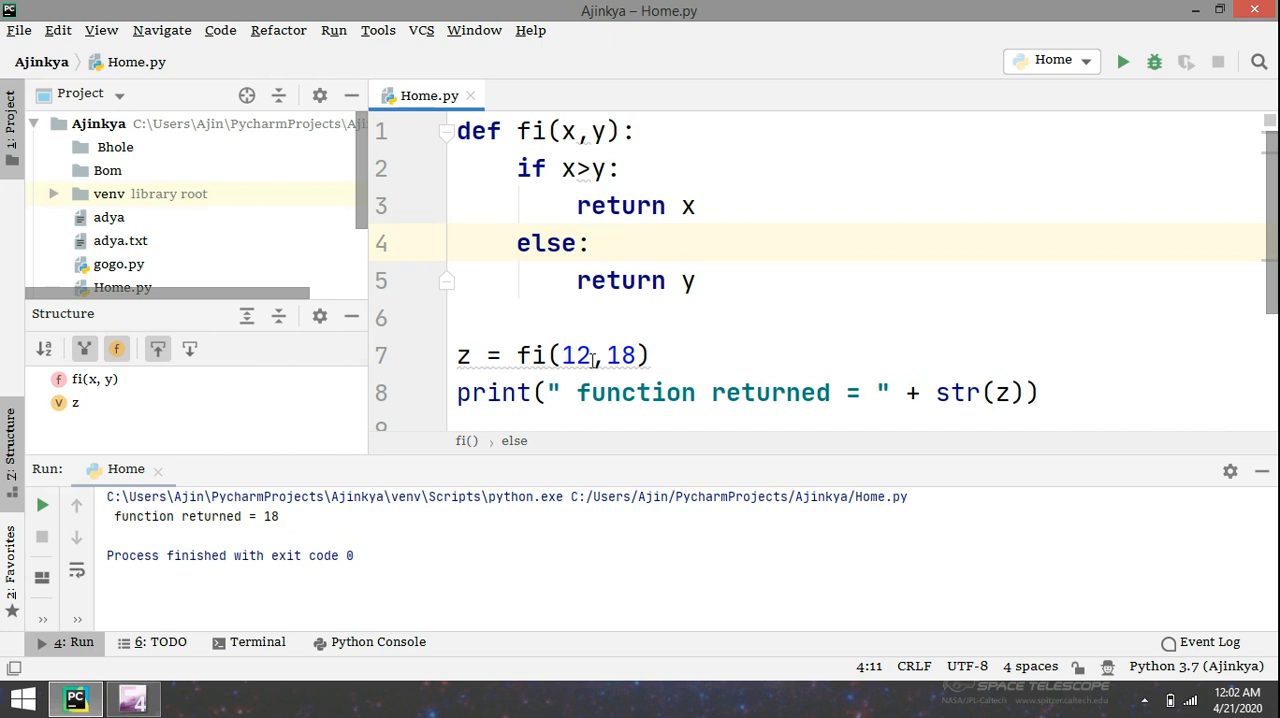
double_click(577, 355)
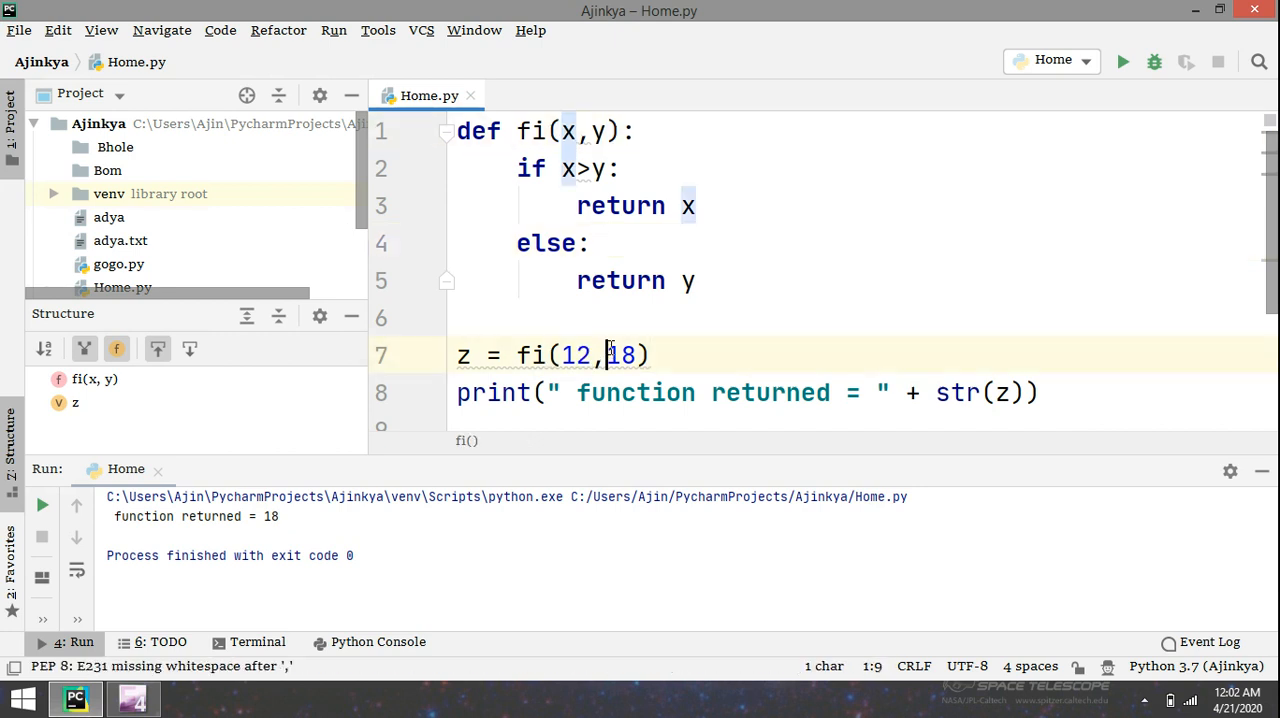
left_click(595, 131)
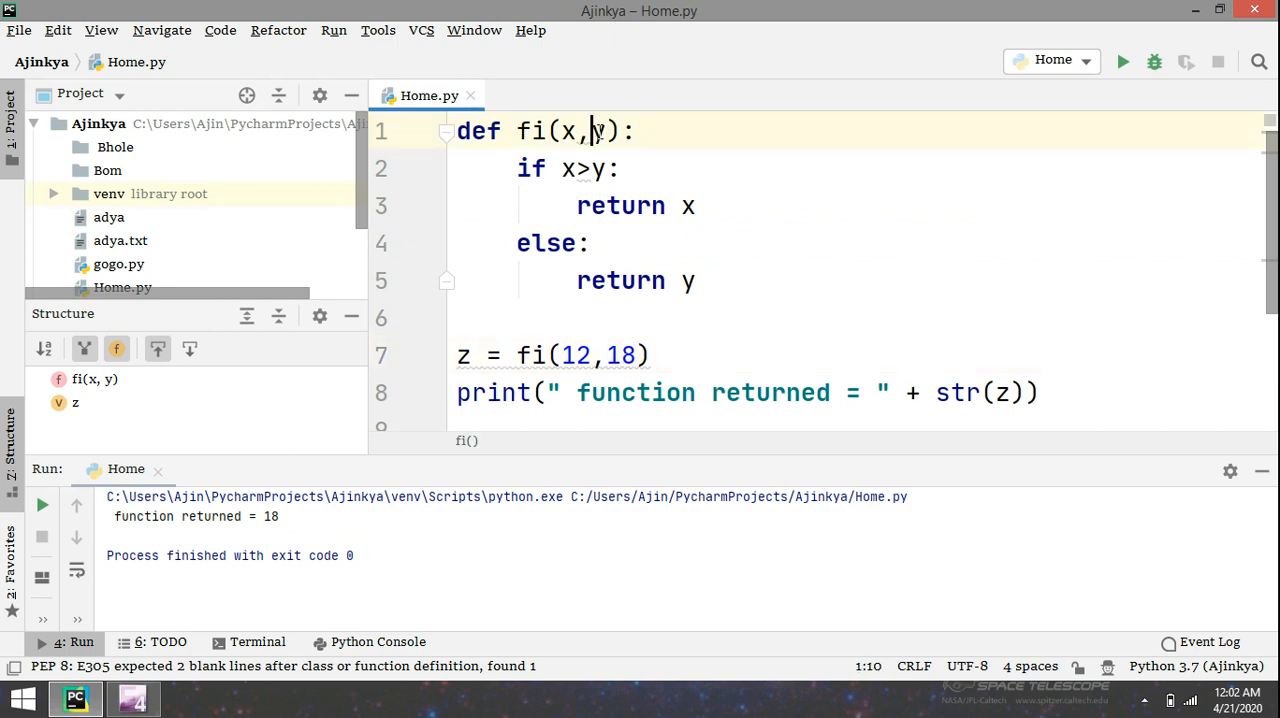
double_click(602, 131)
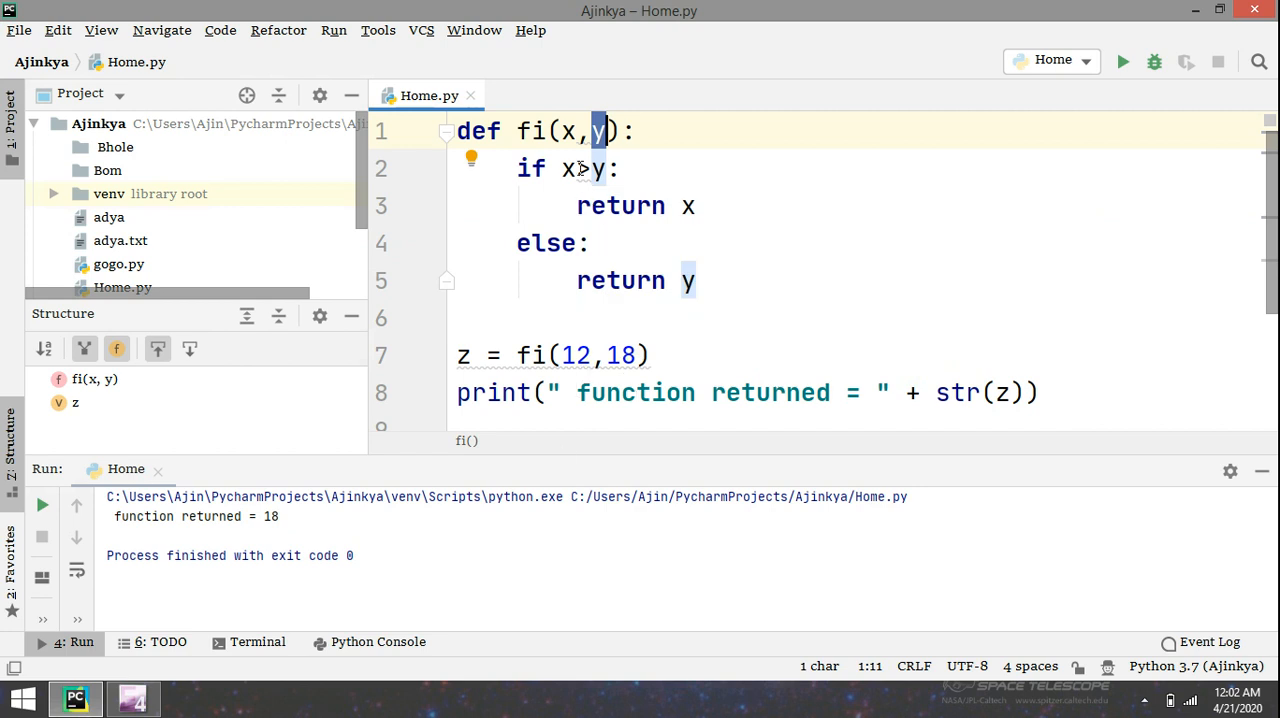
mouse_move(603, 168)
type("0")
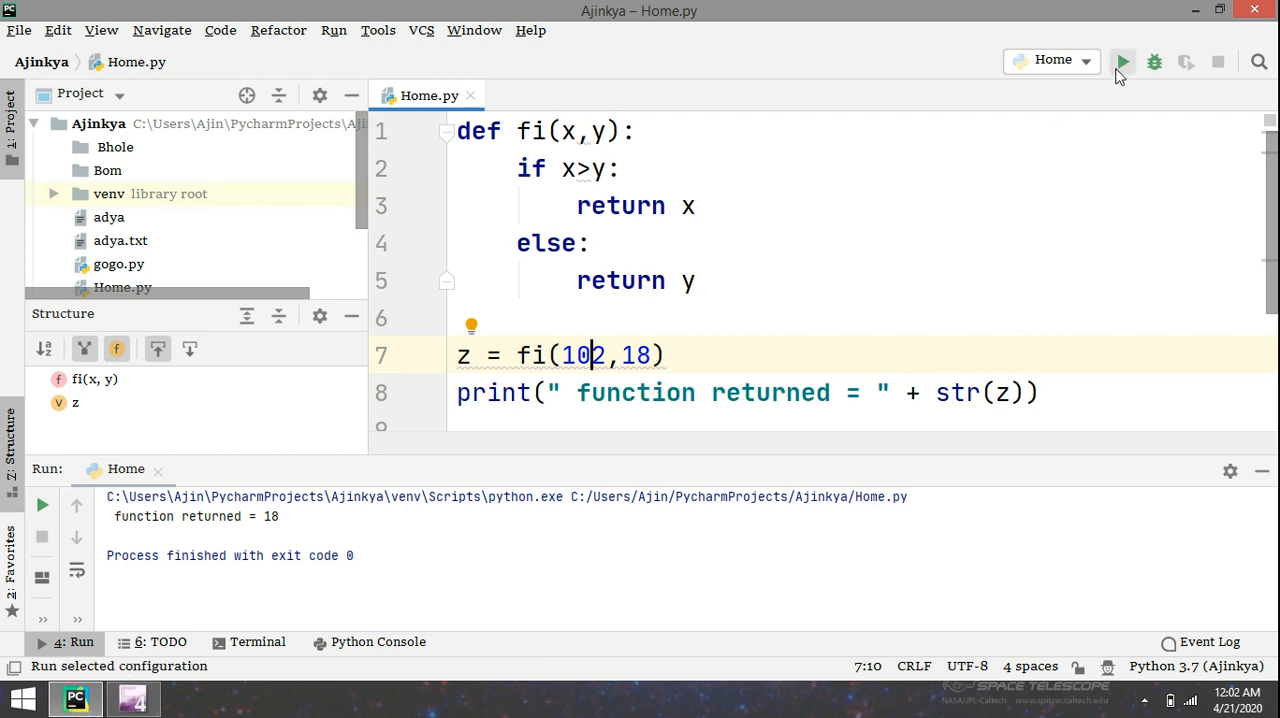
Step: Rerun to show 'function returned = 102', highlight the output, and go to the z line
left_click(1121, 61)
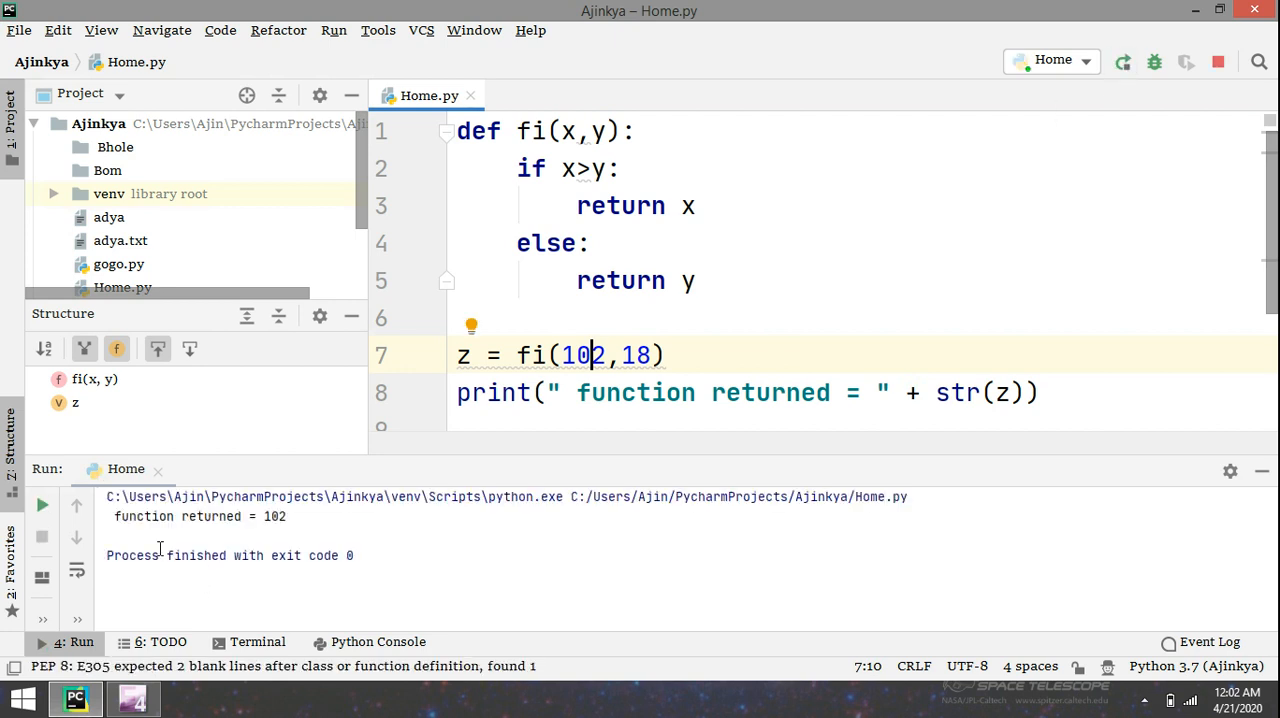
left_click_drag(114, 516, 243, 516)
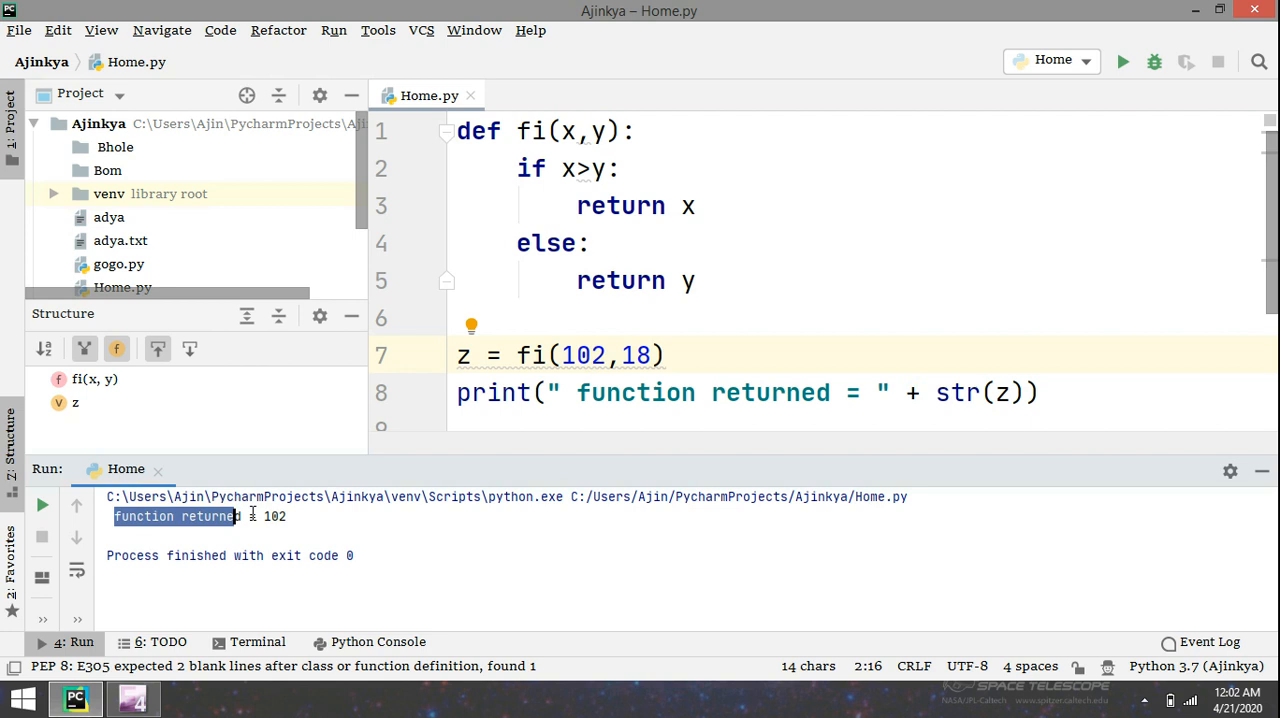
left_click(710, 356)
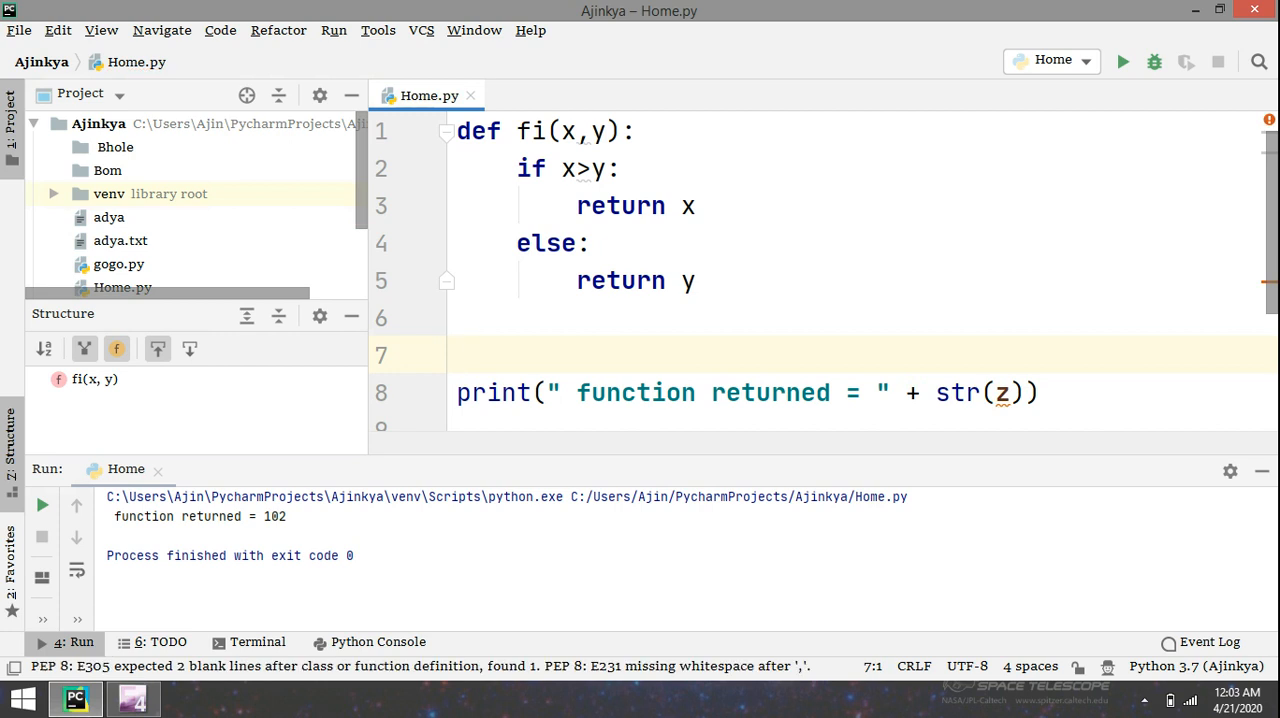
Step: Add cp=int(input("Enter cost of an article:")) on line 7
type("p")
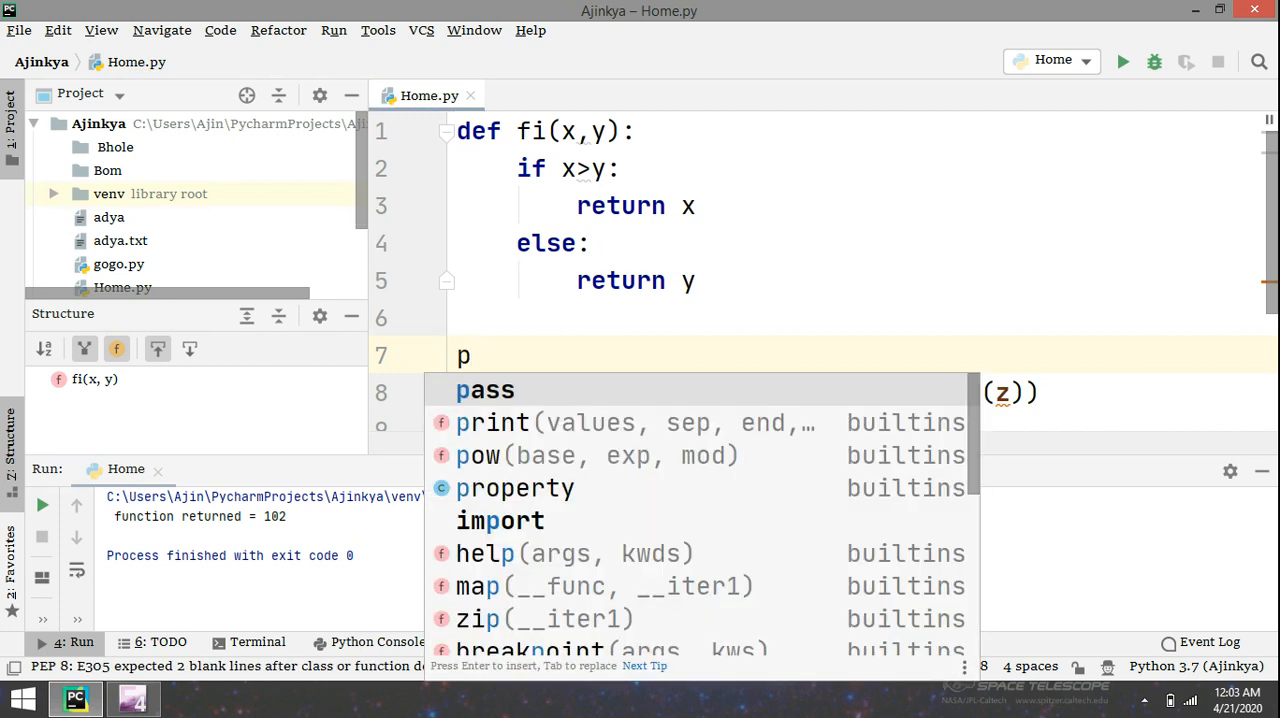
type("=int(\"")
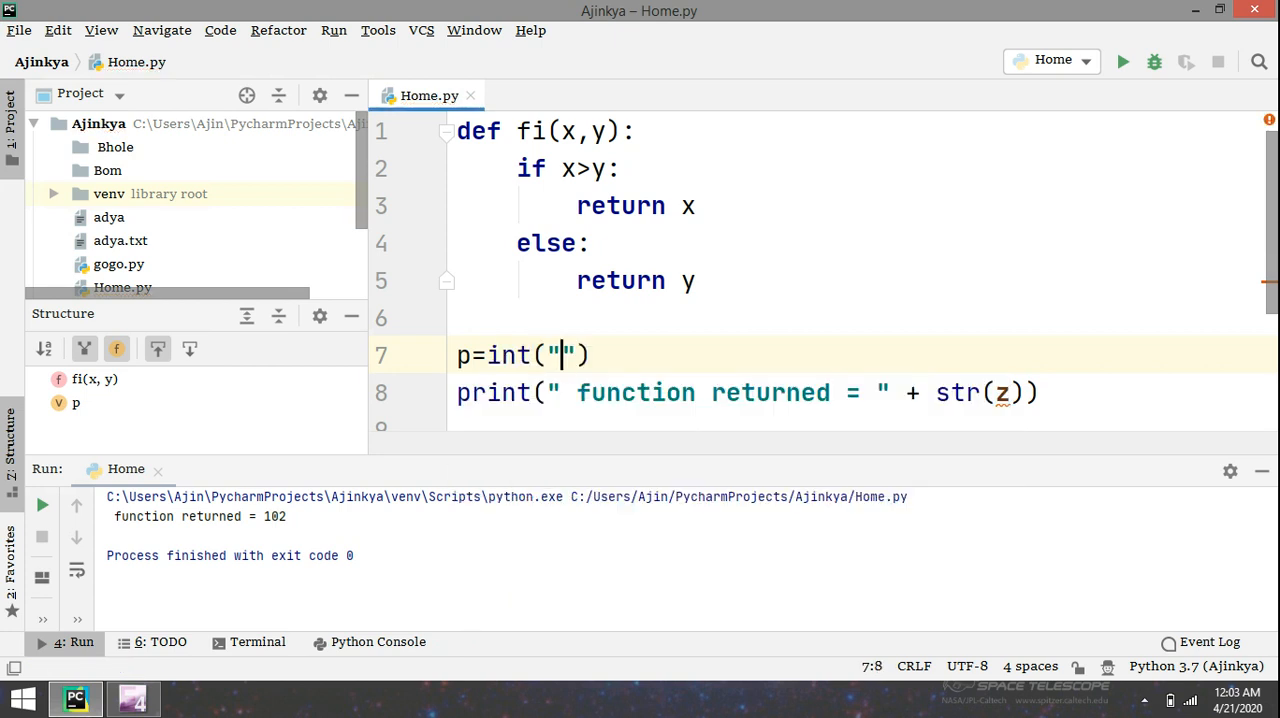
type("input(")
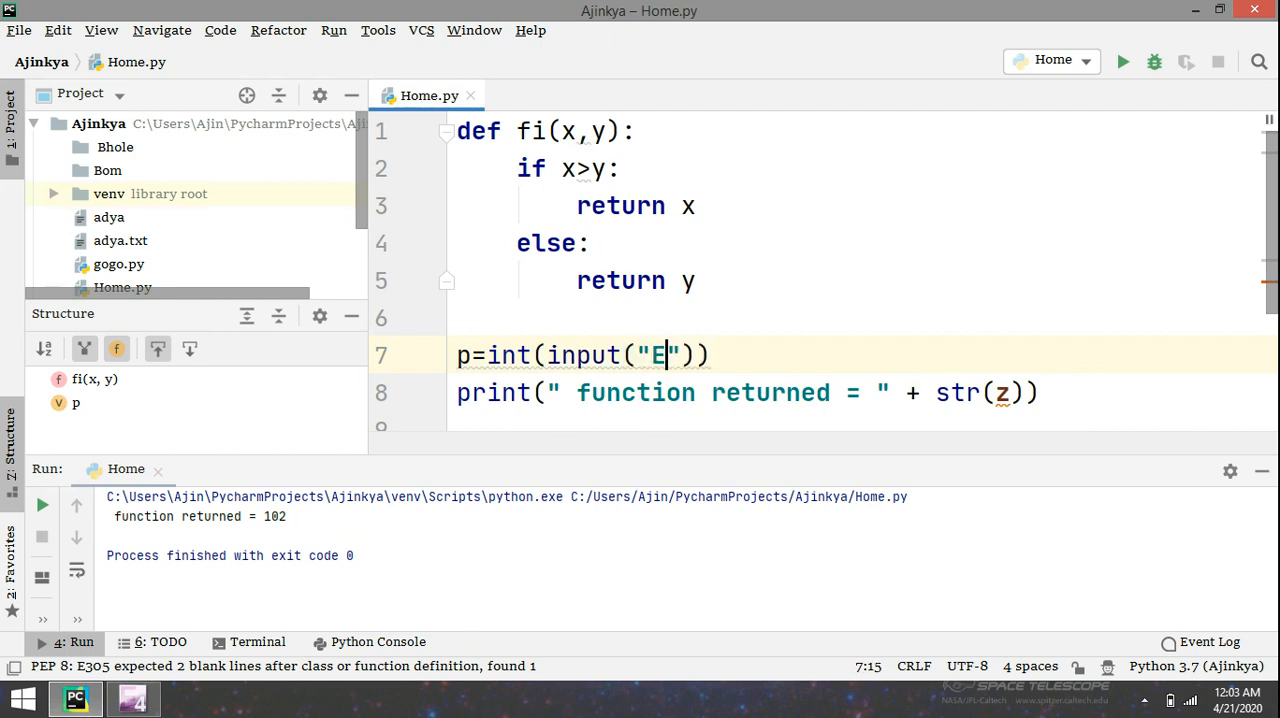
type("nter")
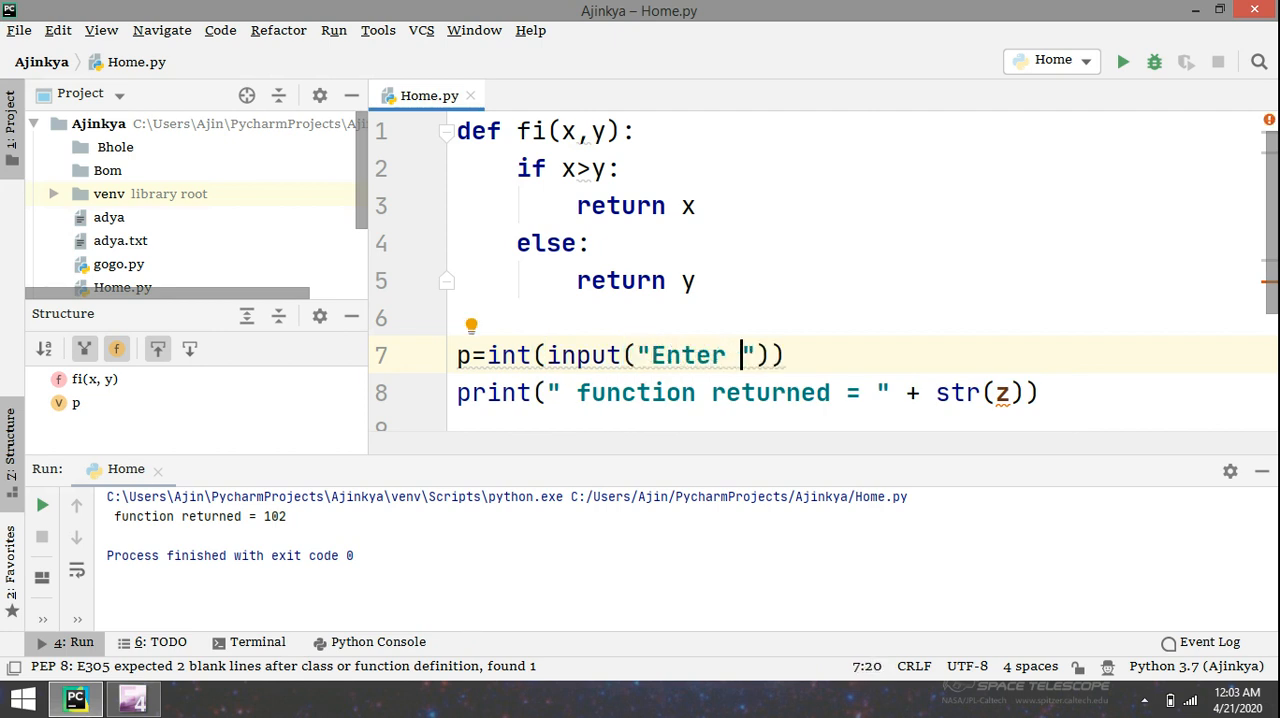
type("cost")
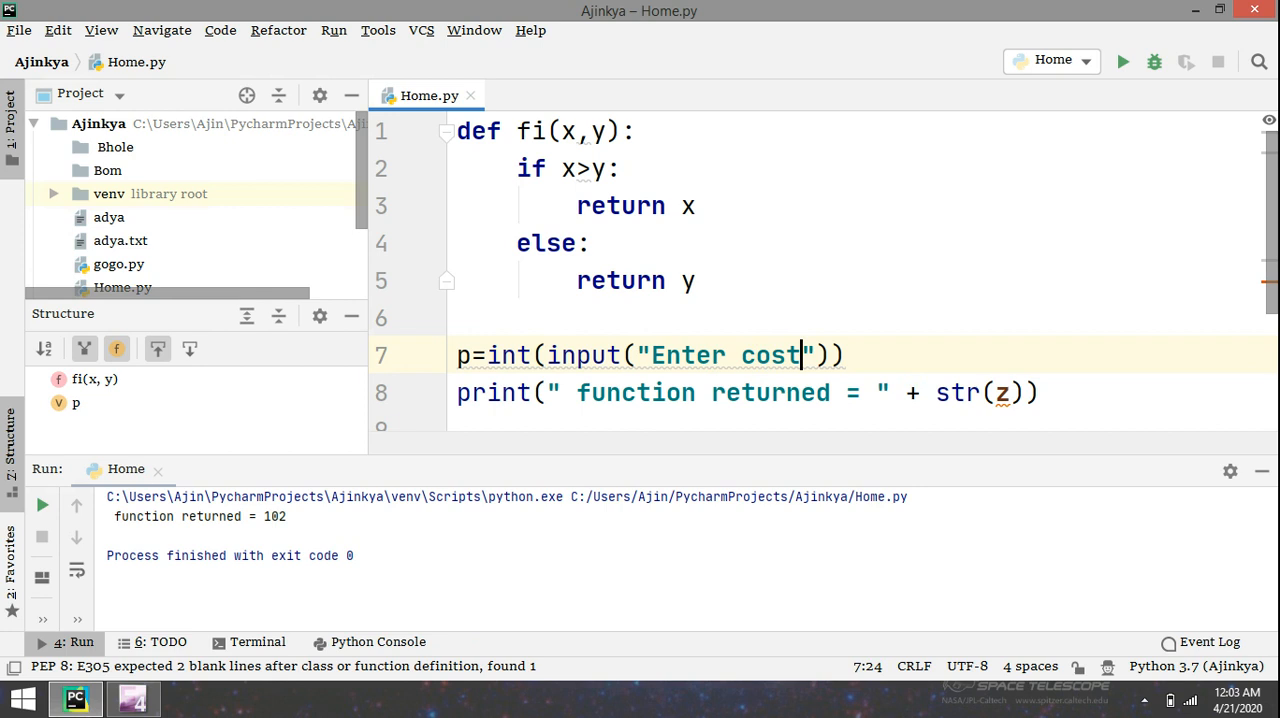
type("of")
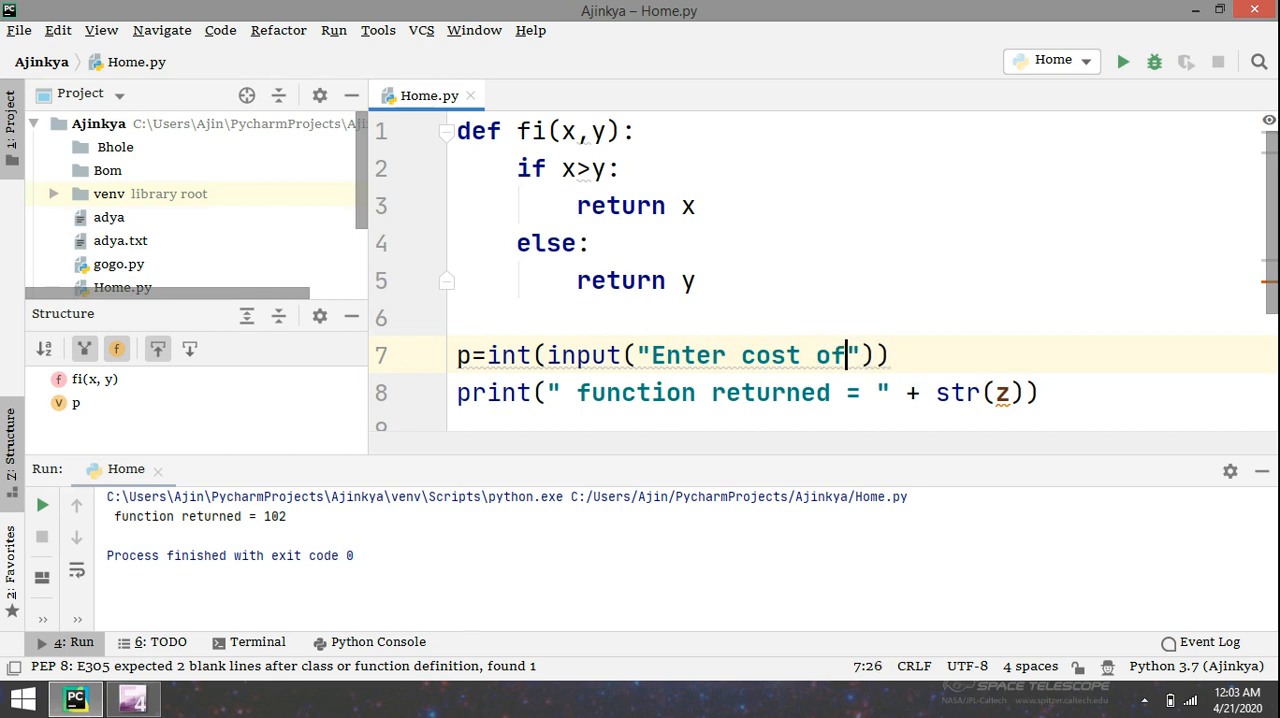
type("an a")
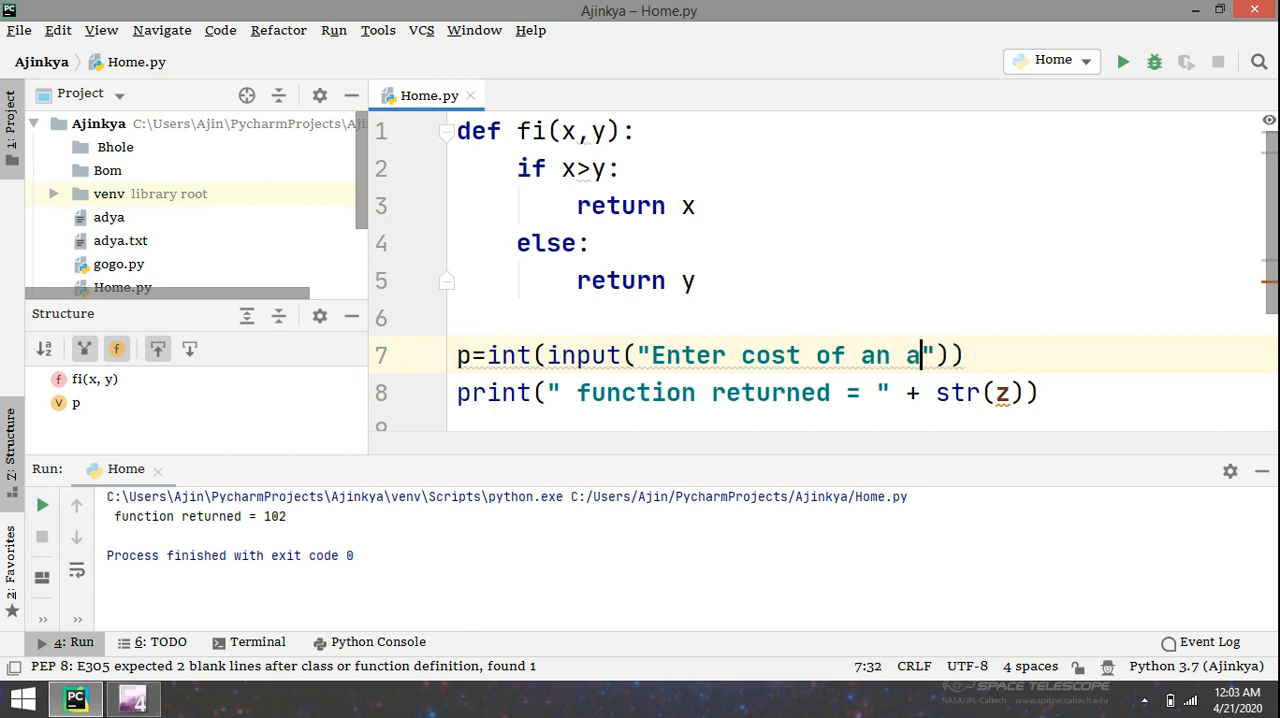
type("rtcle")
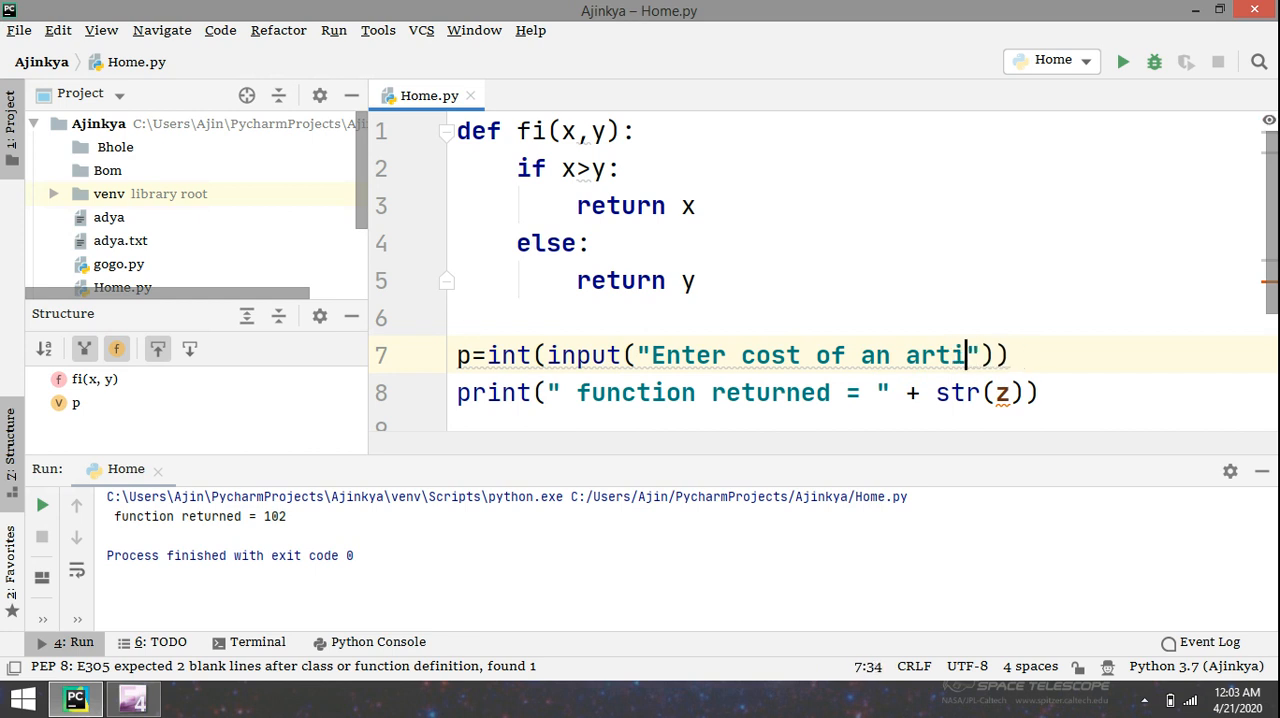
type("cle:")
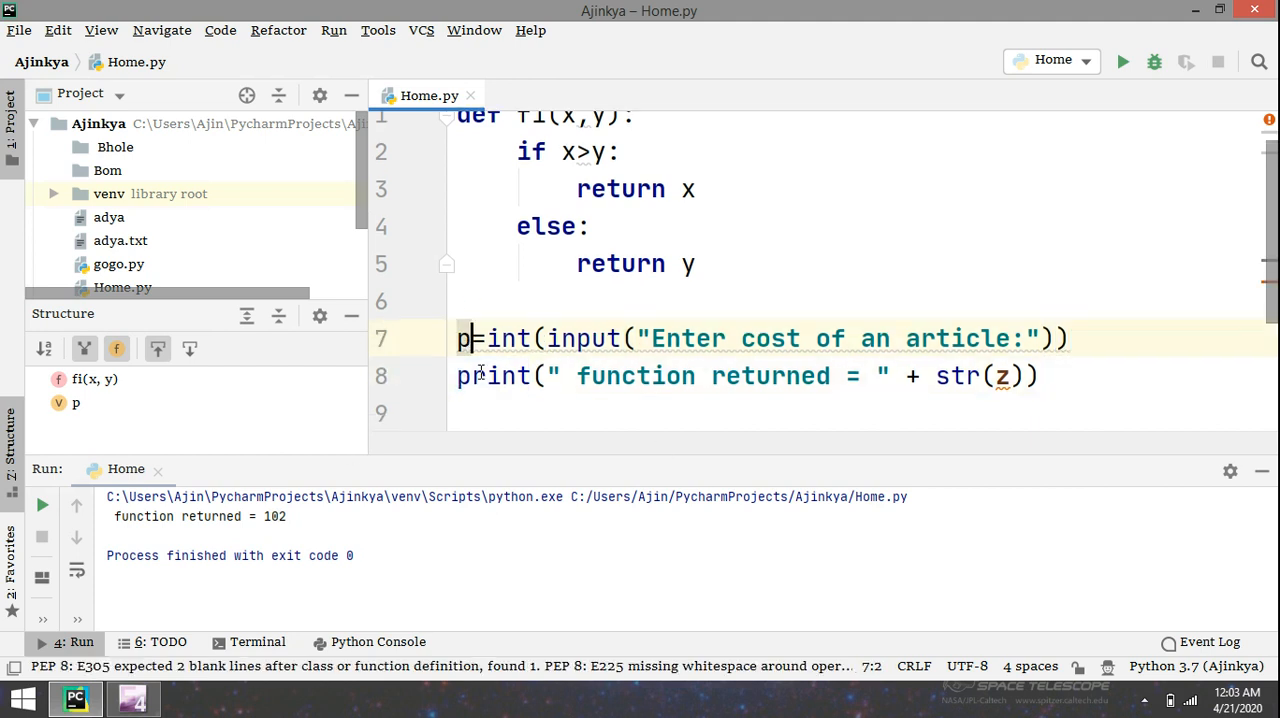
type("c")
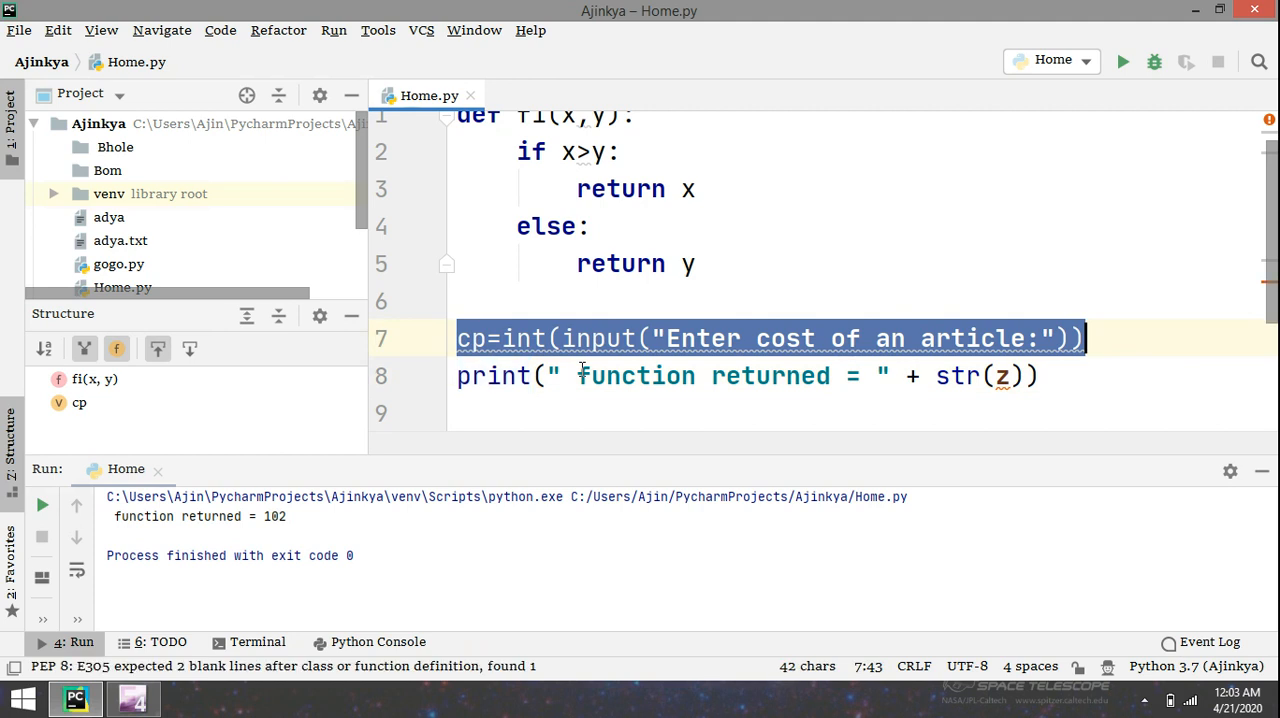
Step: Duplicate the input line as sp with a 'Selling' price prompt, and start a z= line
key("Enter")
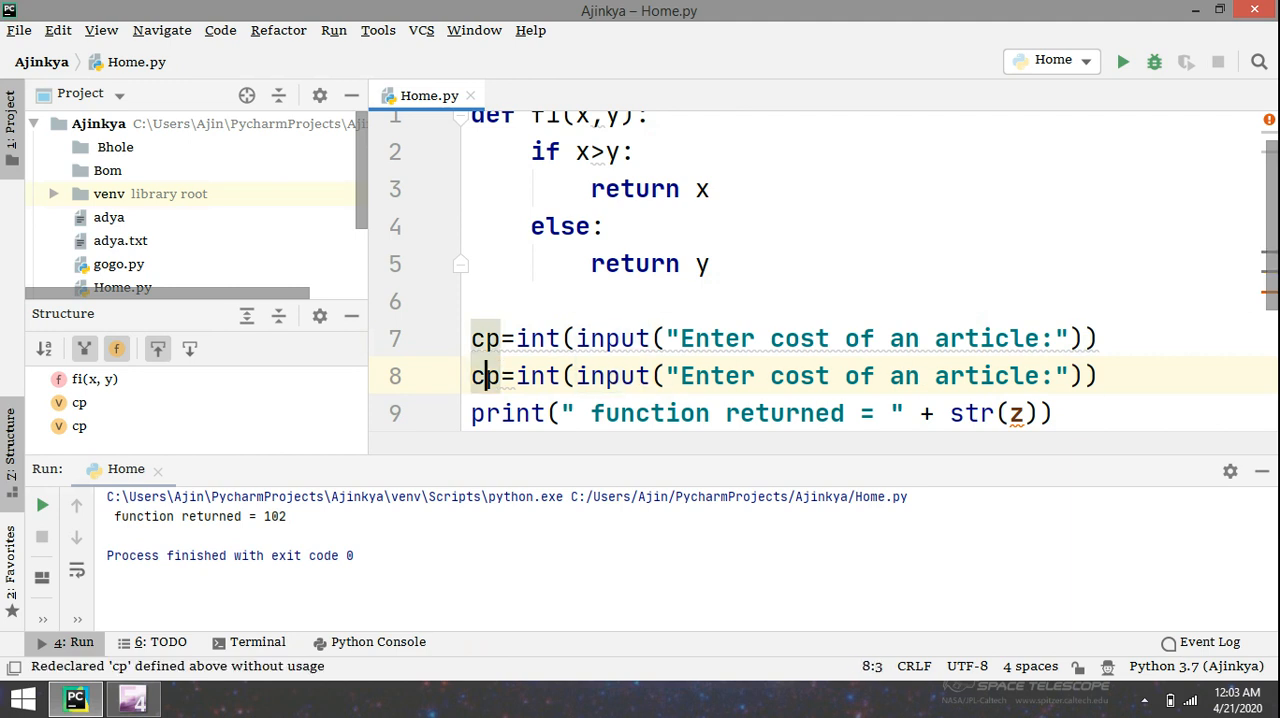
type("s")
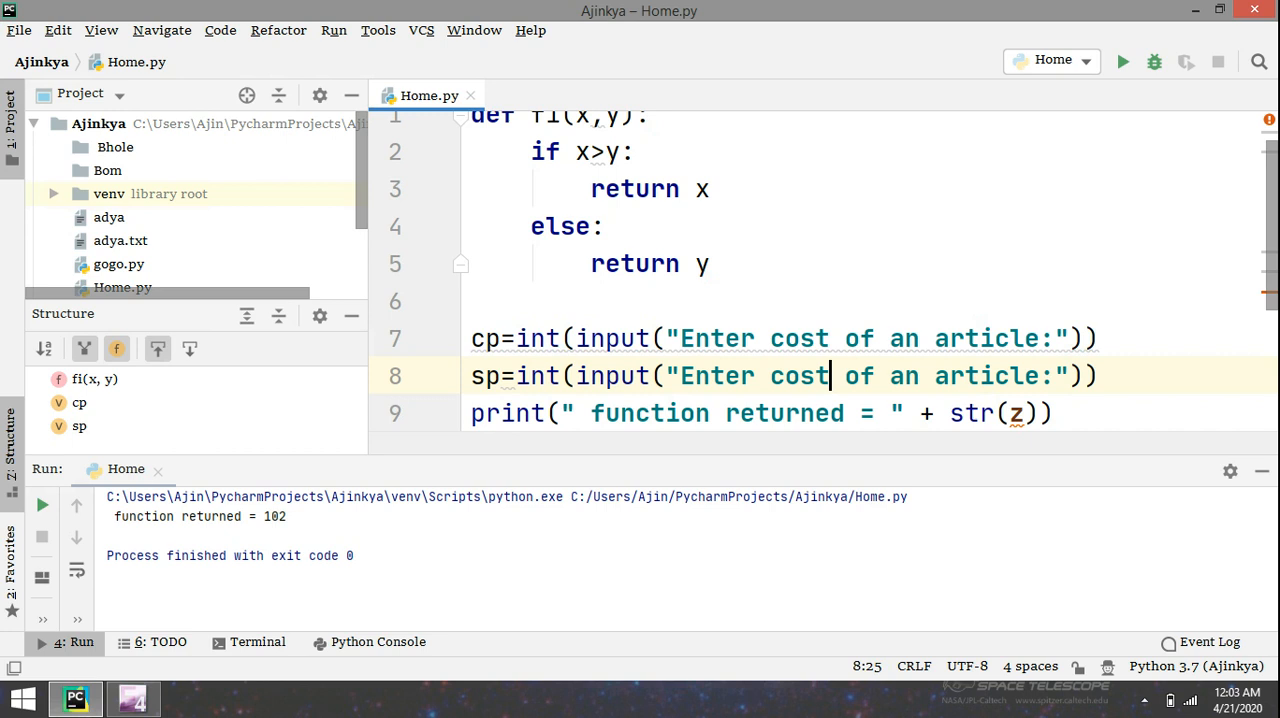
type("S")
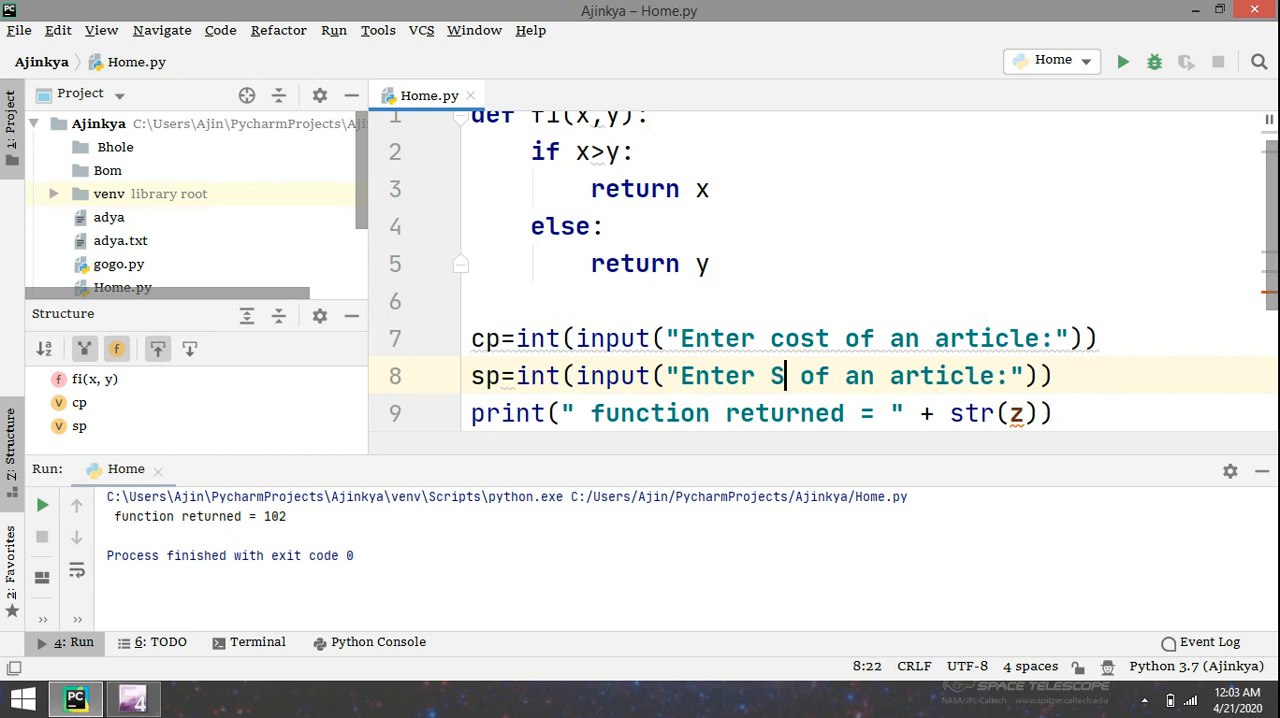
type("elling")
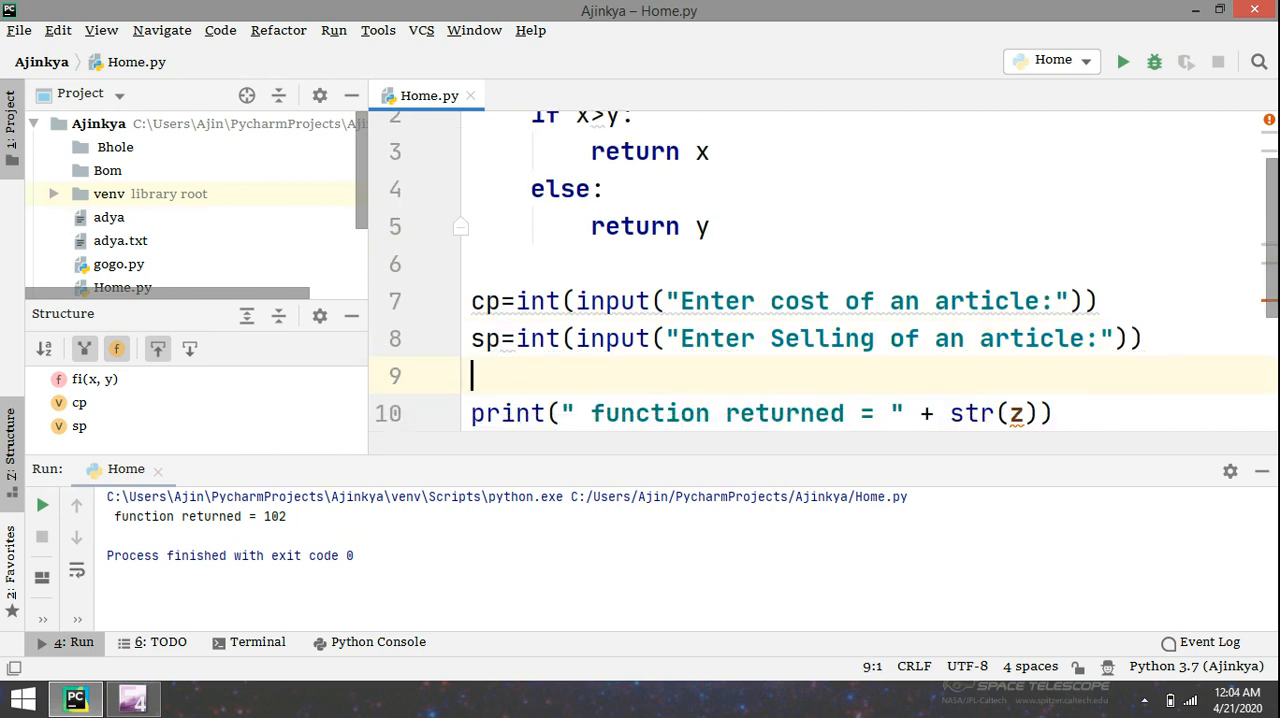
type("z=")
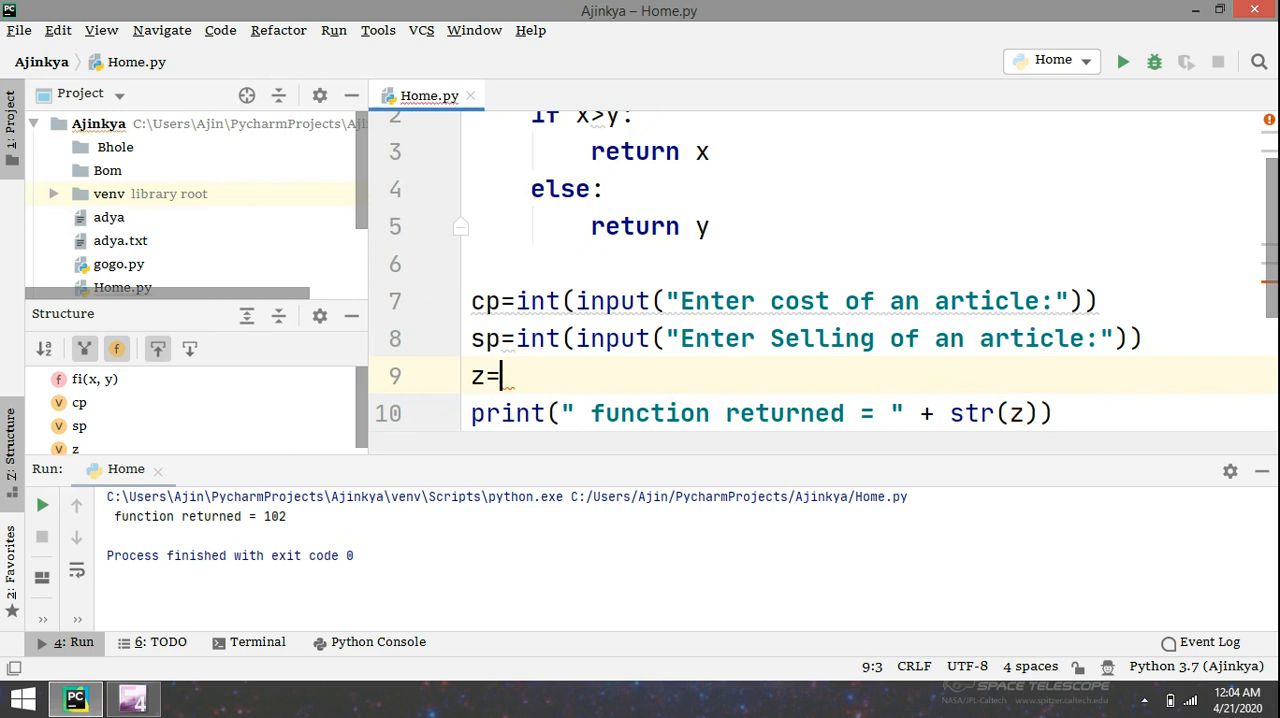
Step: Complete the line as z=fi(cp,sp) to pass both entered prices
type("f")
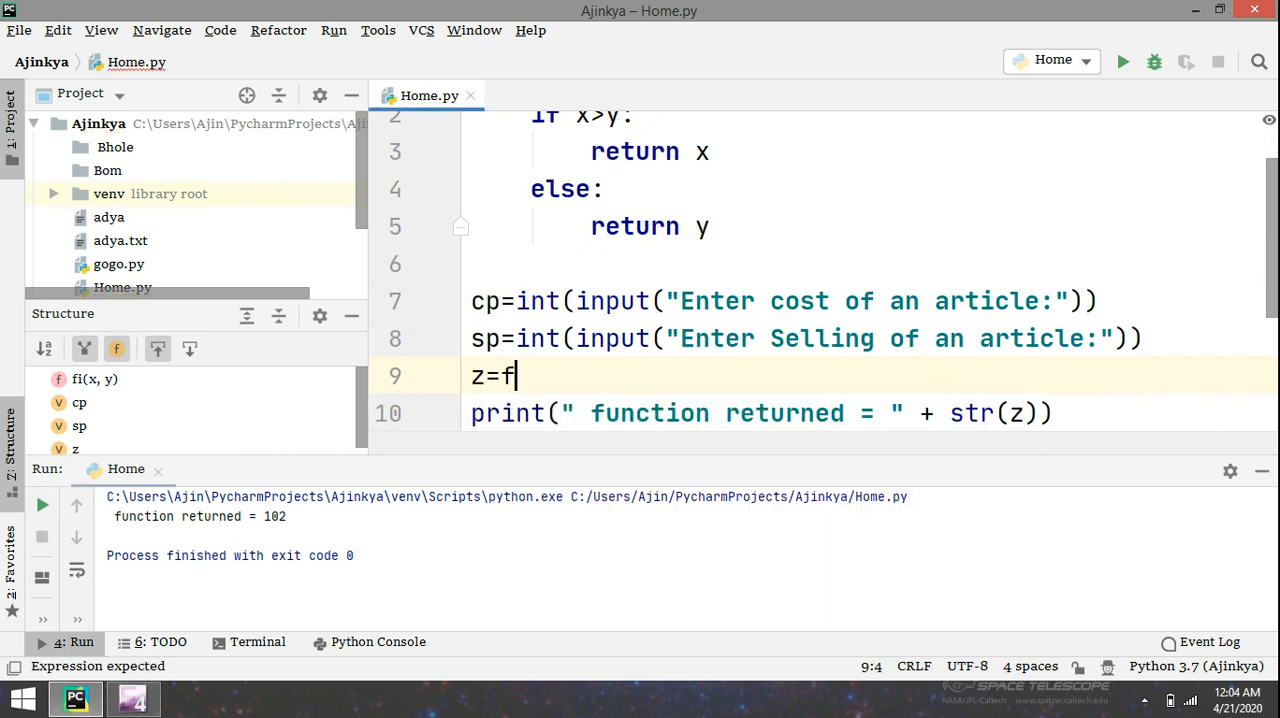
type("i")
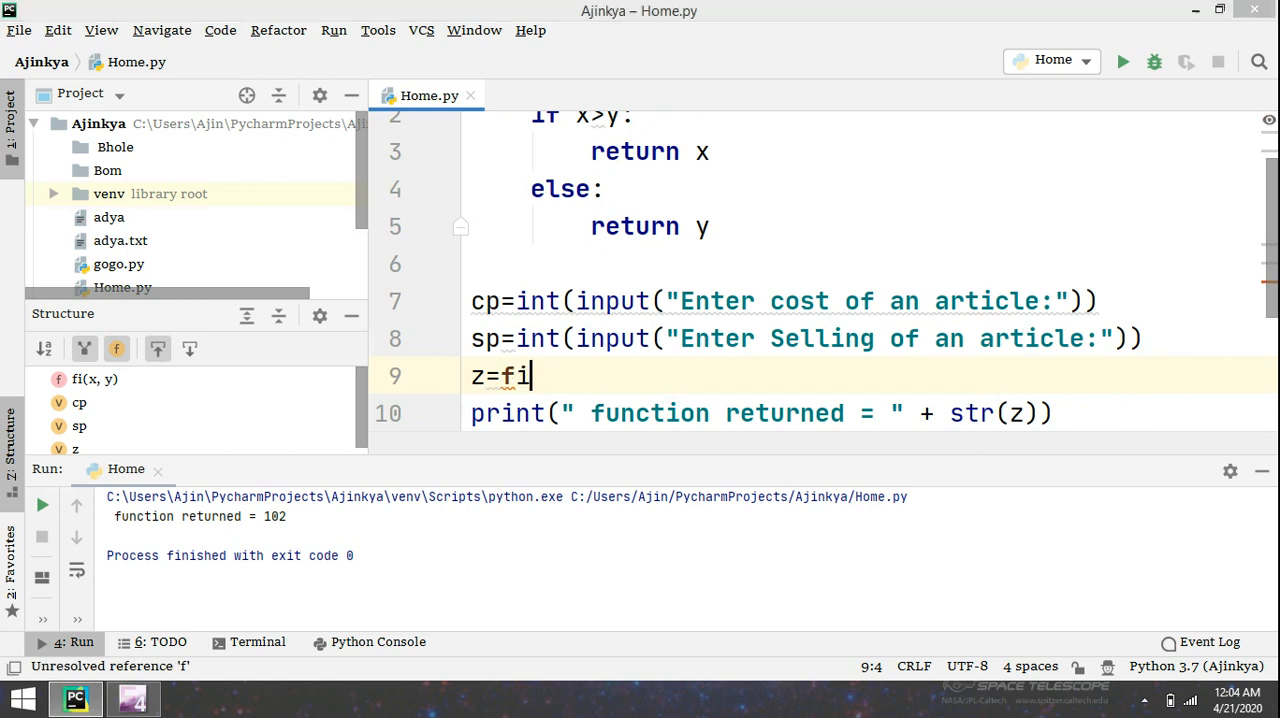
type("()")
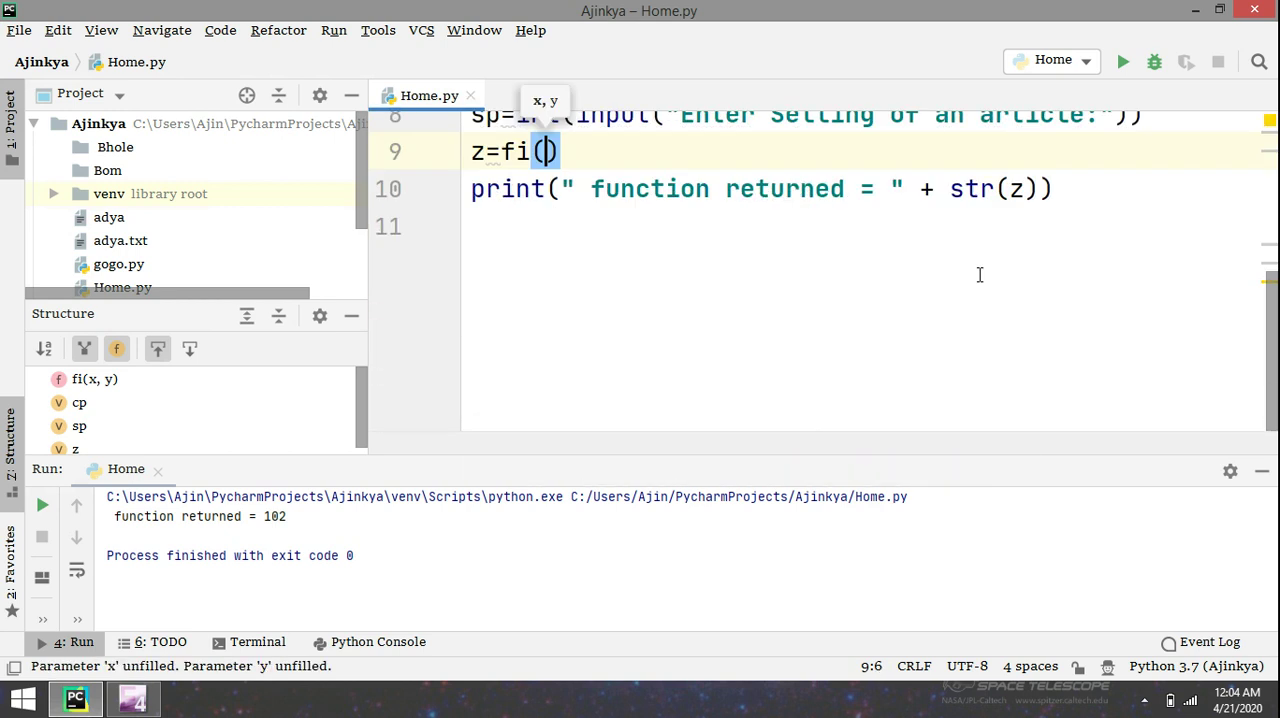
type("cp,sp")
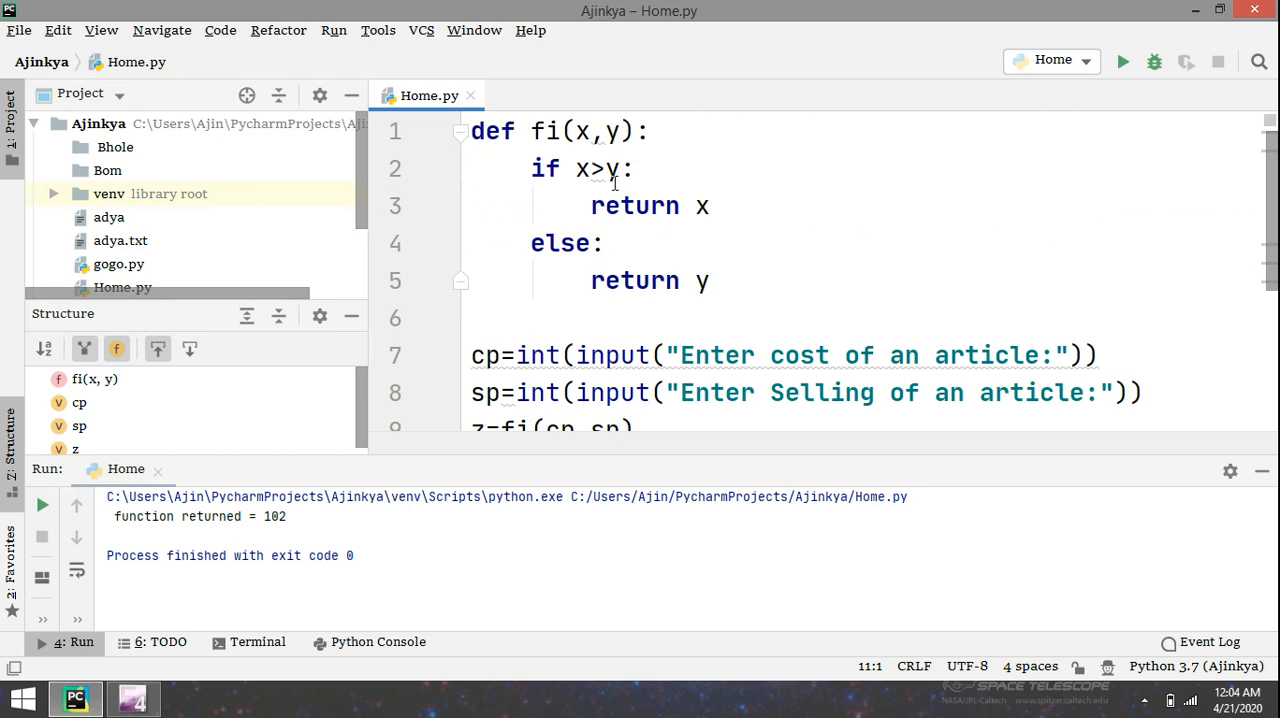
mouse_move(588, 373)
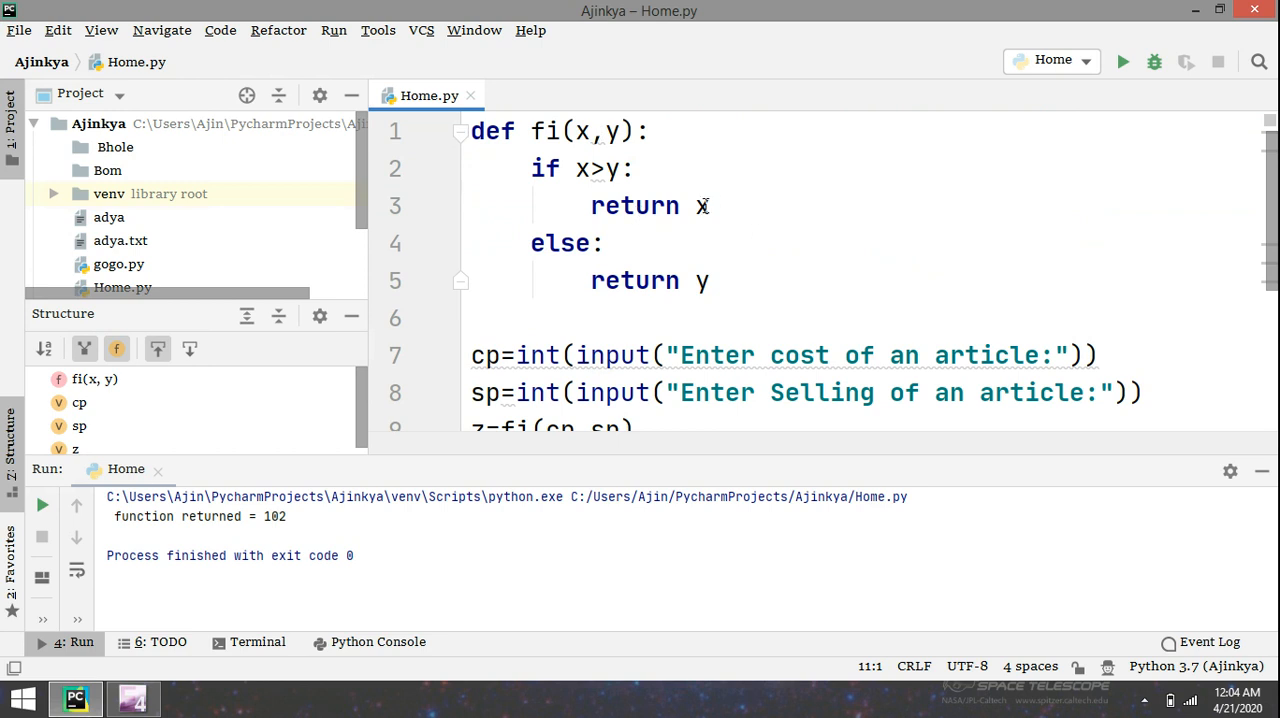
Step: Make fi return x-y when x is larger and y-x otherwise
left_click(720, 206)
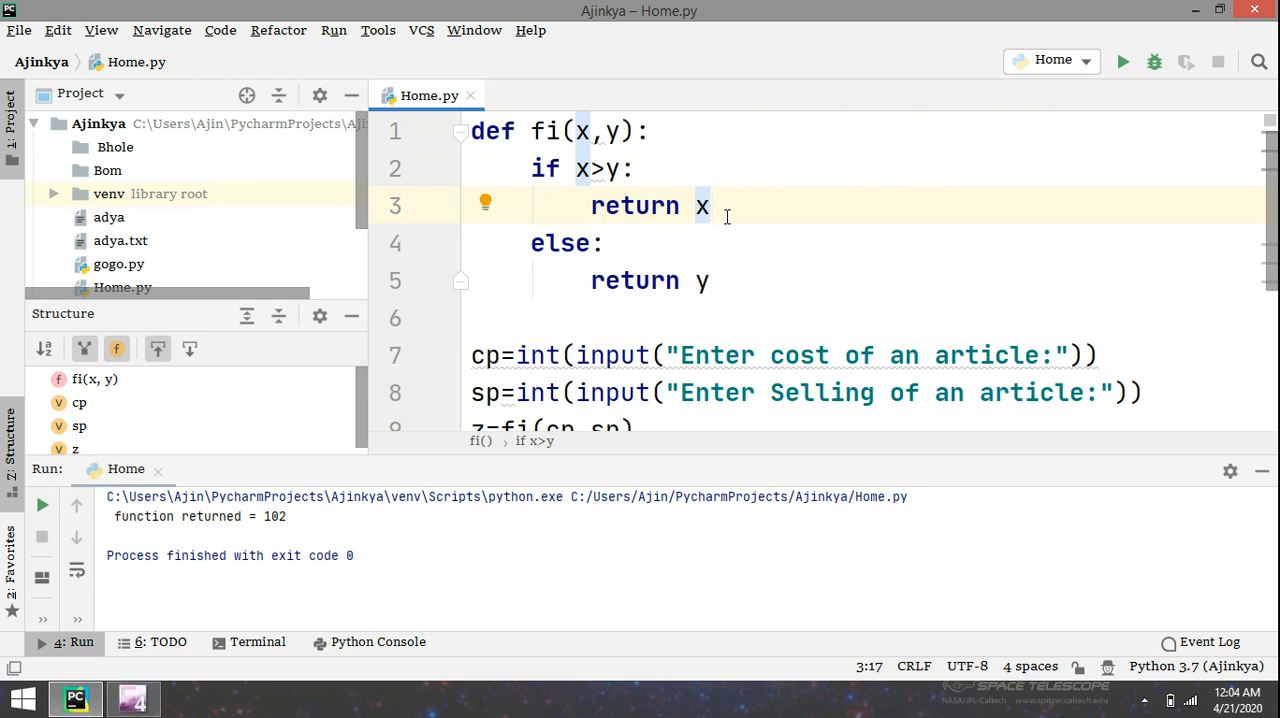
type("-")
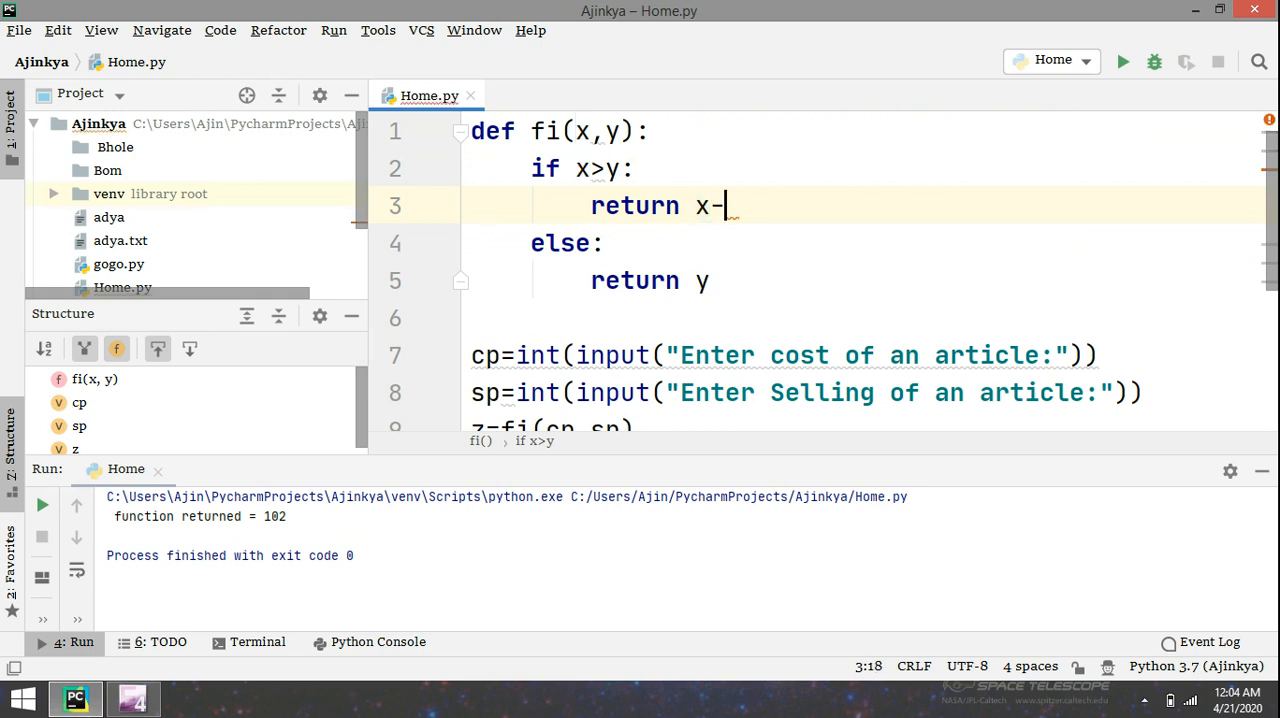
type("y")
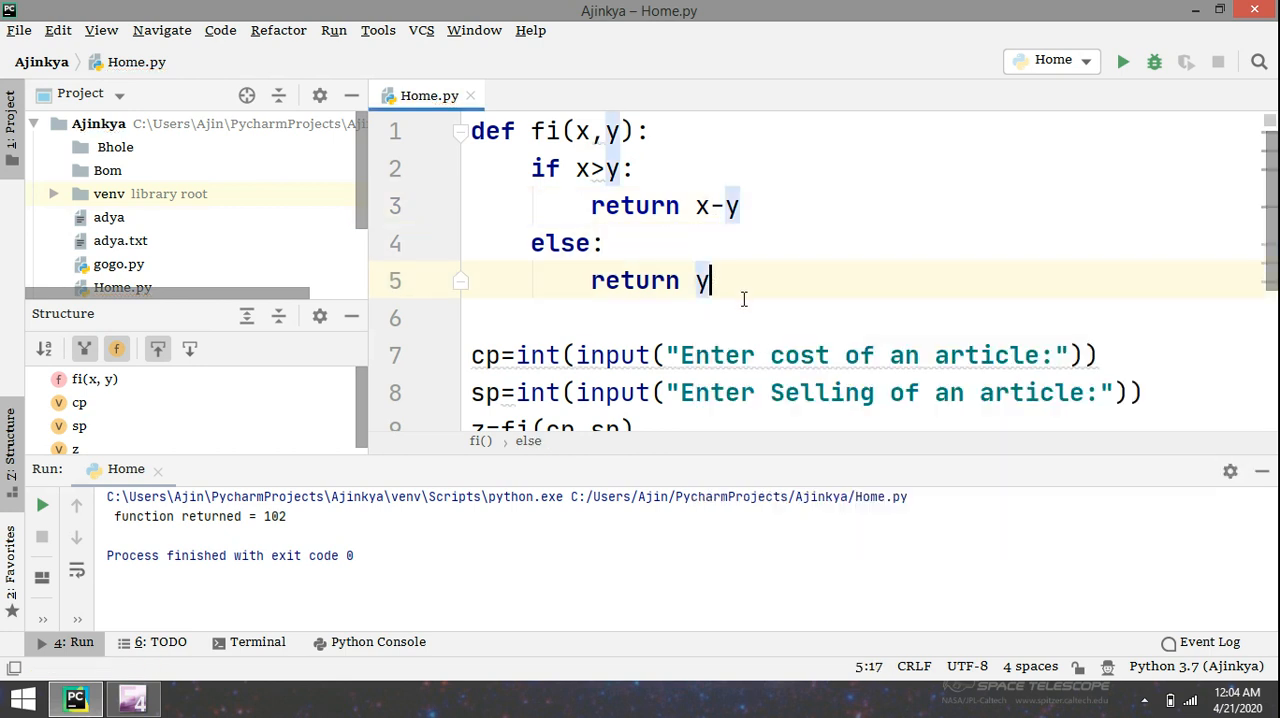
type("-x")
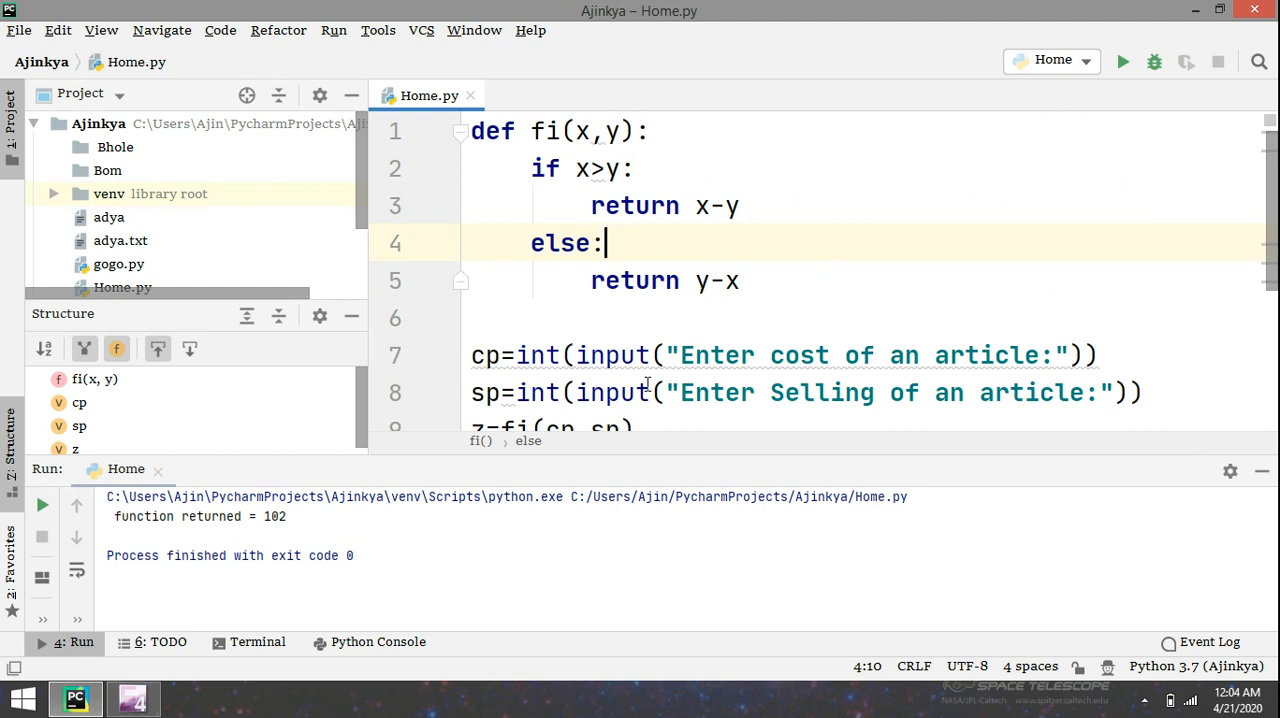
scroll("down", 3)
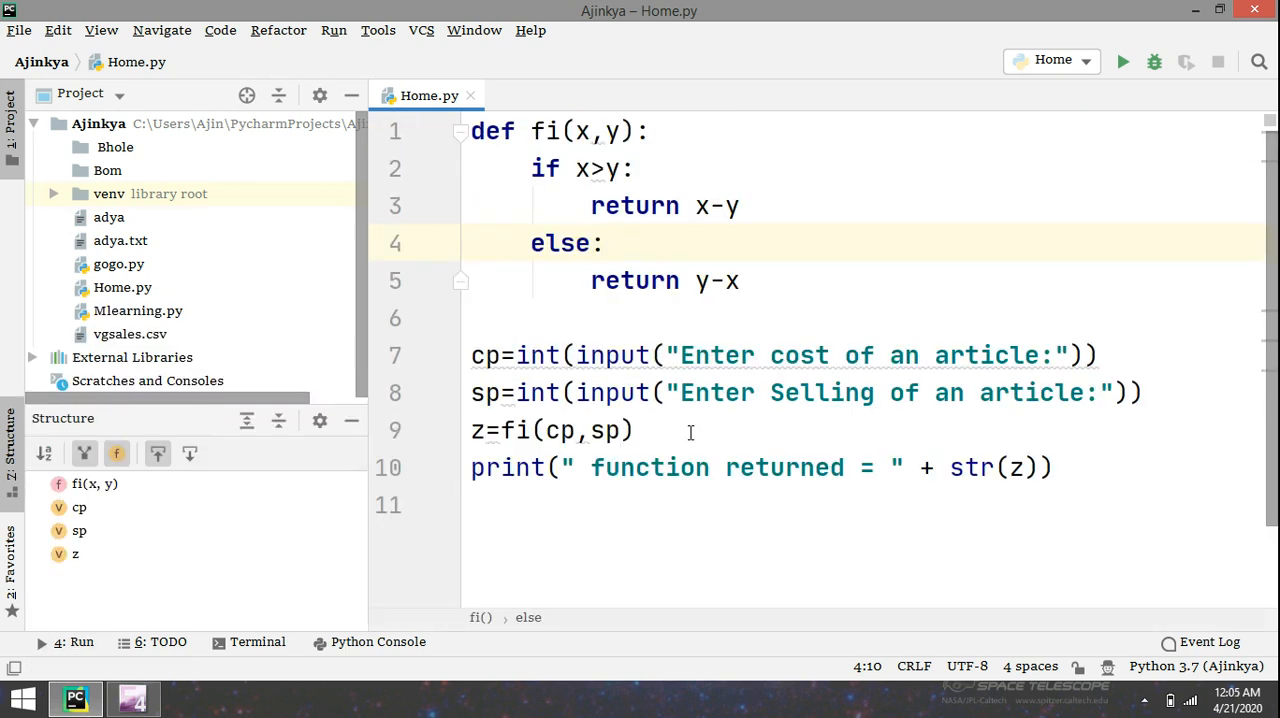
mouse_move(691, 331)
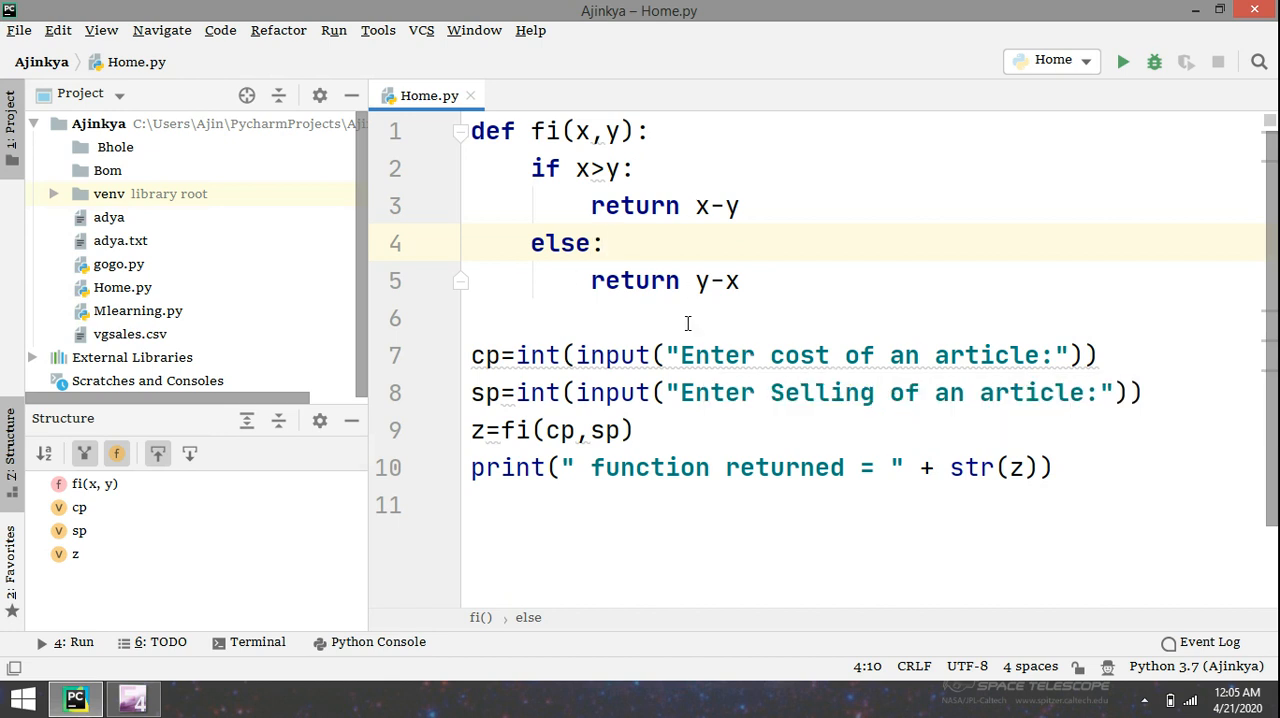
mouse_move(760, 431)
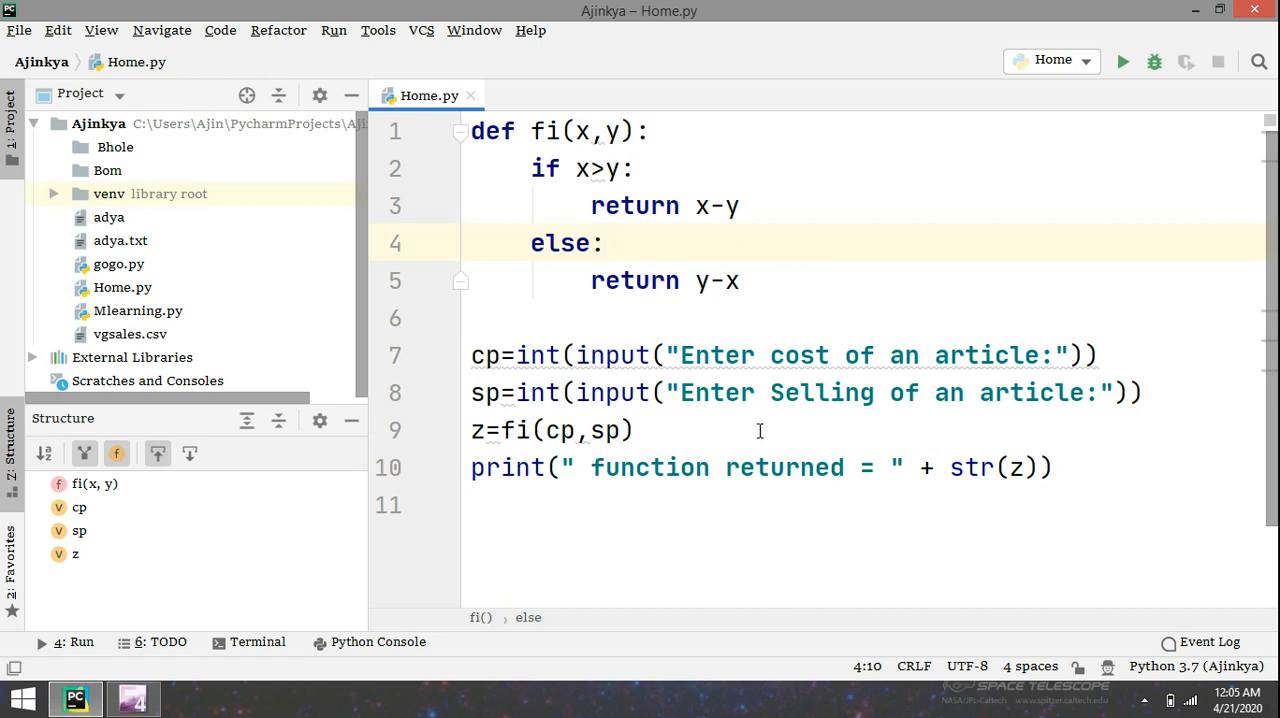
Step: Replace the if branch's return with a print call built from a label and str(x-y)
left_click(739, 205)
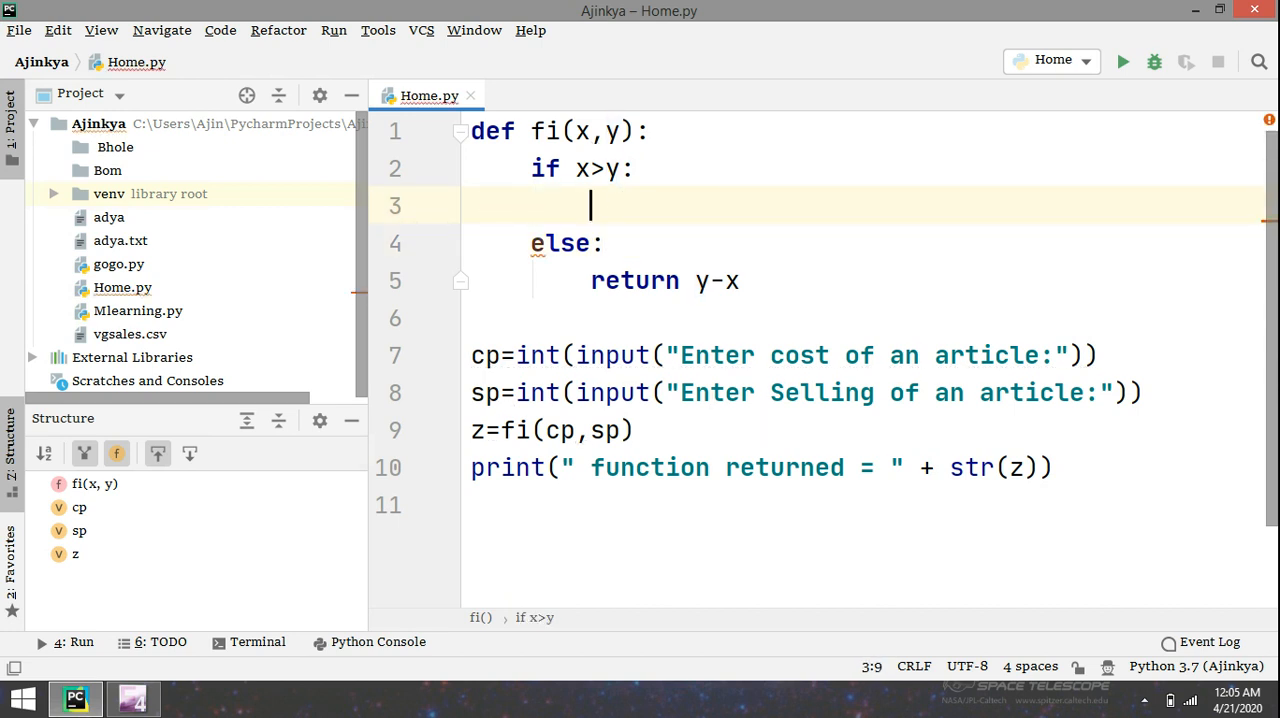
type("print(")
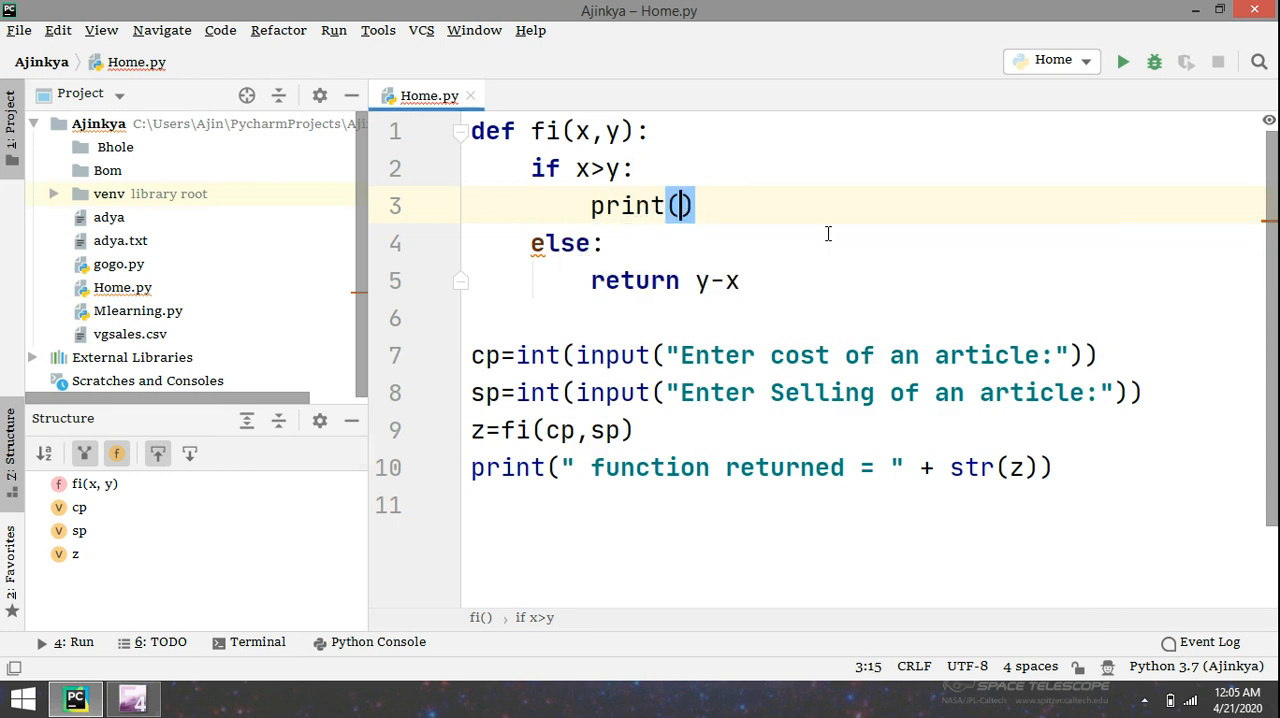
type("\" P")
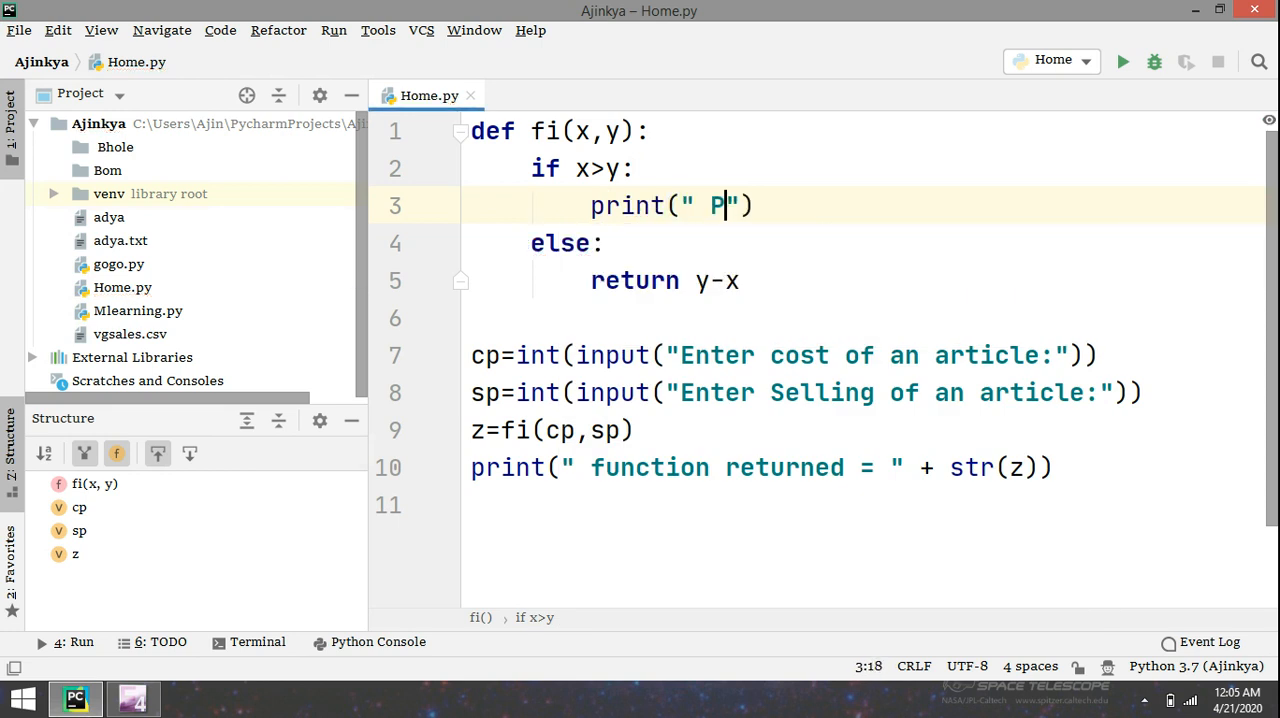
type("rofit=")
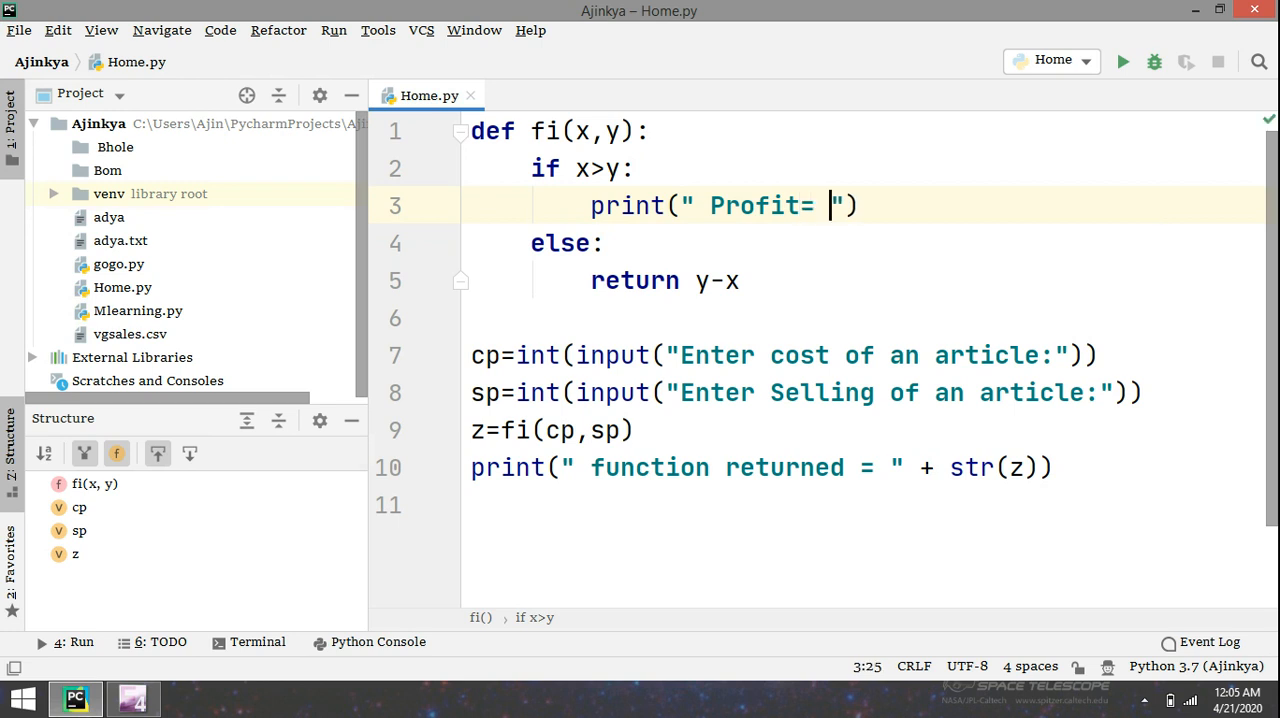
type("+ _st")
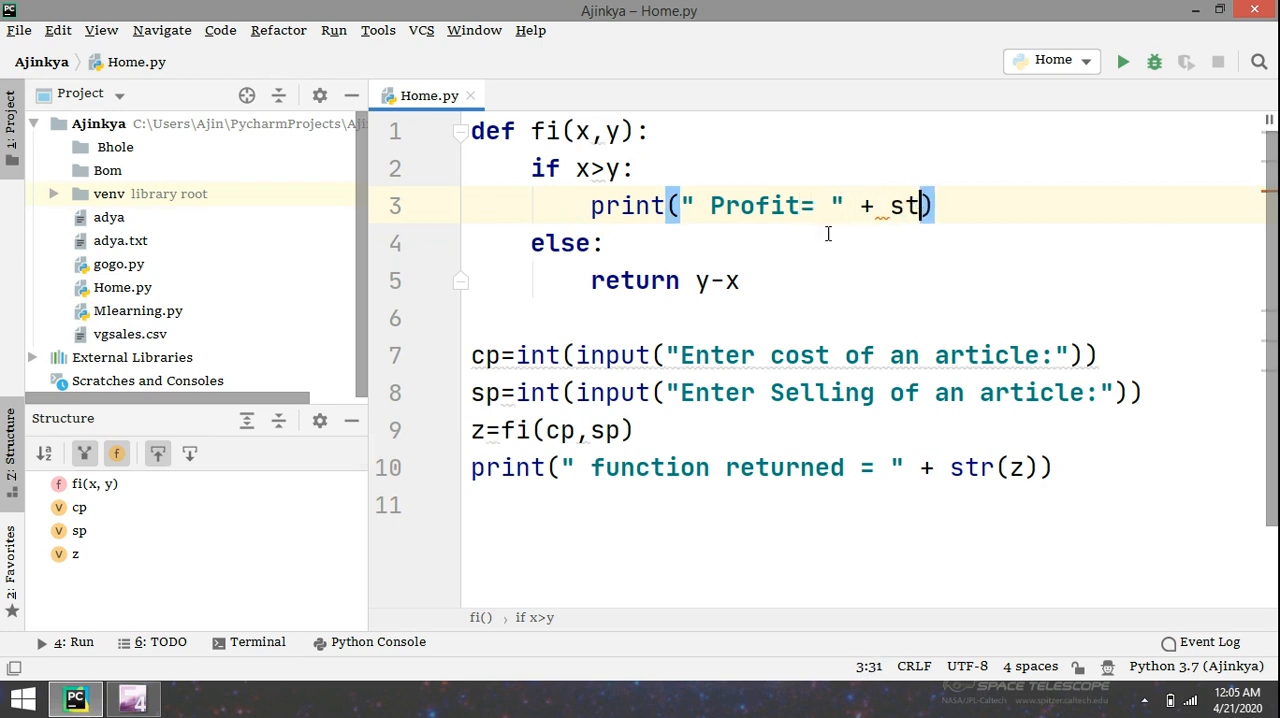
type("r(x")
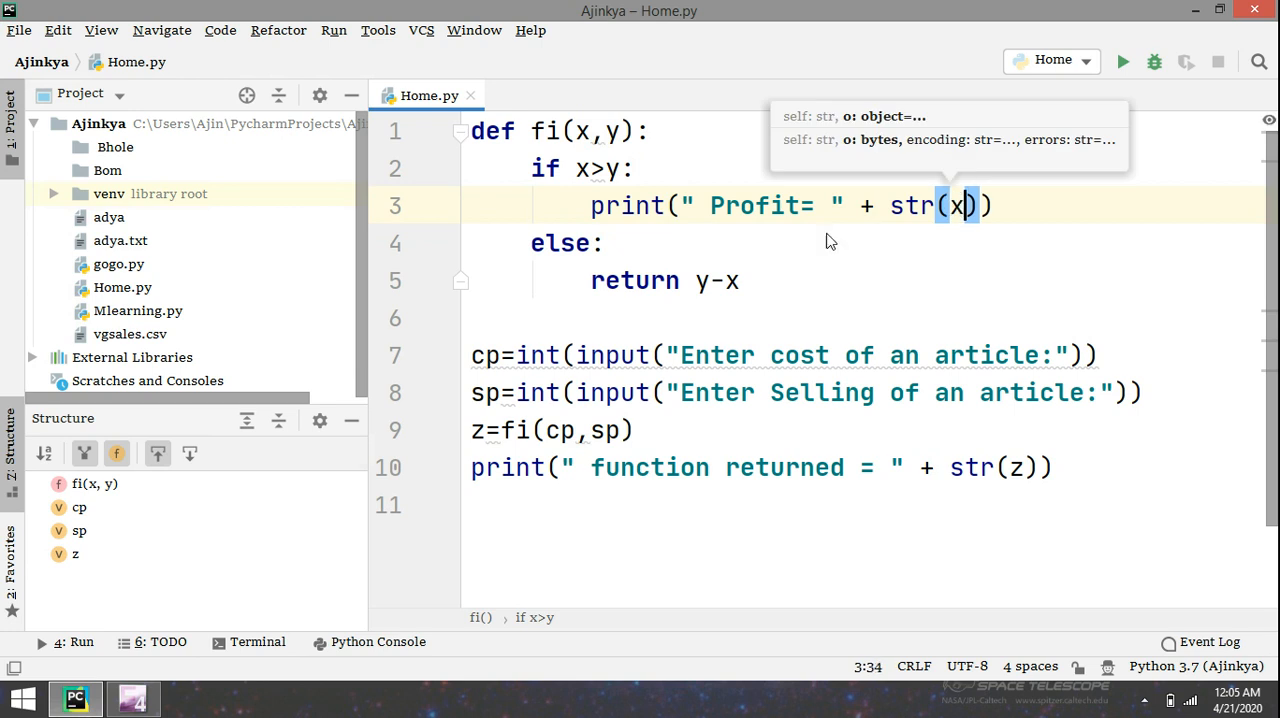
type("-y")
left_click(870, 281)
type("prin")
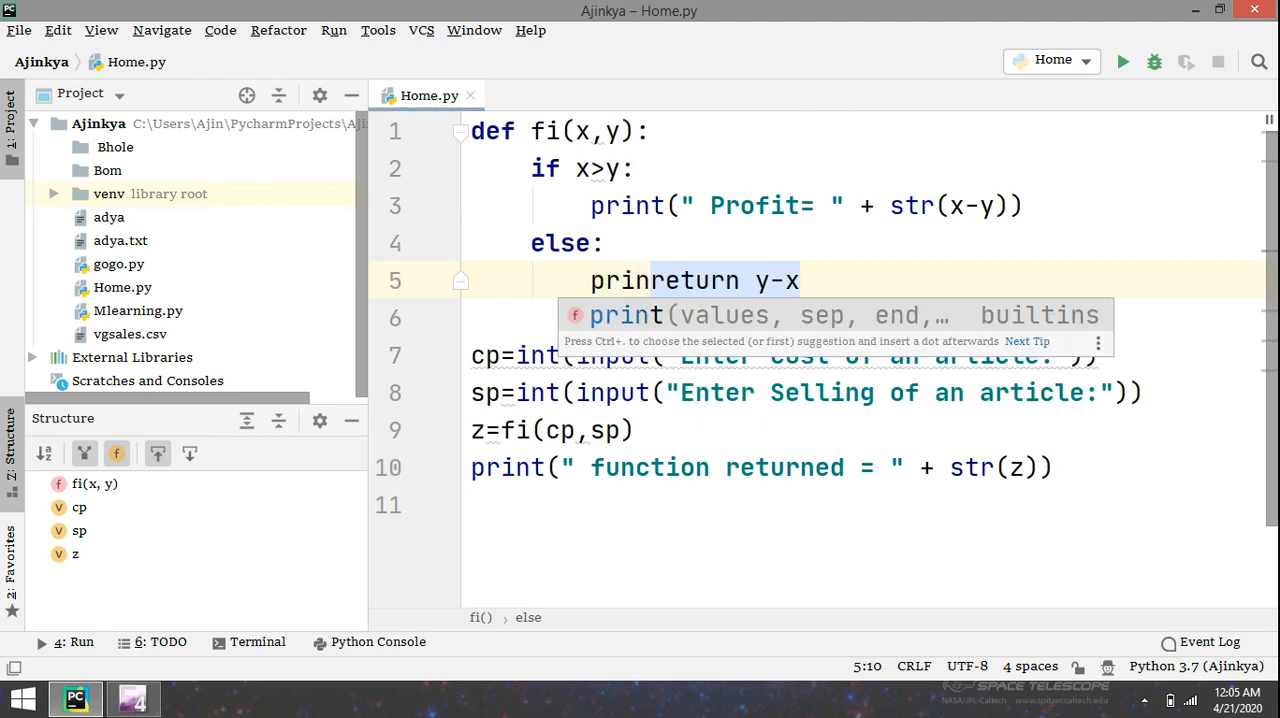
Step: Make the else branch print the Profit message with str(y-x), correcting its label
key("Tab")
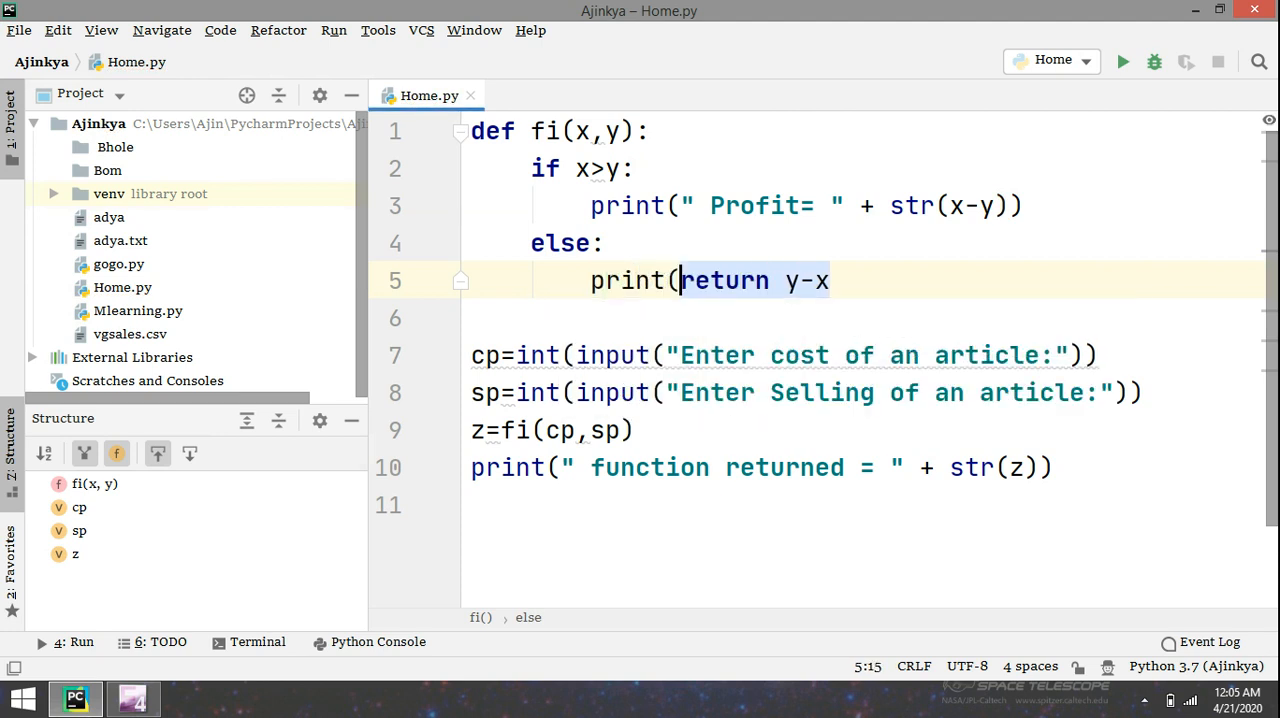
type("\" Loss")
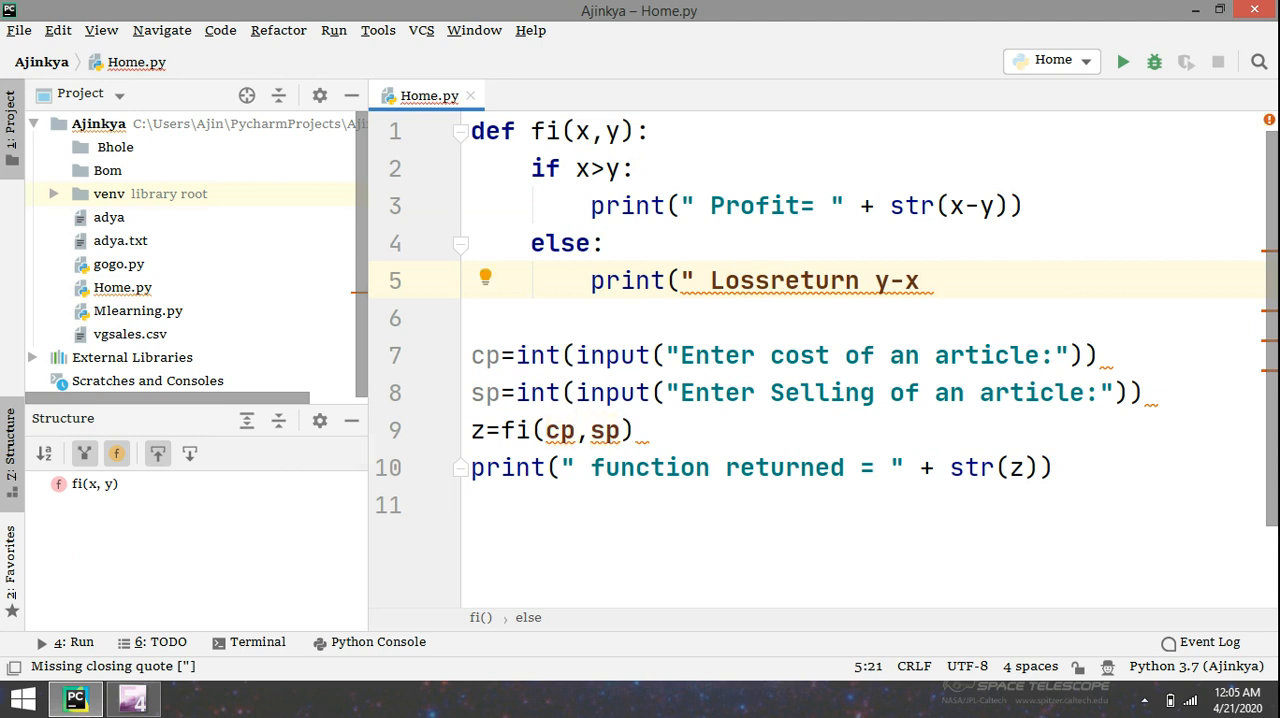
left_click(796, 205)
type("Loss")
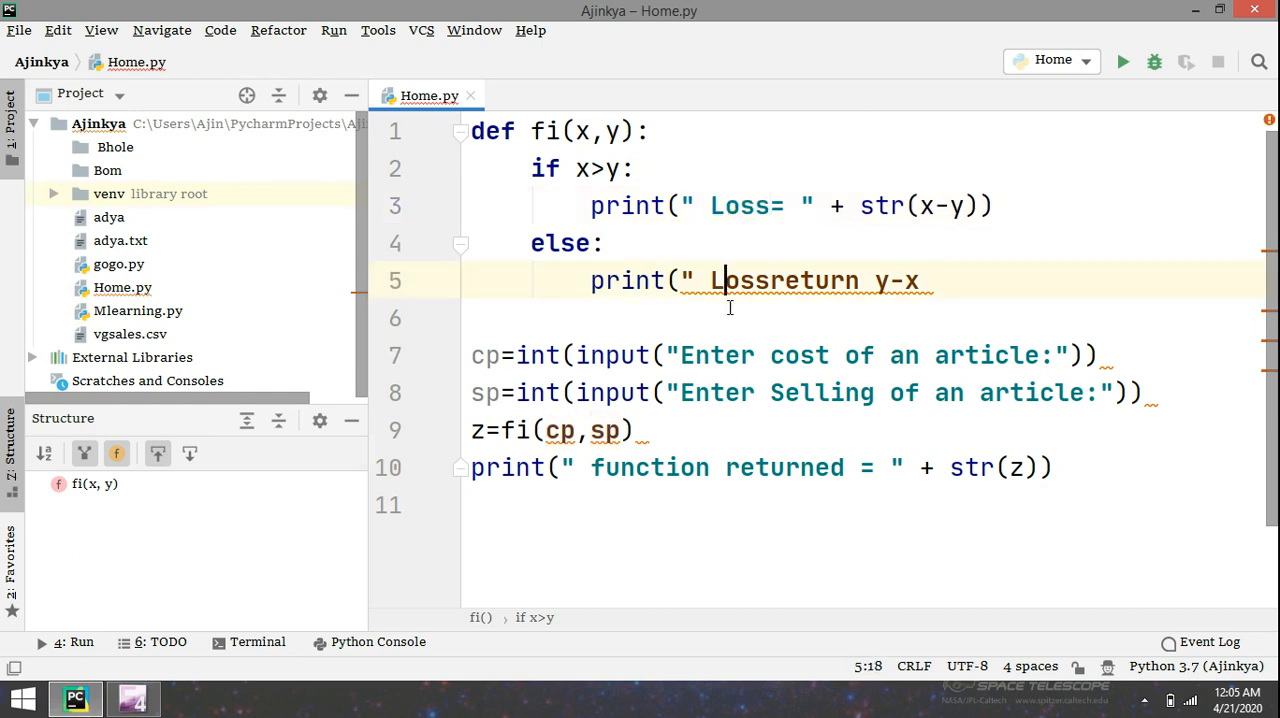
type("Profit=\" str(")
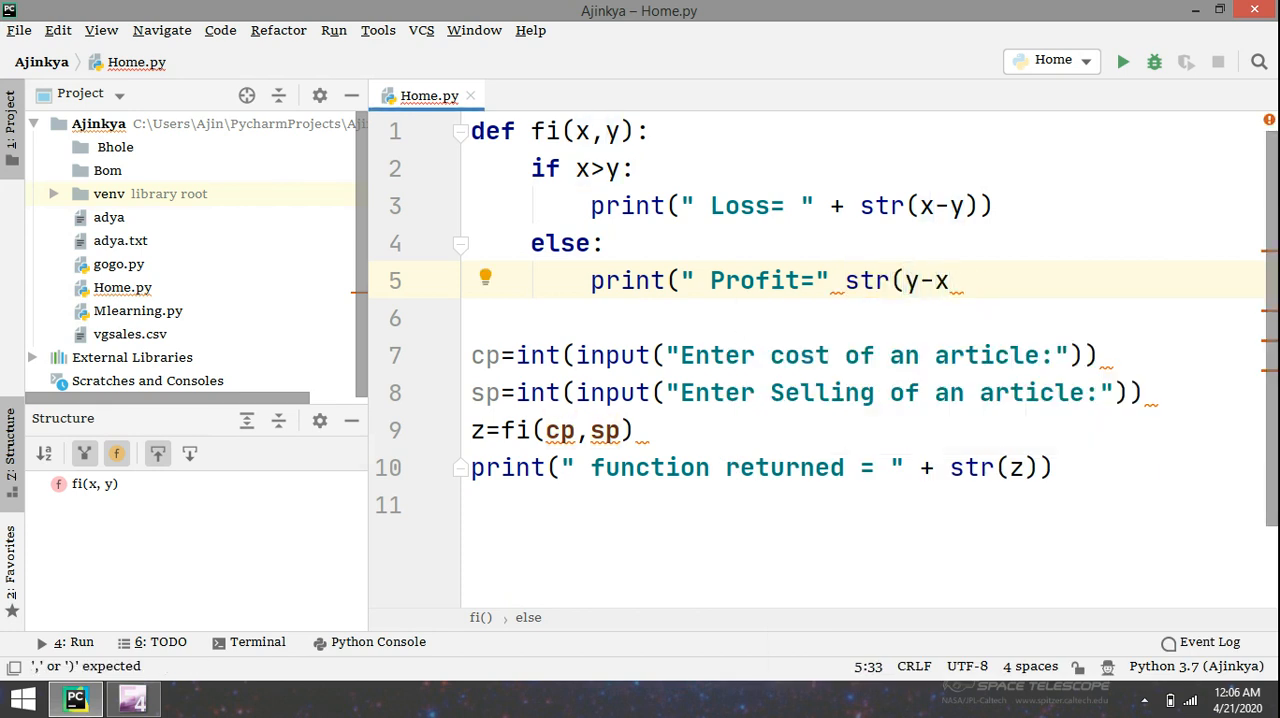
type("))")
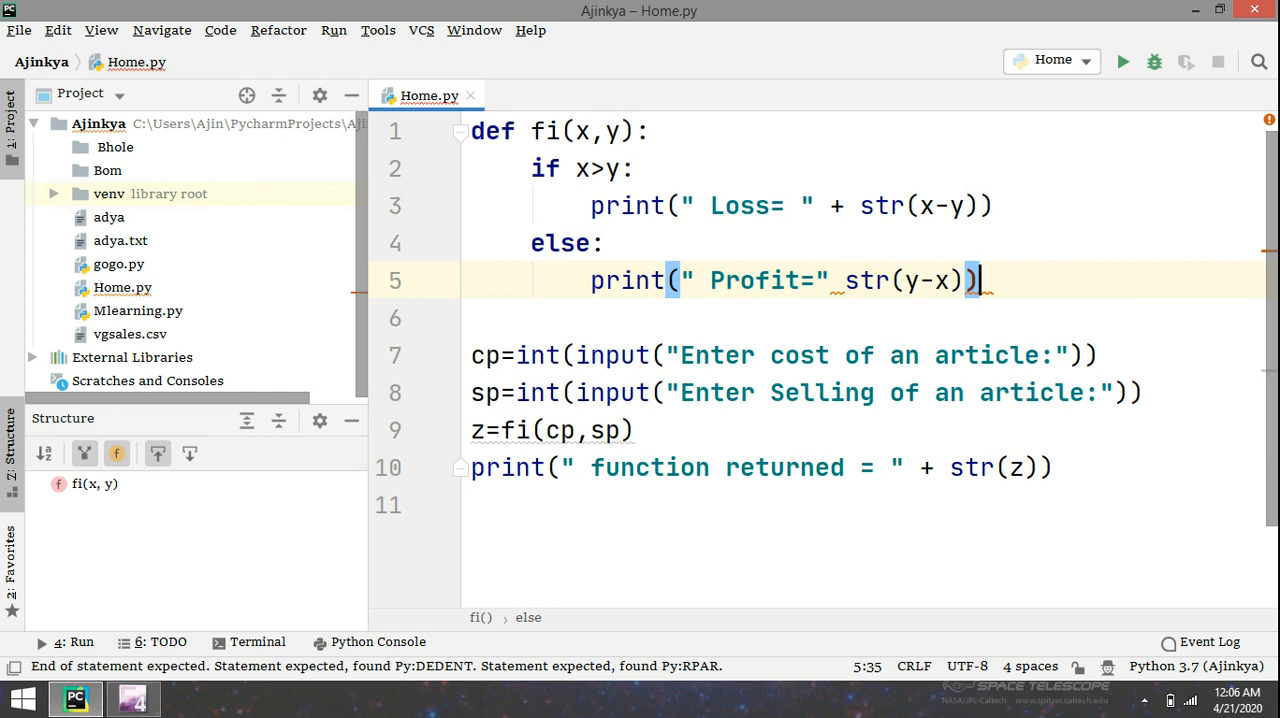
mouse_move(732, 298)
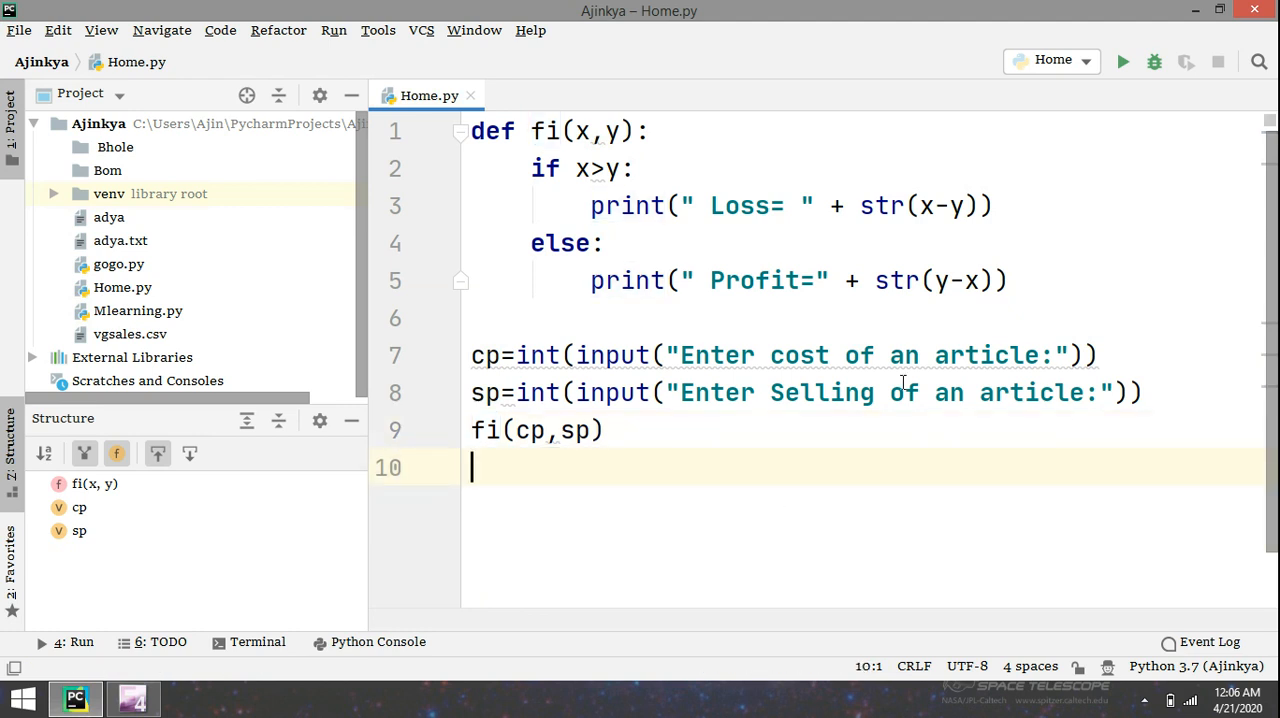
mouse_move(771, 483)
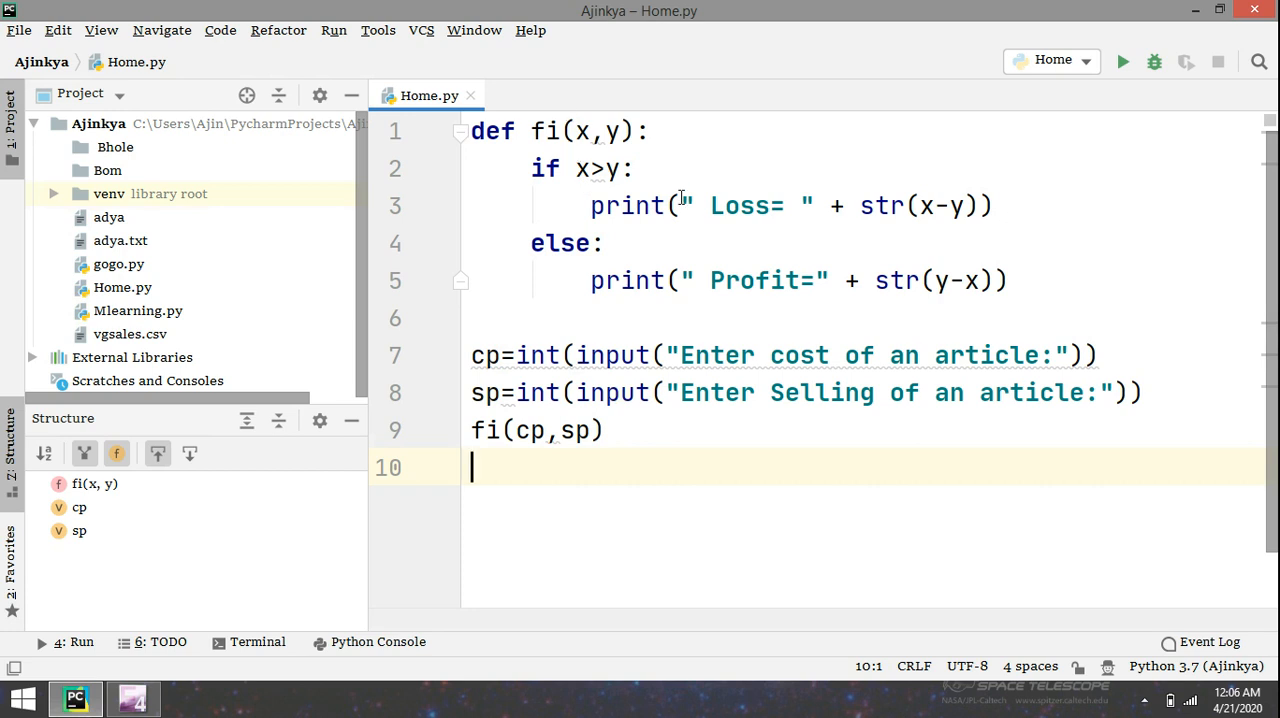
mouse_move(883, 205)
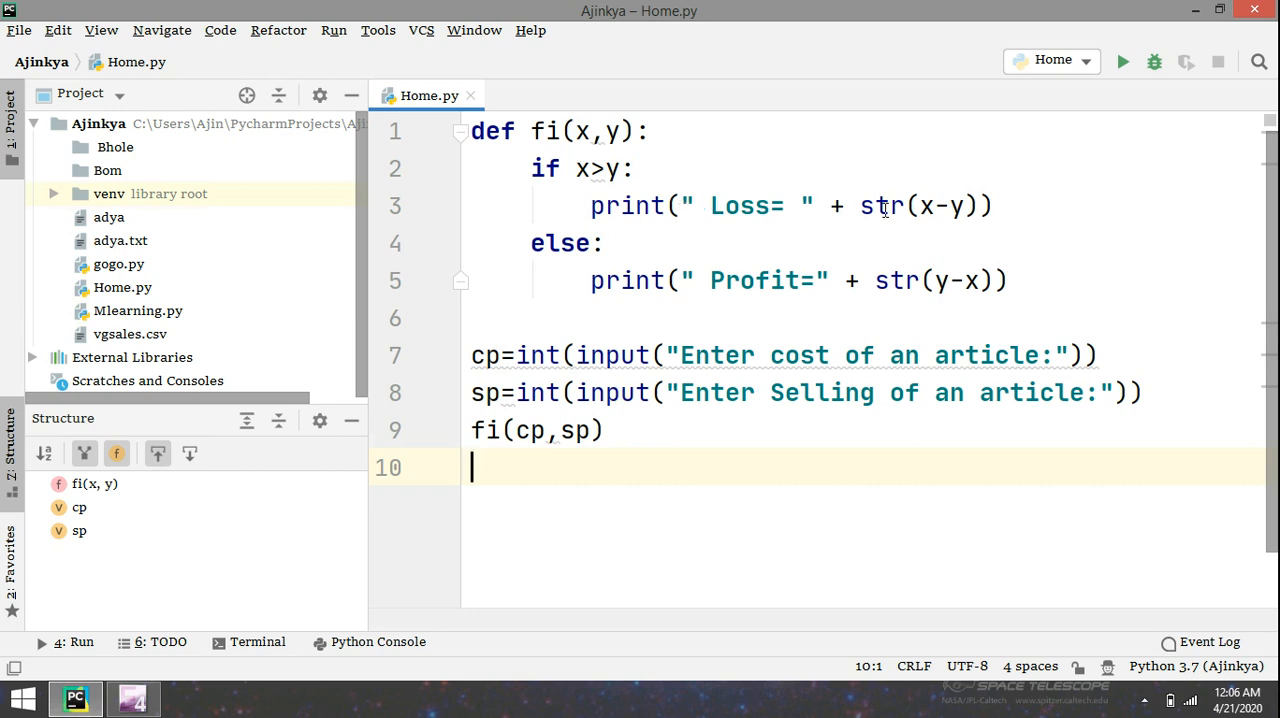
mouse_move(602, 456)
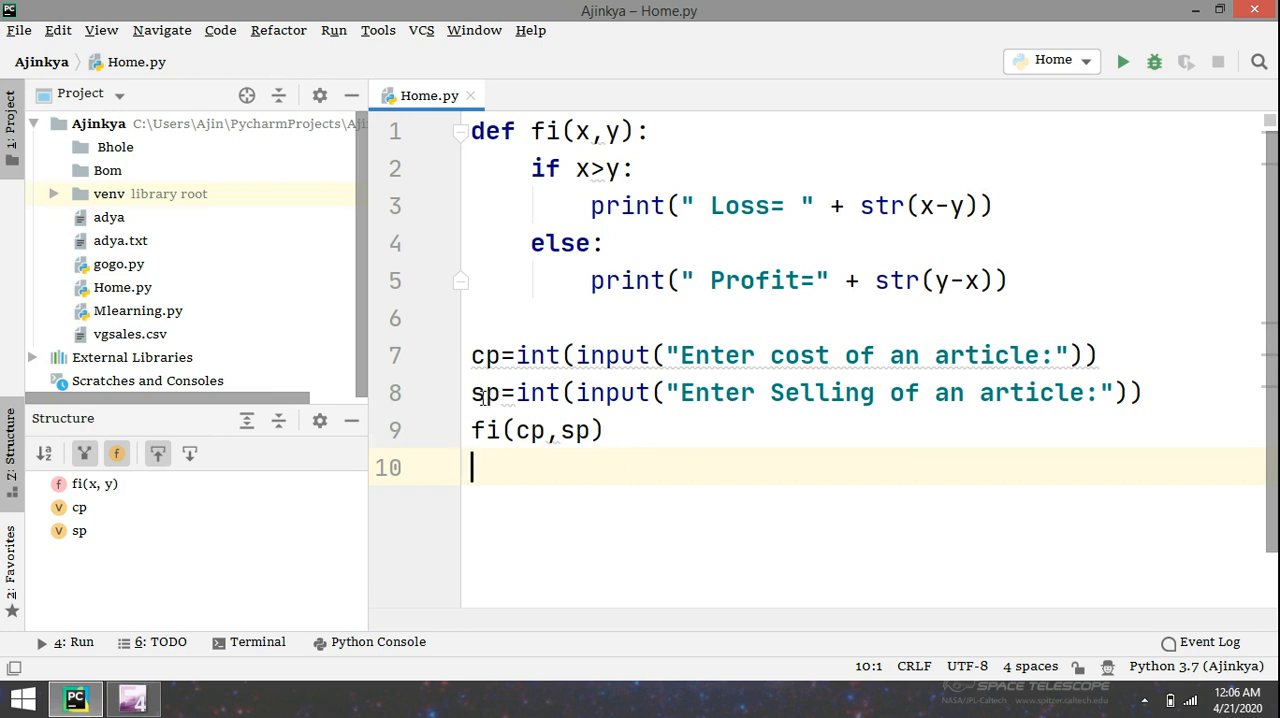
mouse_move(763, 446)
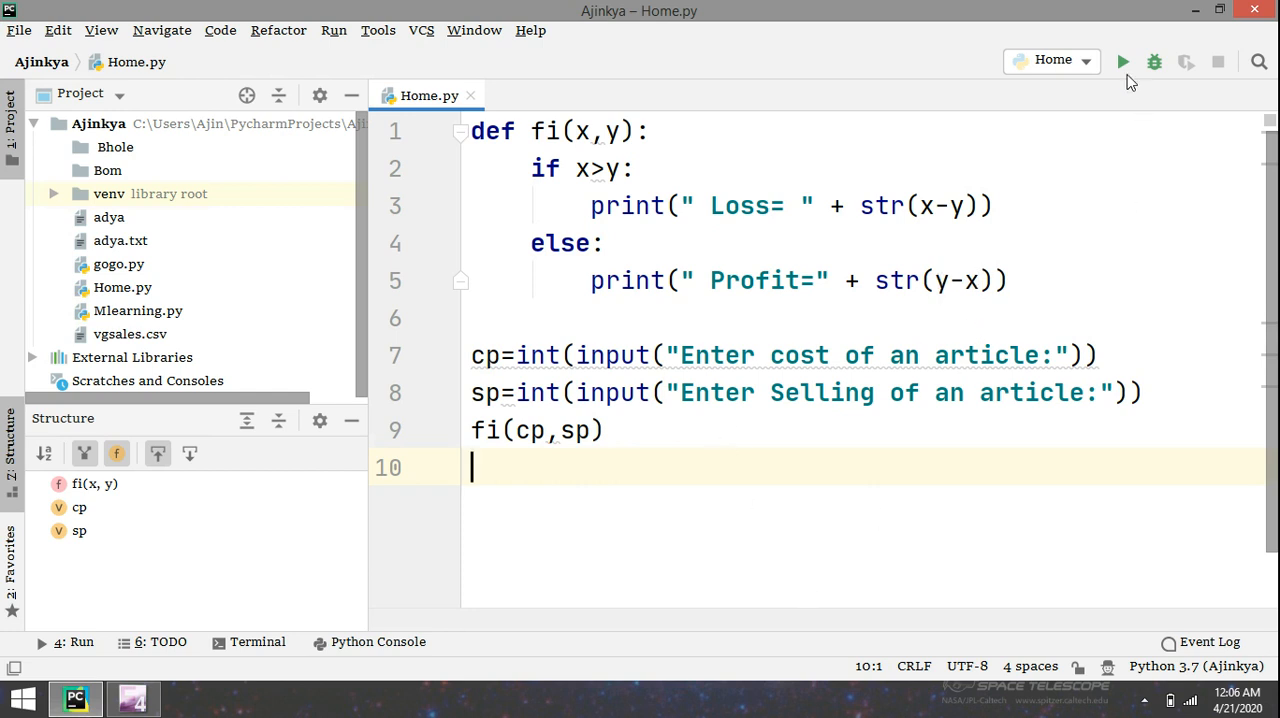
Step: Run Home.py and enter selling price 1000 for cost 1200, getting Loss= 200
left_click(1122, 61)
type("1200")
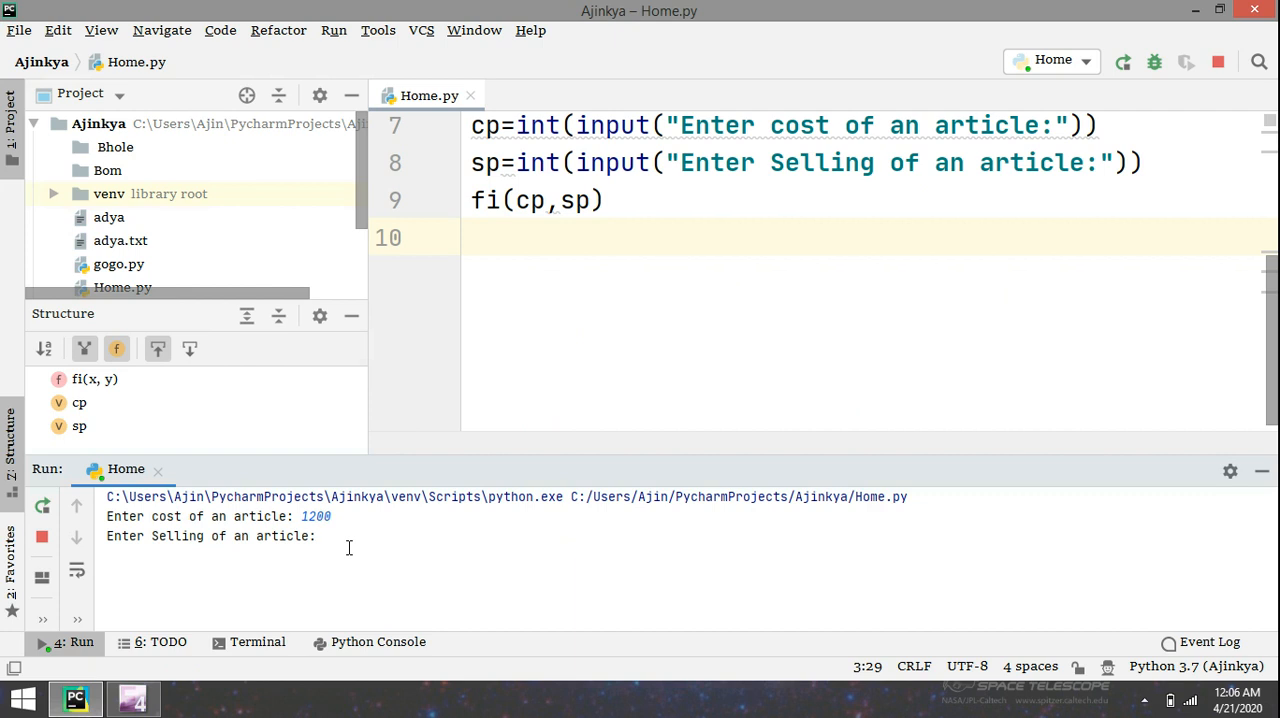
type("1000")
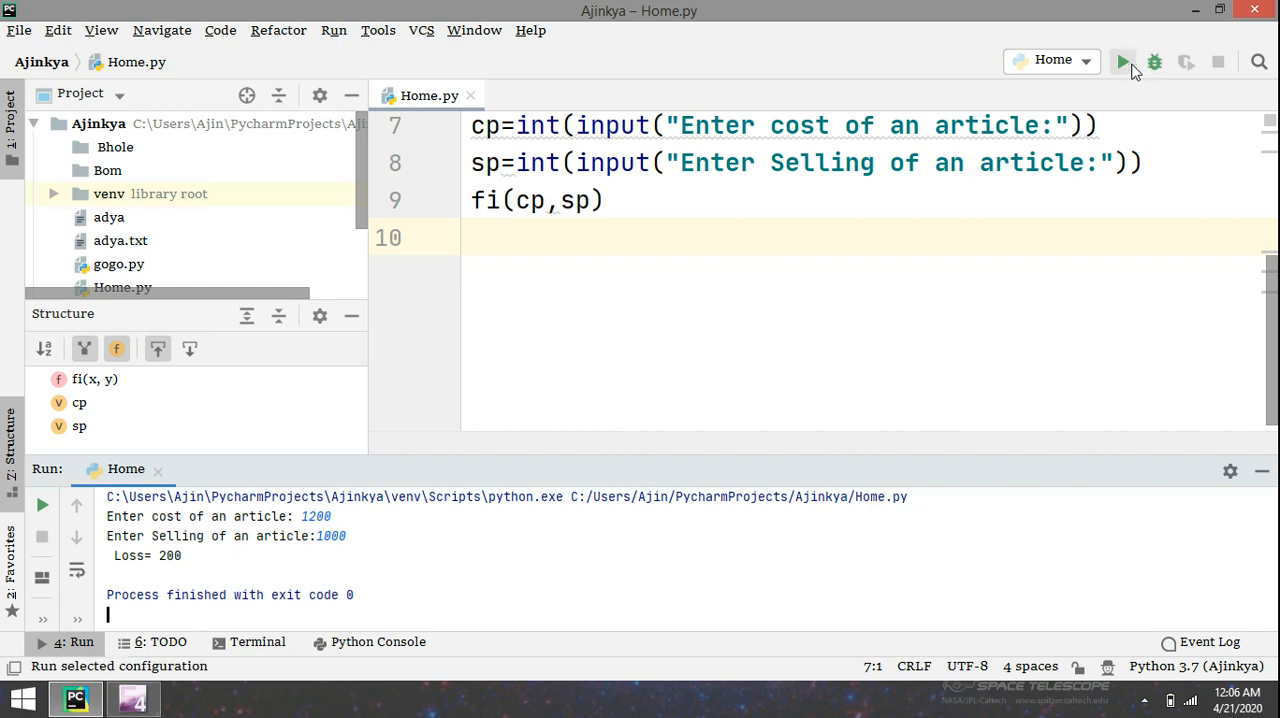
Step: Rerun Home.py with cost 1000 and selling price 1250 to print Profit=250
left_click(1122, 61)
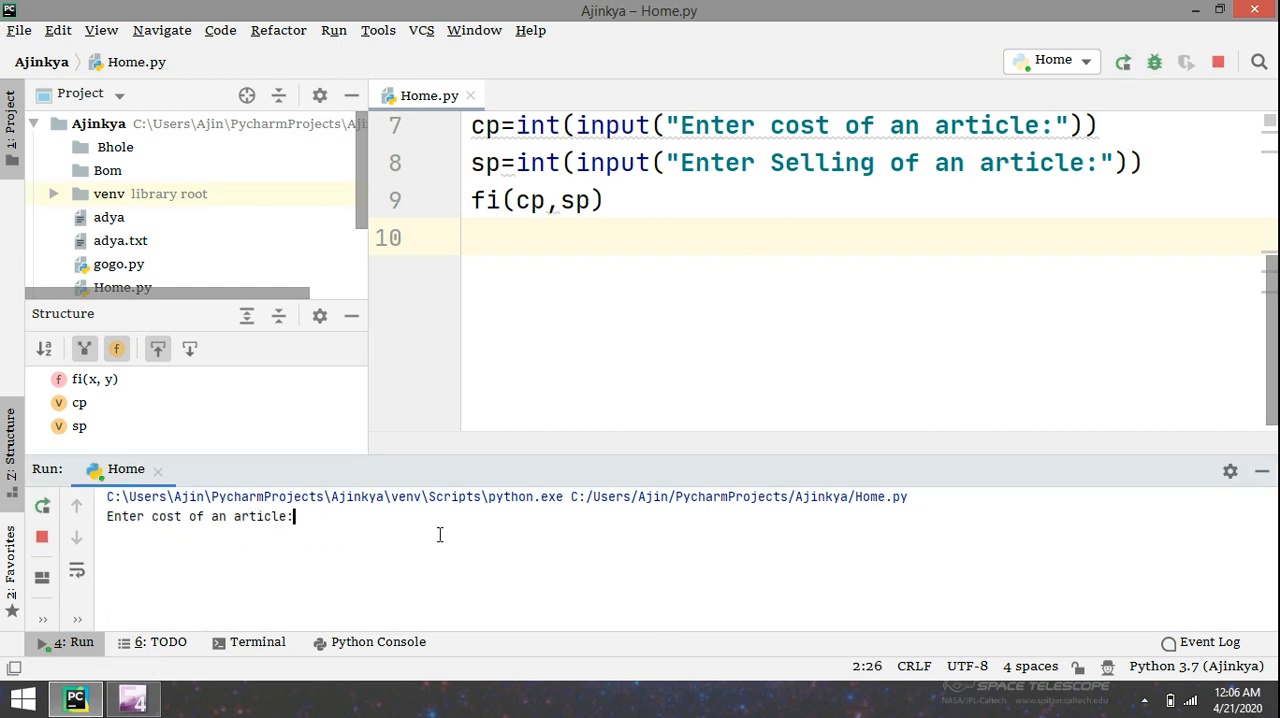
type("1000")
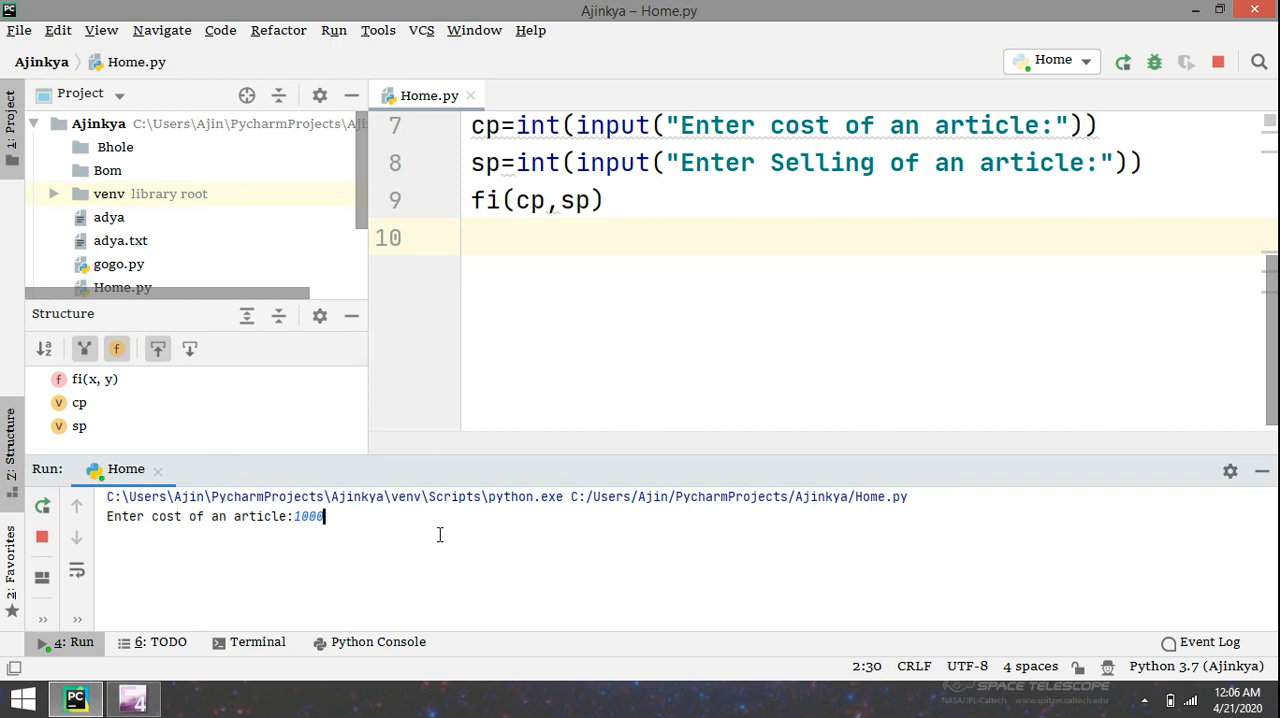
type("1250")
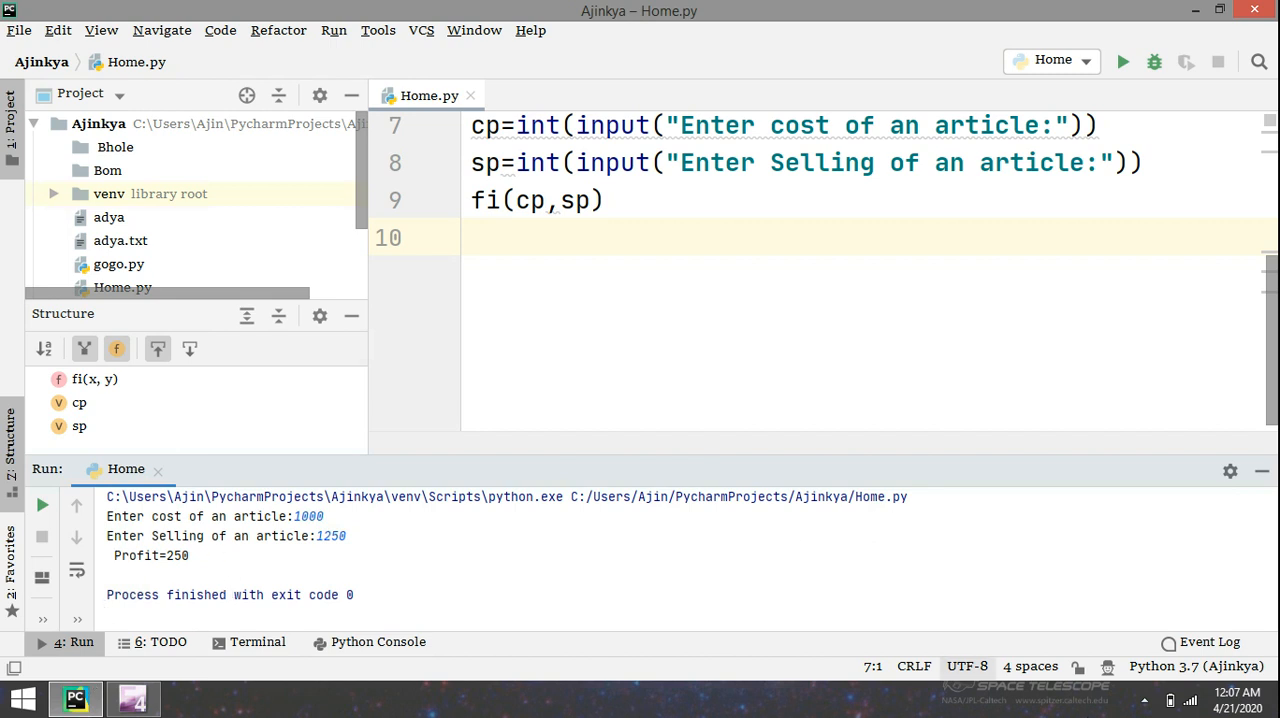
mouse_move(1163, 324)
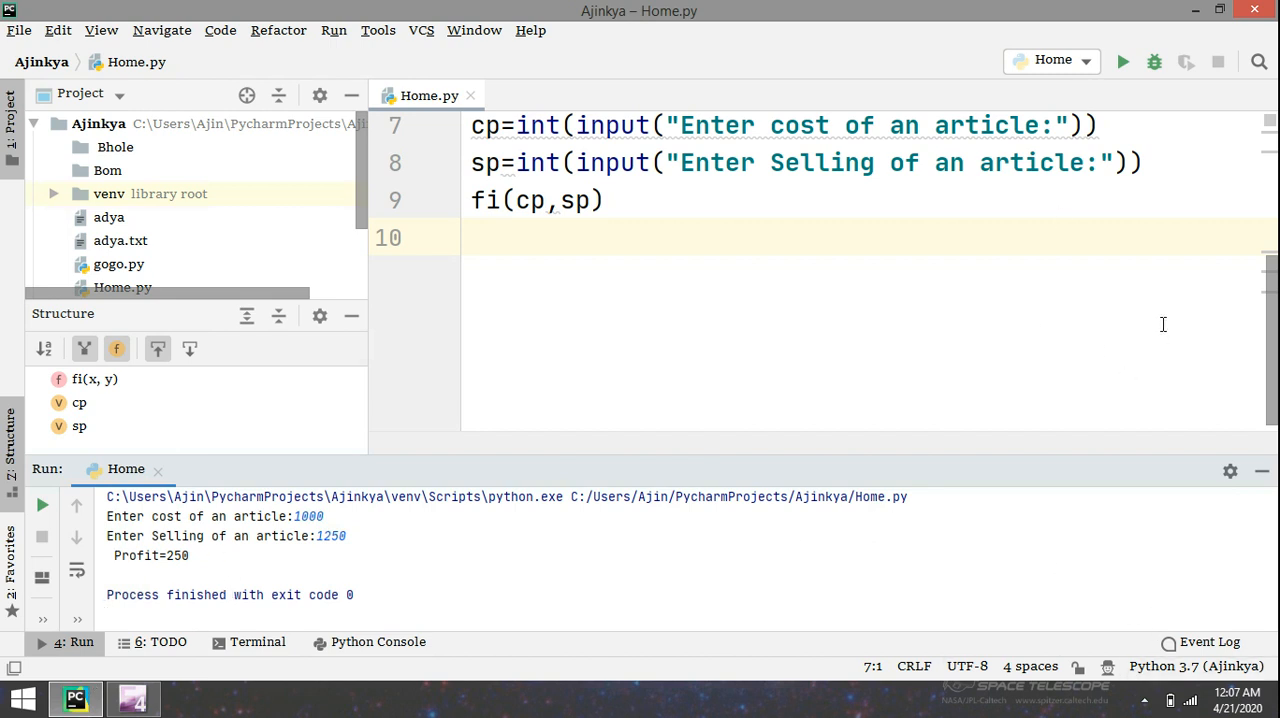
left_click(1147, 694)
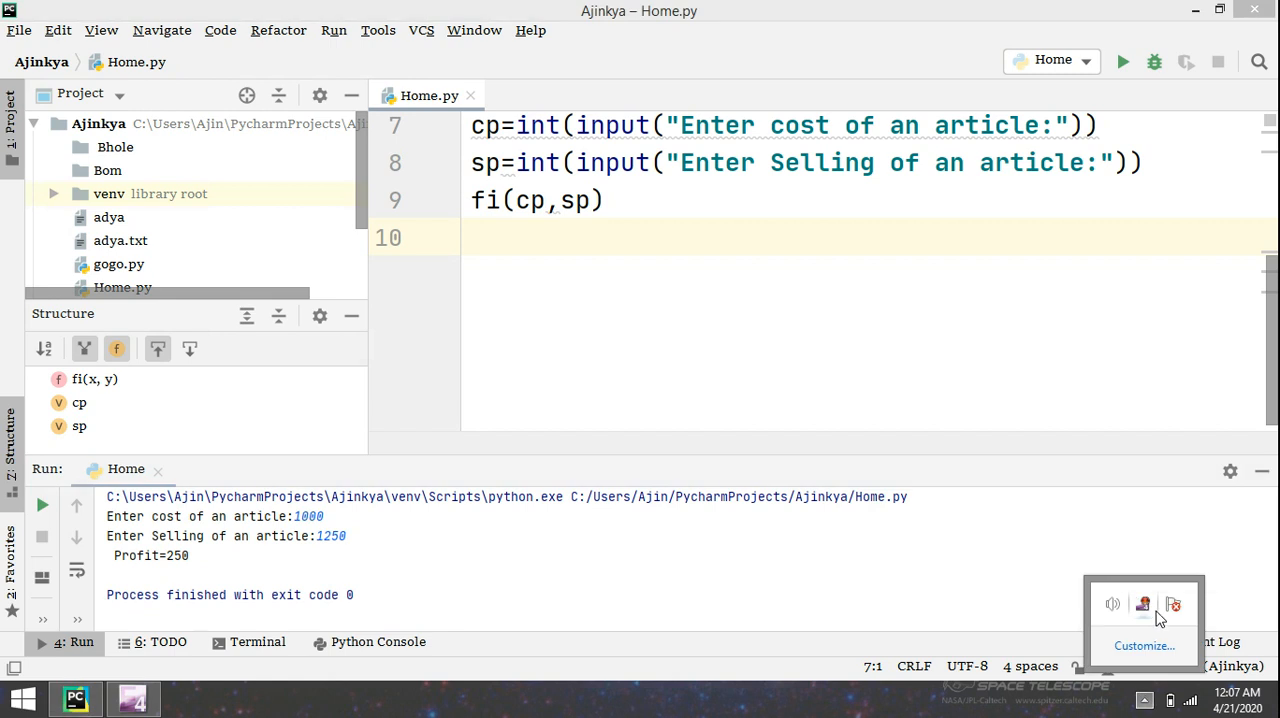
right_click(1171, 606)
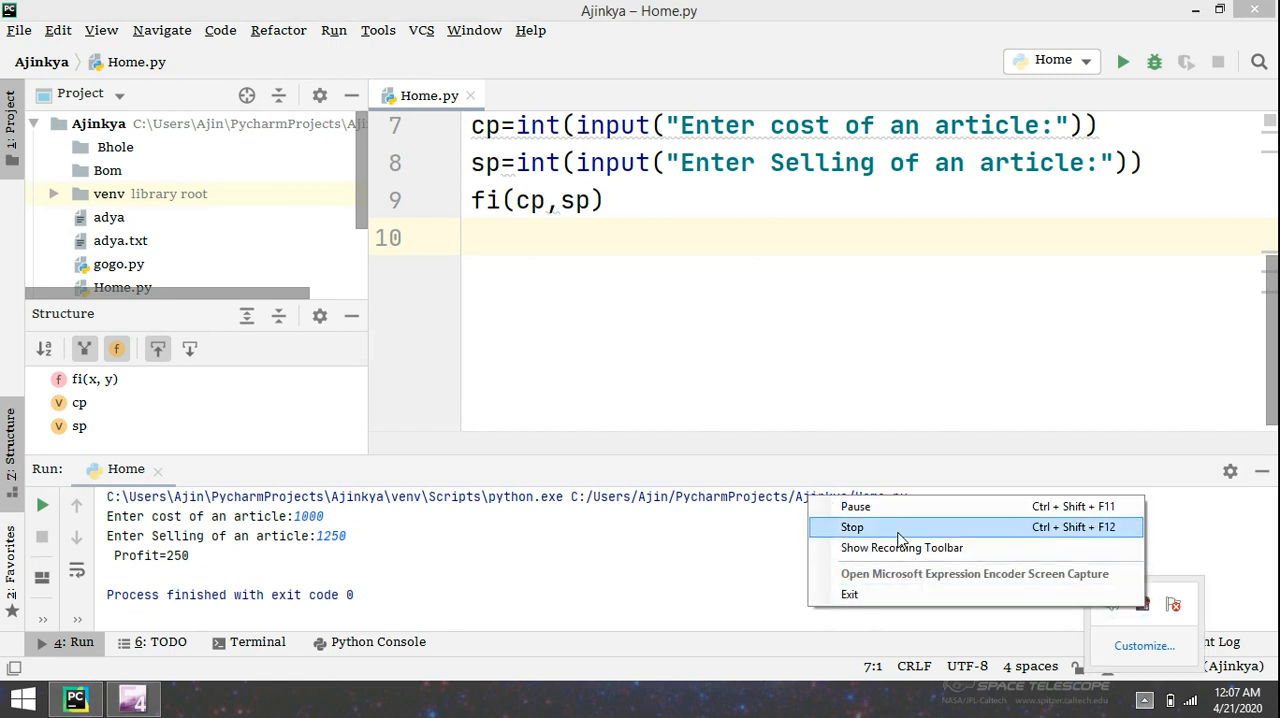